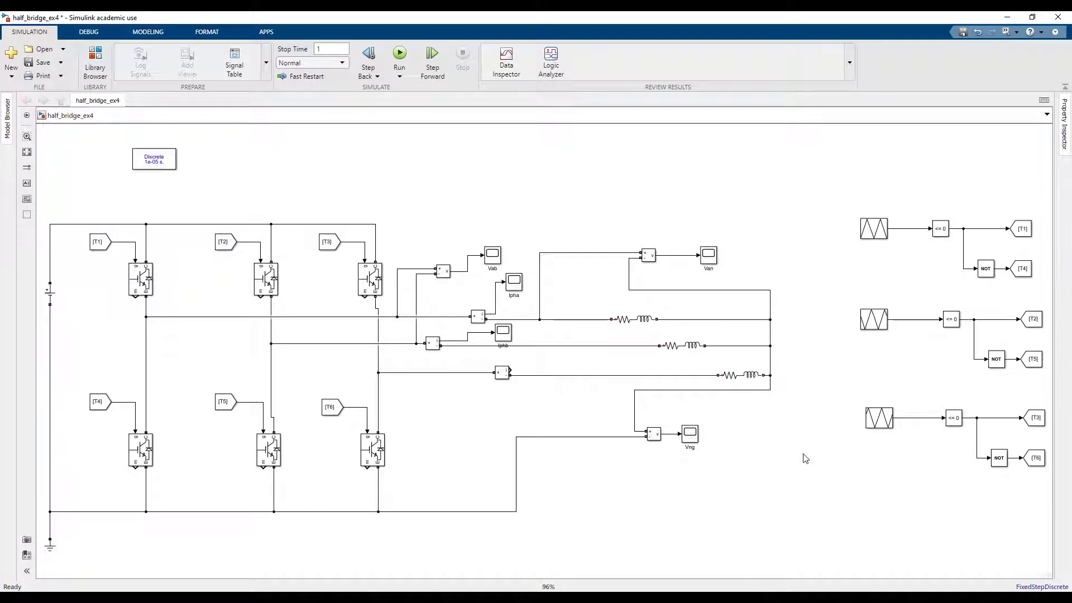
pyautogui.moveTo(823, 355)
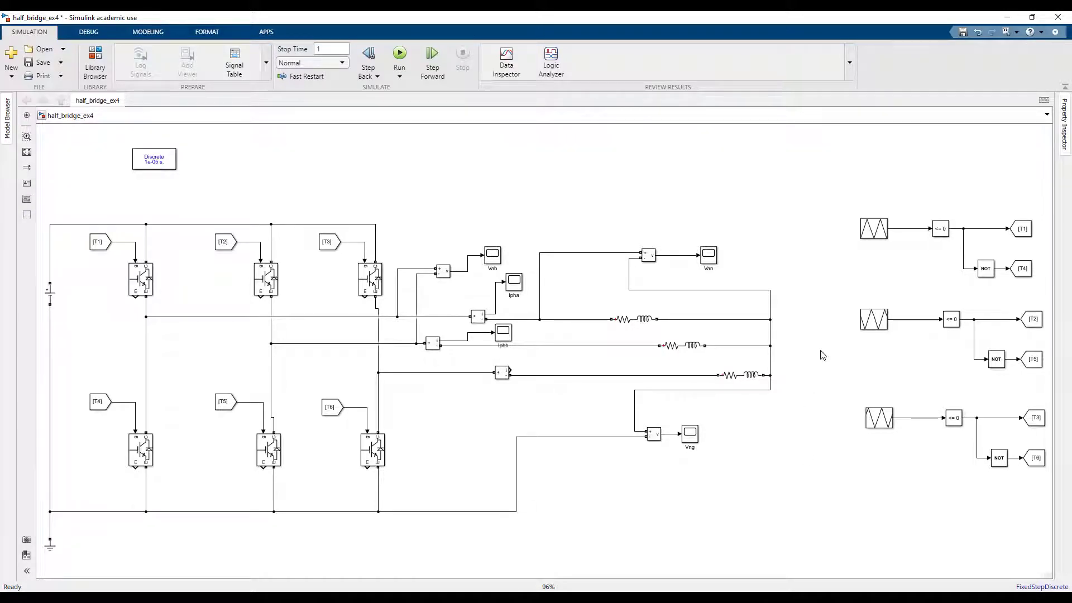
pyautogui.moveTo(648, 255)
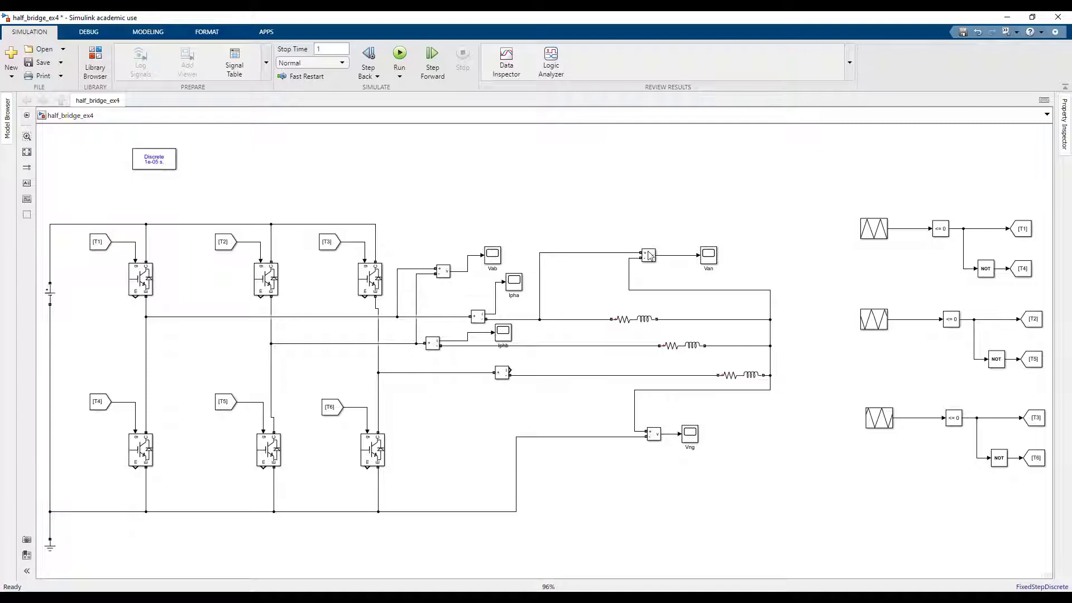
pyautogui.moveTo(260, 500)
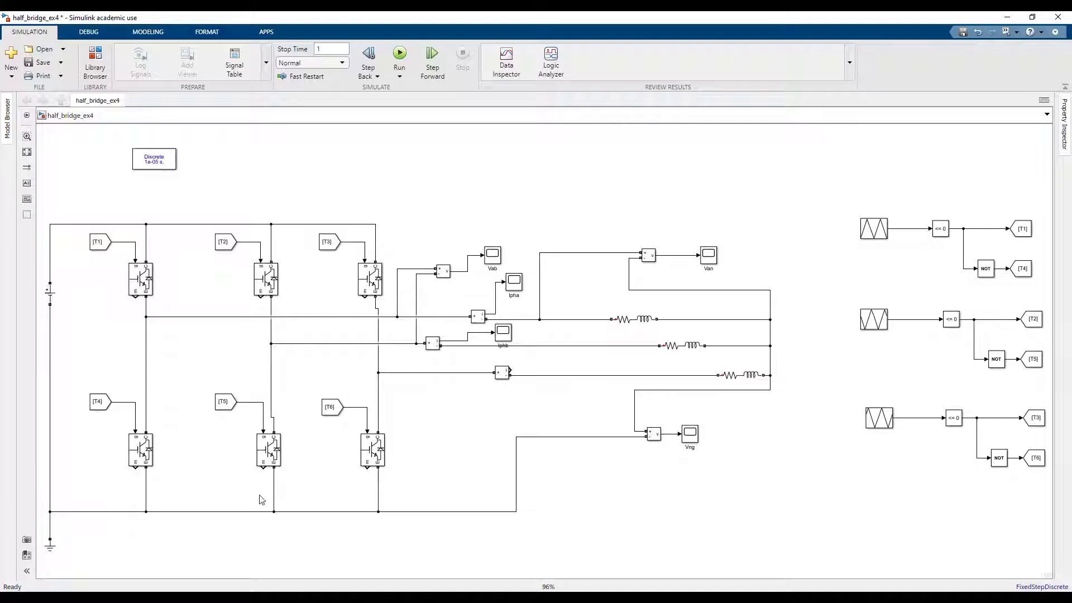
pyautogui.moveTo(379, 429)
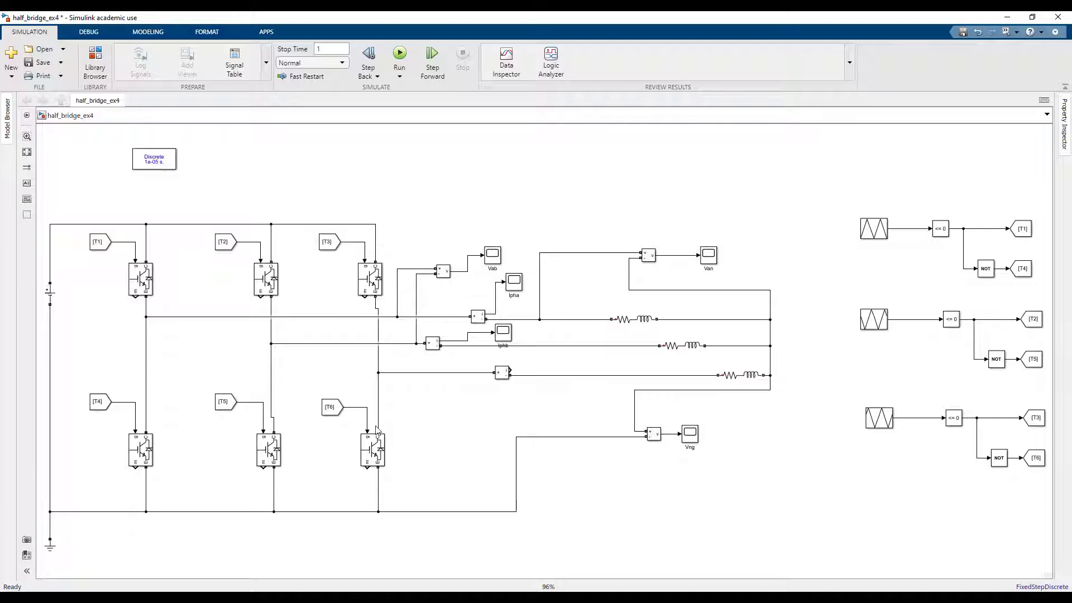
pyautogui.moveTo(164, 284)
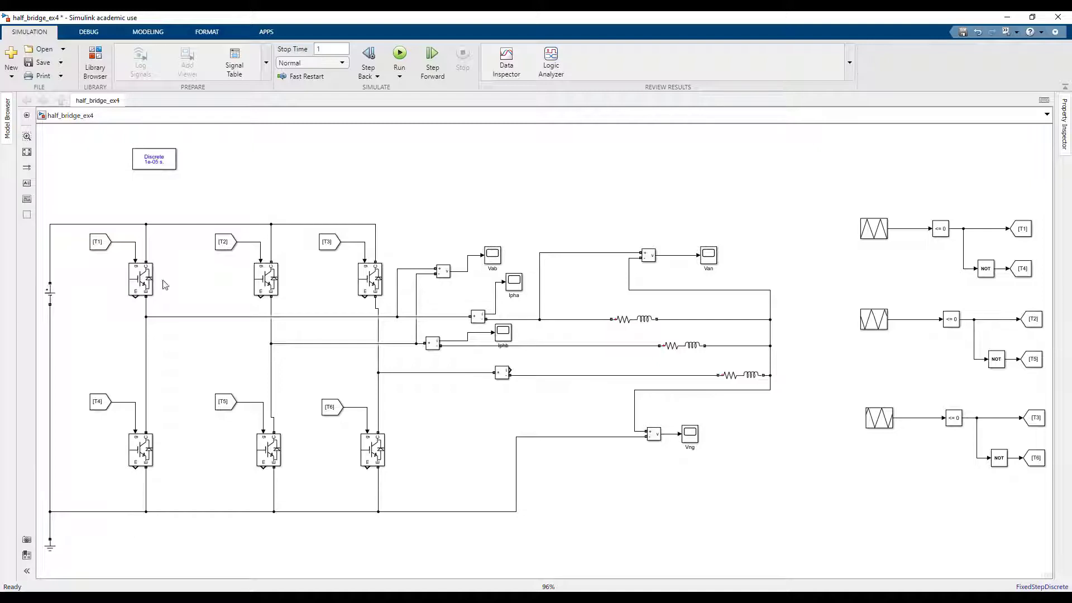
pyautogui.moveTo(603, 488)
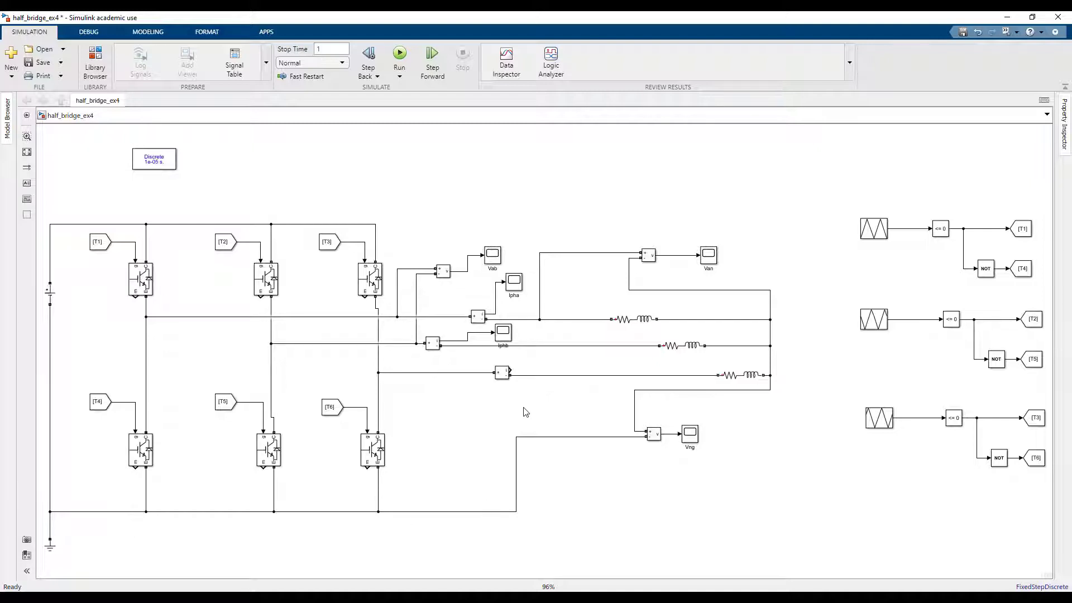
pyautogui.moveTo(547, 410)
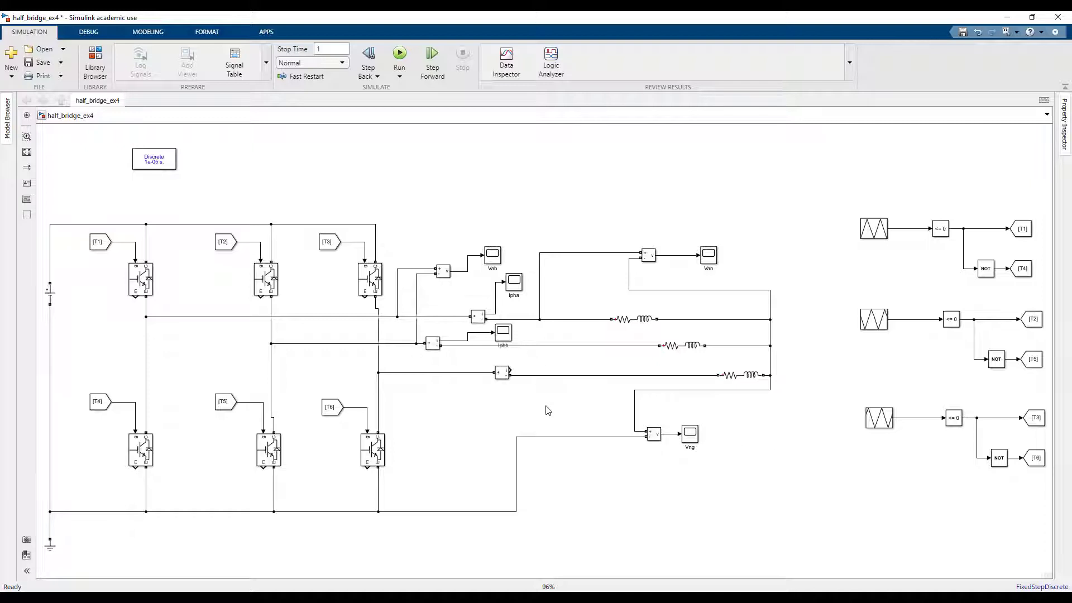
pyautogui.moveTo(522, 292)
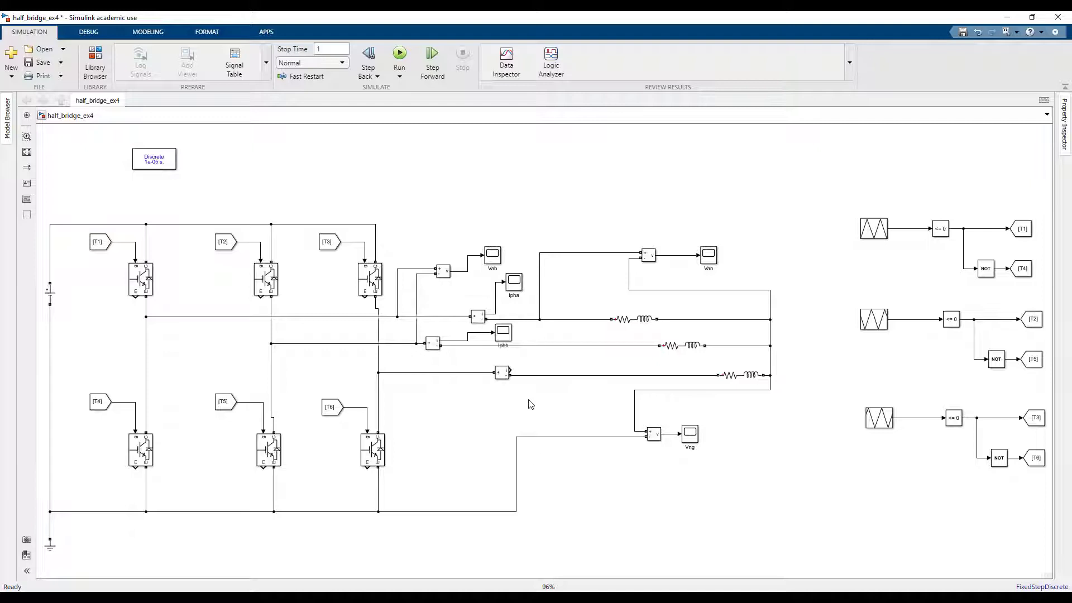
# - Add a copy of a current scope below the load and check its empty display
pyautogui.click(598, 407)
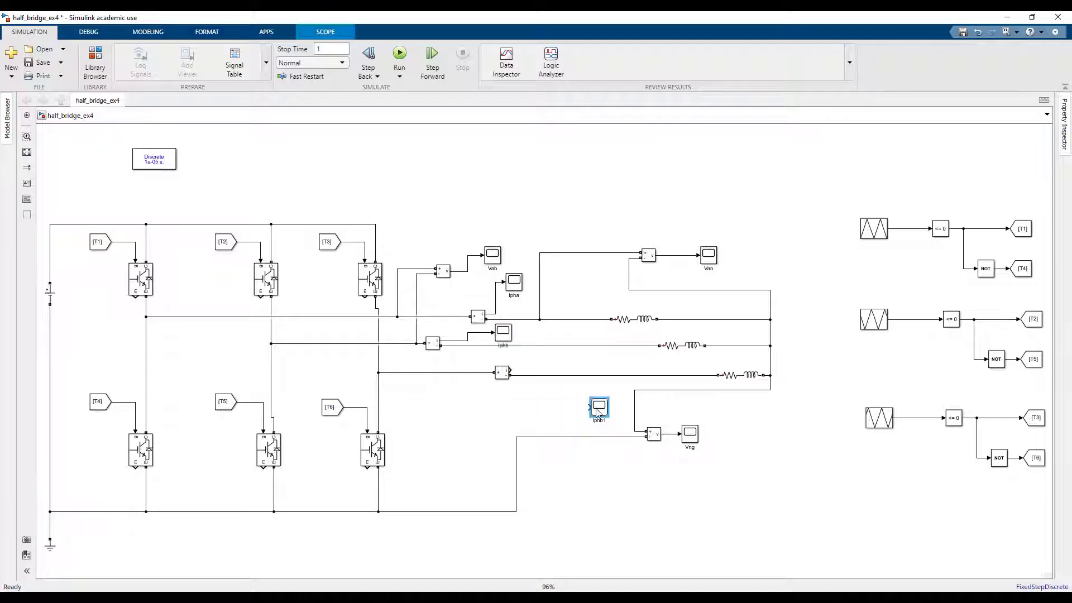
pyautogui.doubleClick(598, 407)
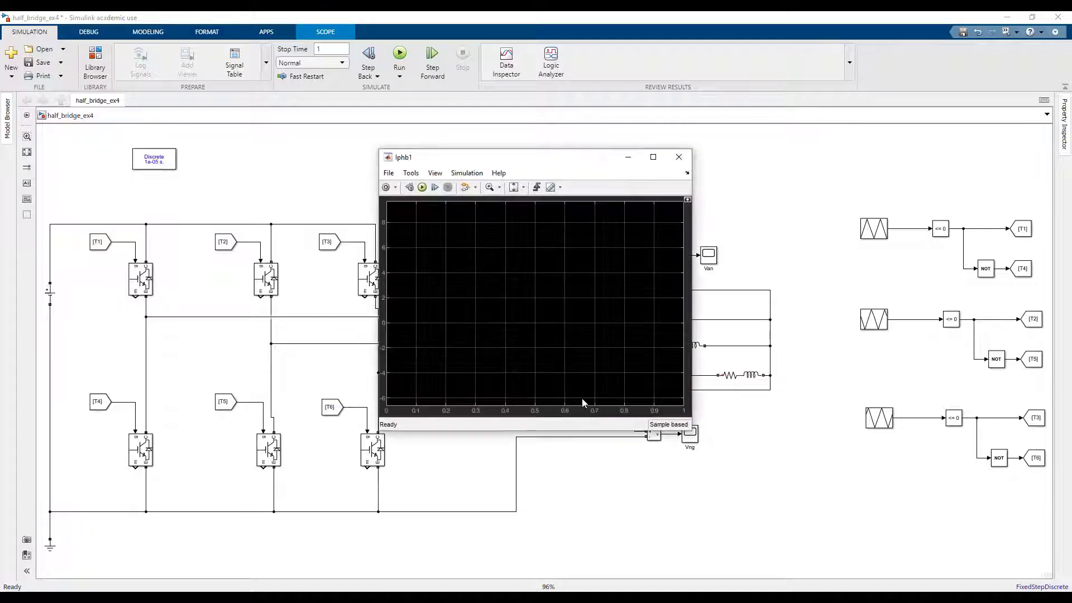
pyautogui.moveTo(486, 300)
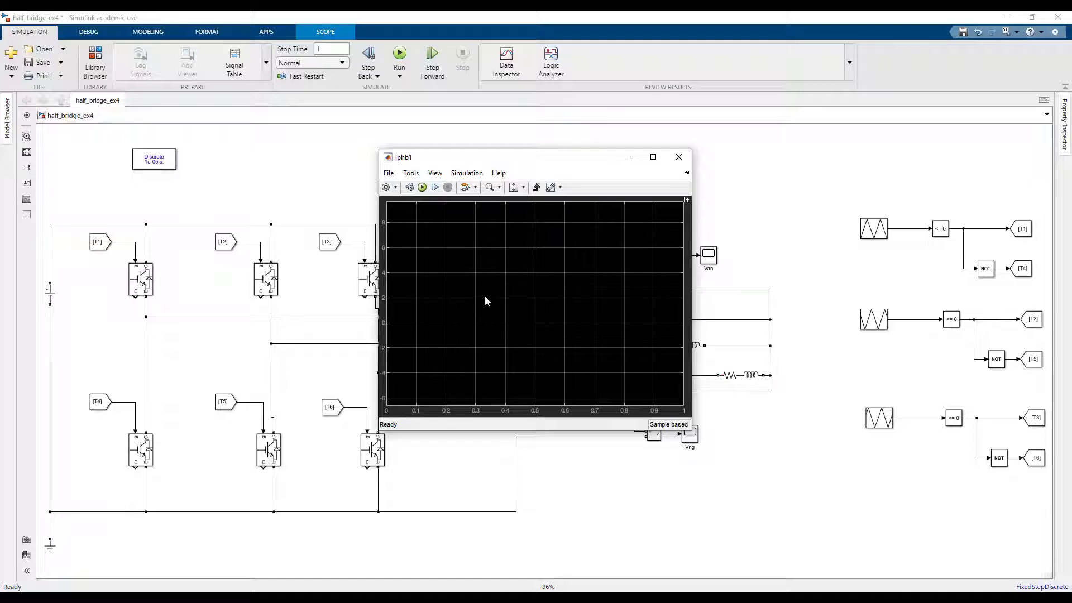
pyautogui.click(517, 186)
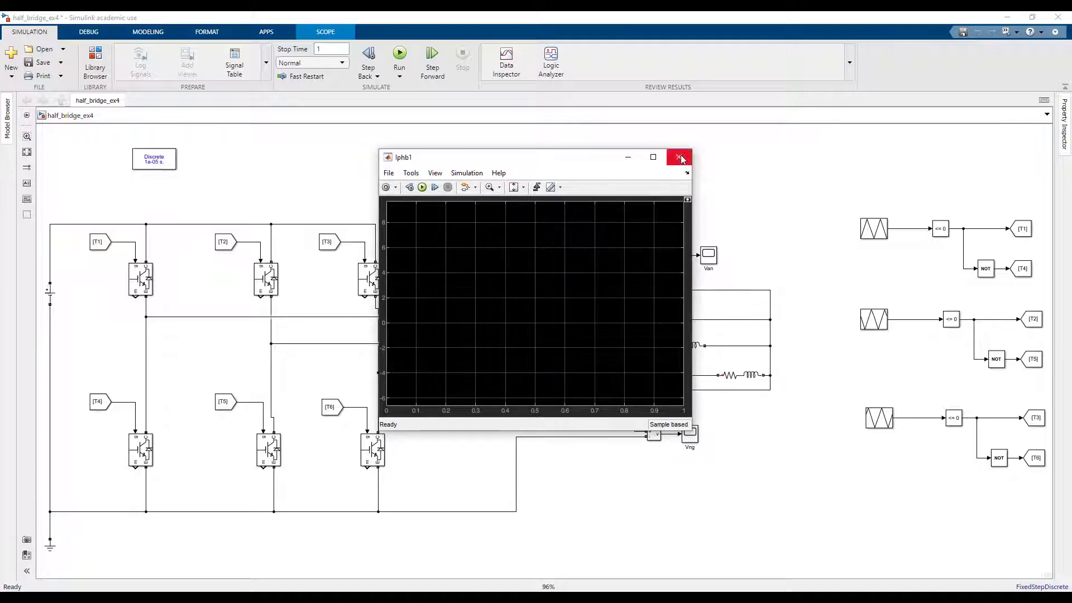
pyautogui.click(679, 157)
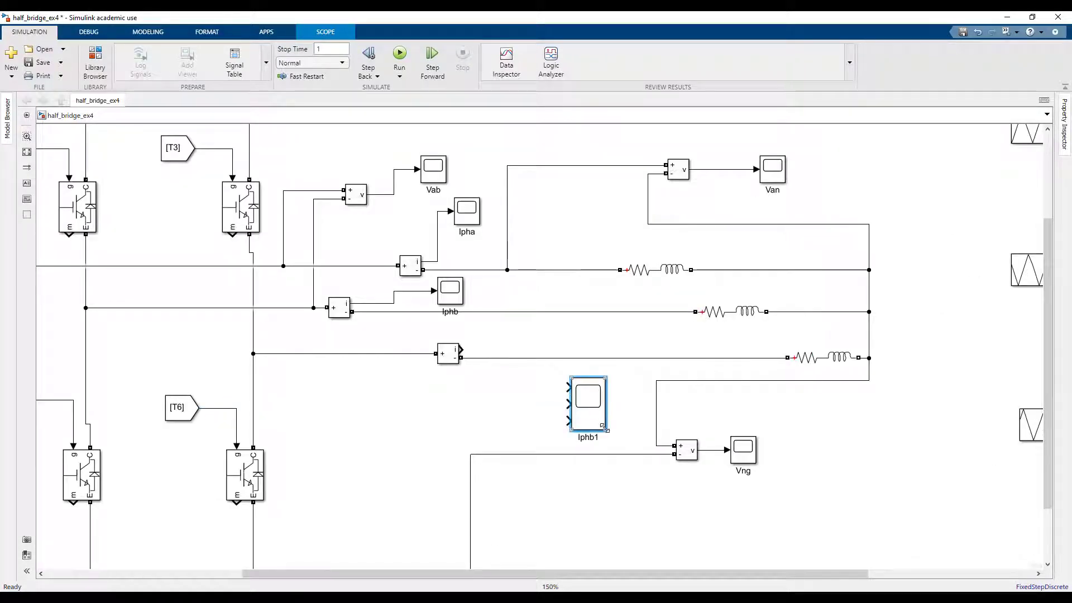
# - Rename the new scope block to 'phase currents'
pyautogui.doubleClick(588, 436)
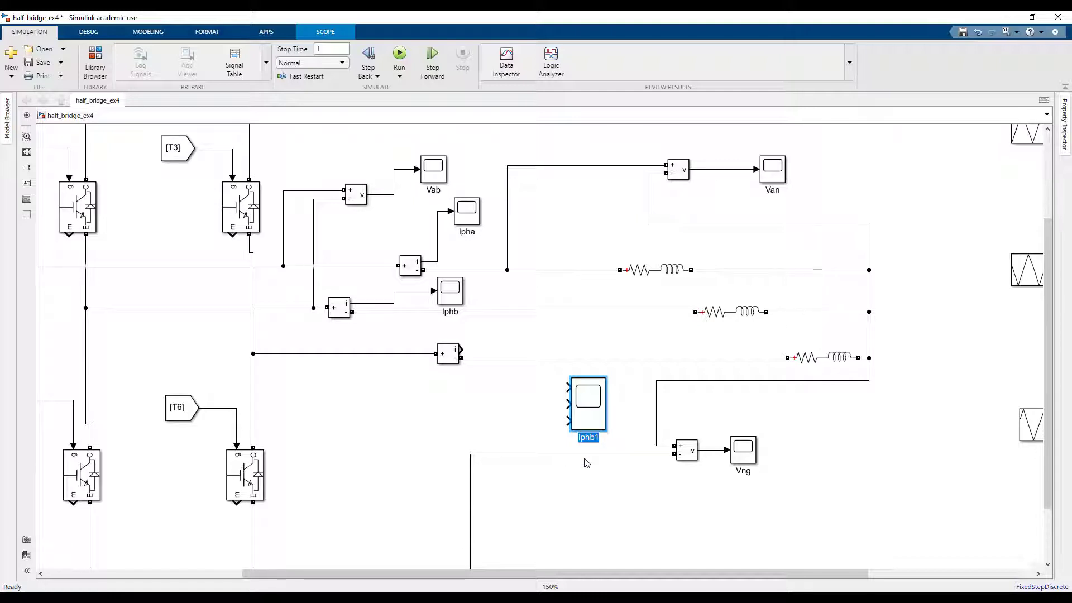
pyautogui.write('phase currents')
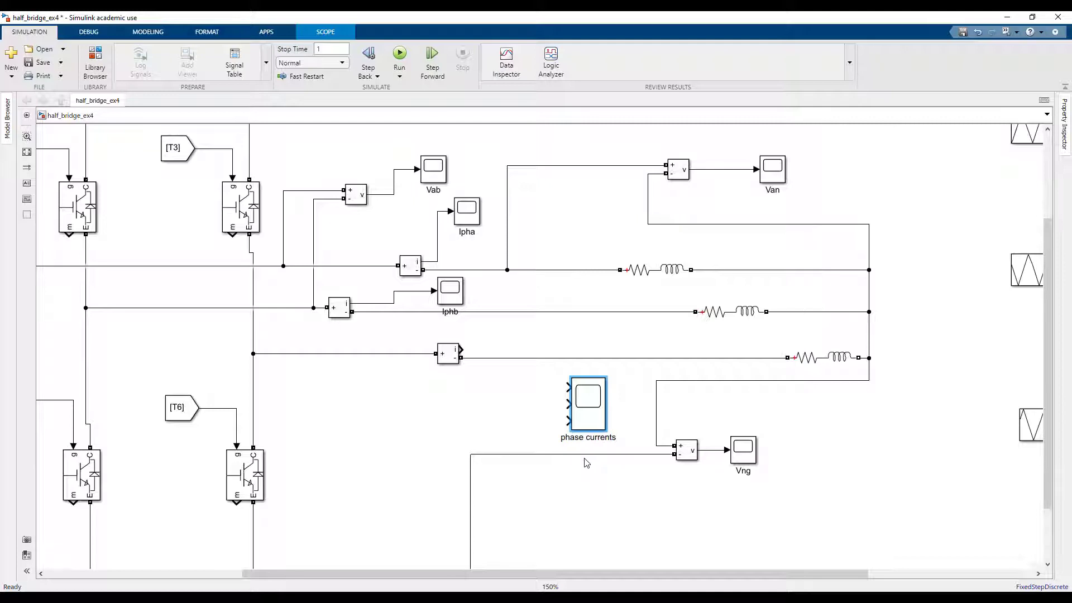
pyautogui.click(449, 288)
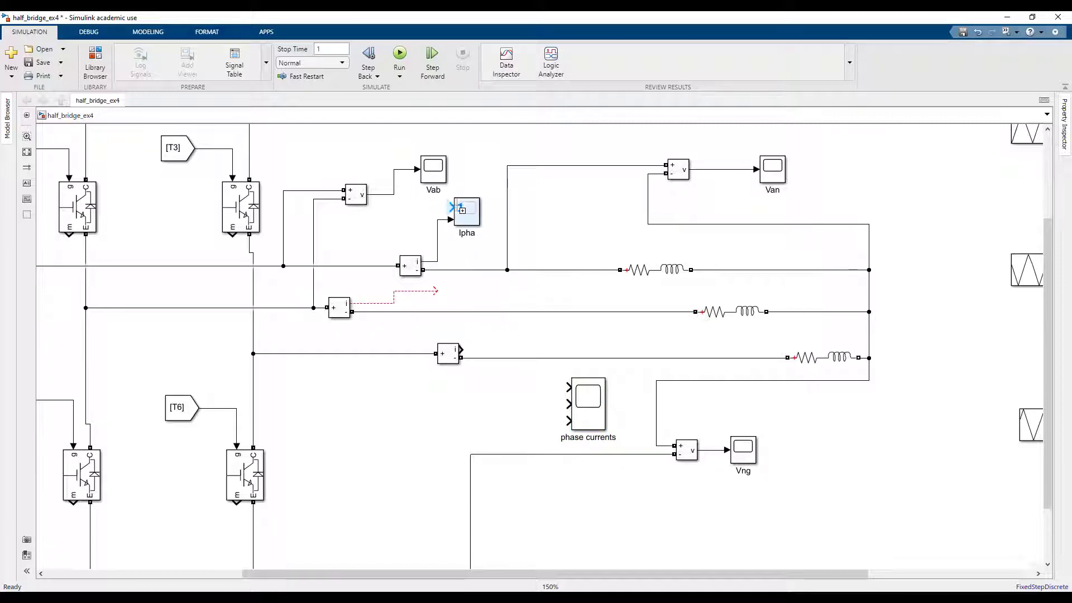
# - Delete the individual current scopes and put a Goto tag on each of the three current measurements
pyautogui.click(467, 212)
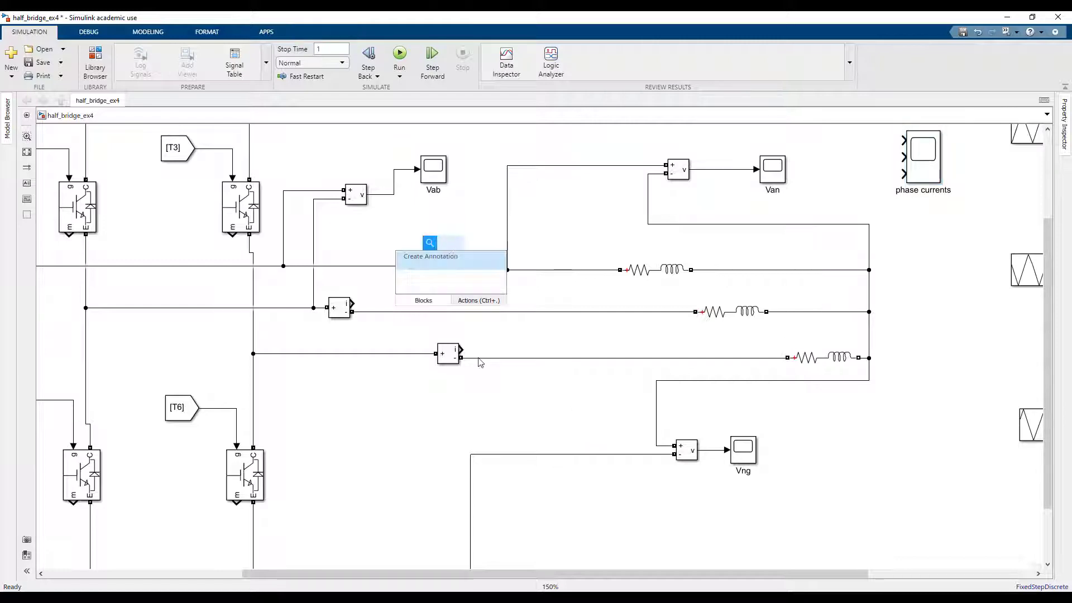
pyautogui.write('go')
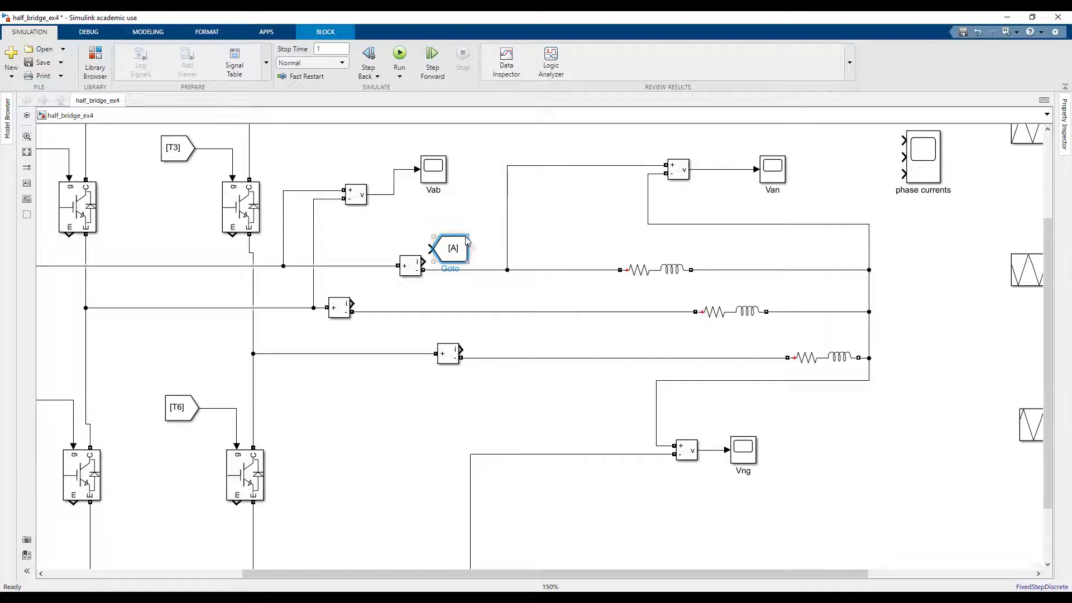
pyautogui.moveTo(450, 248); pyautogui.dragTo(479, 231)
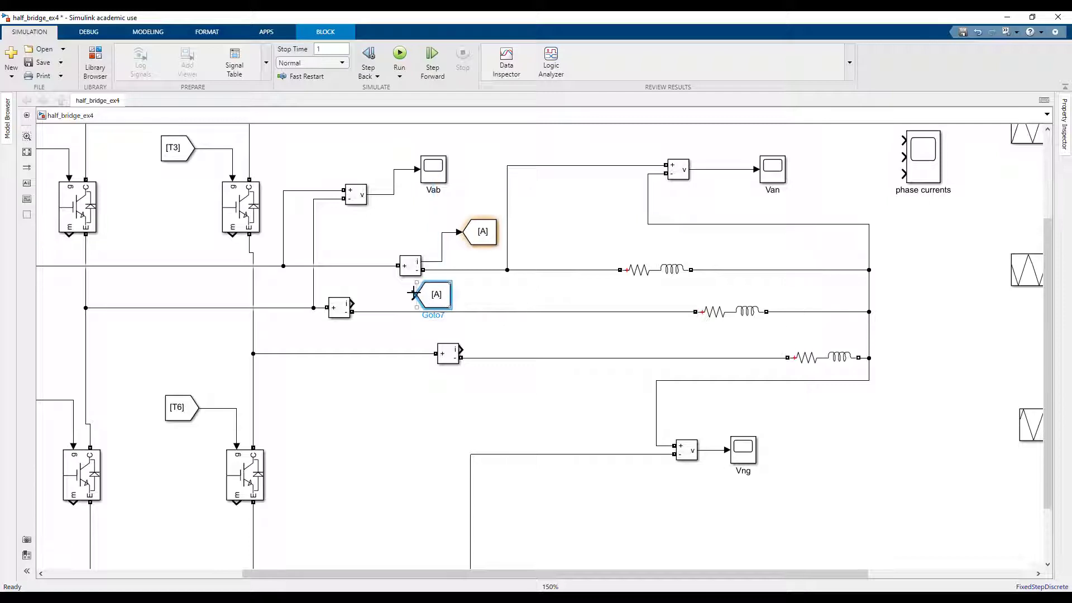
pyautogui.moveTo(435, 294); pyautogui.dragTo(526, 333)
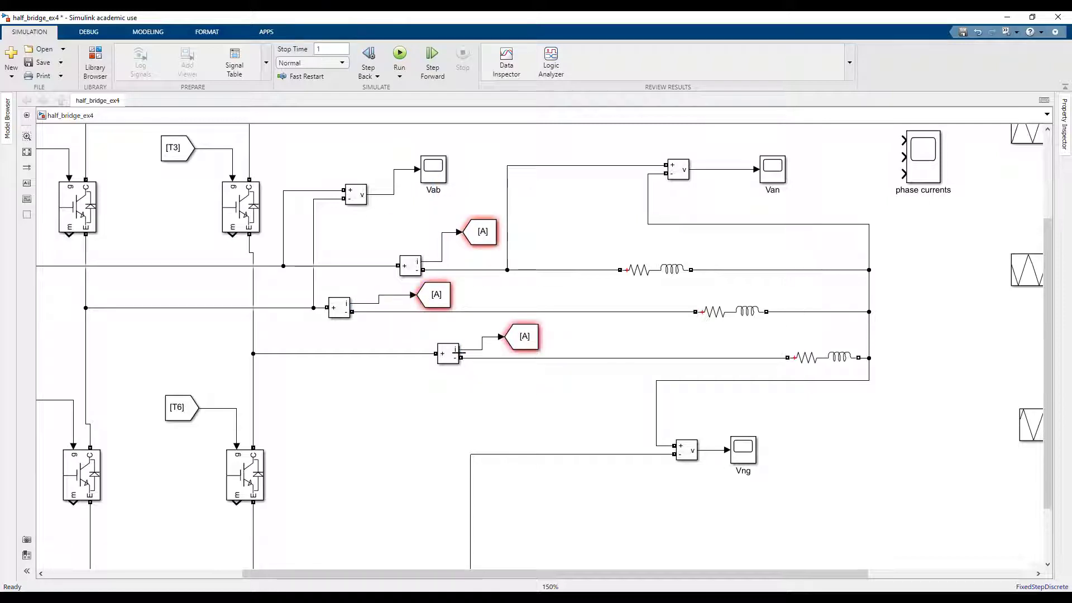
# - Set the phase a Goto block's tag to Ipha
pyautogui.doubleClick(482, 231)
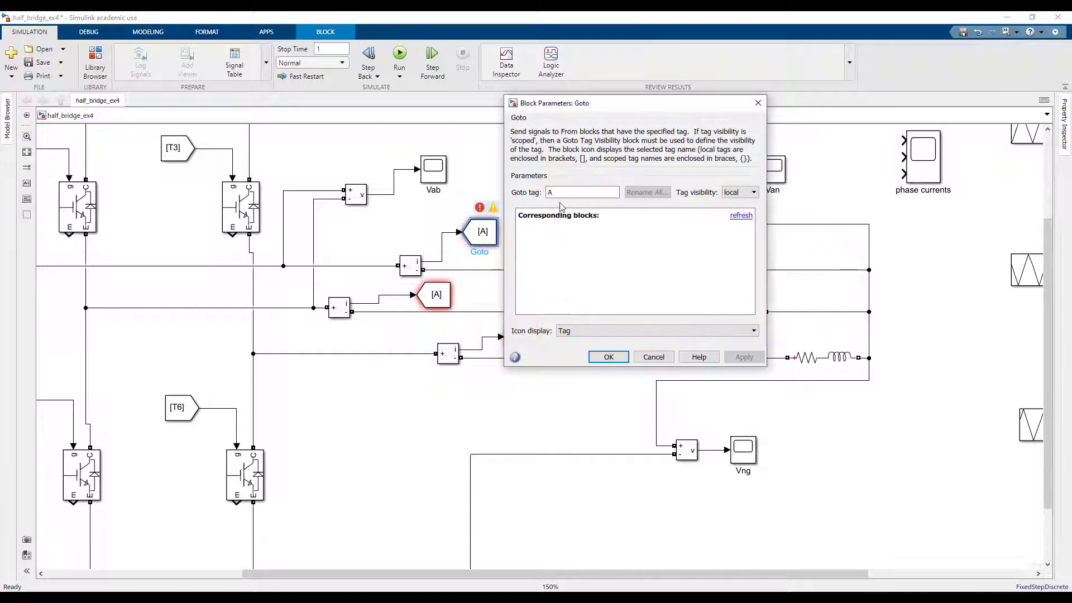
pyautogui.tripleClick(581, 192)
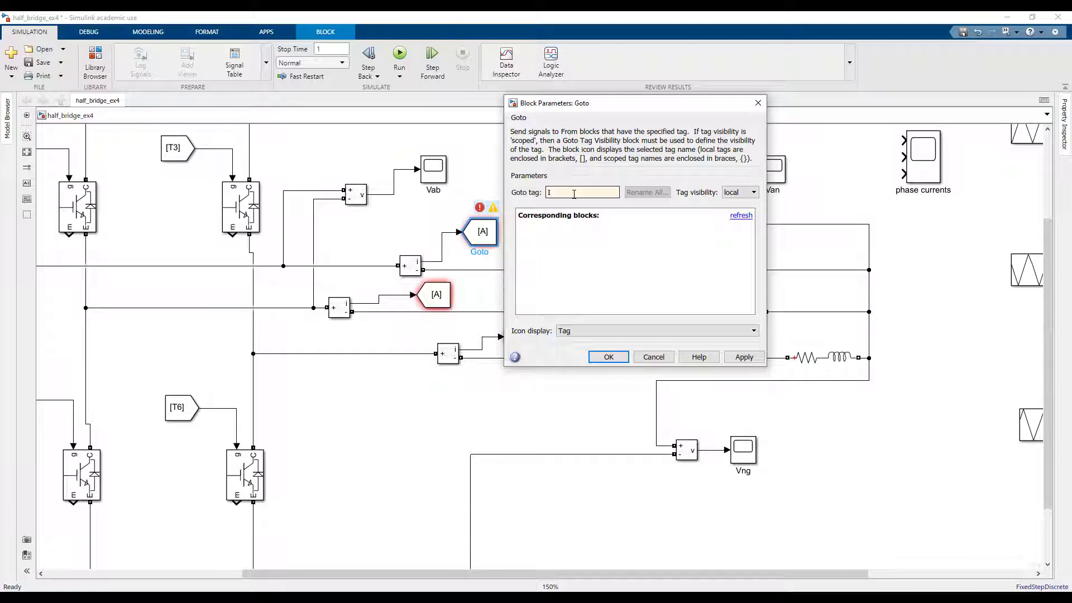
pyautogui.write('Ipha')
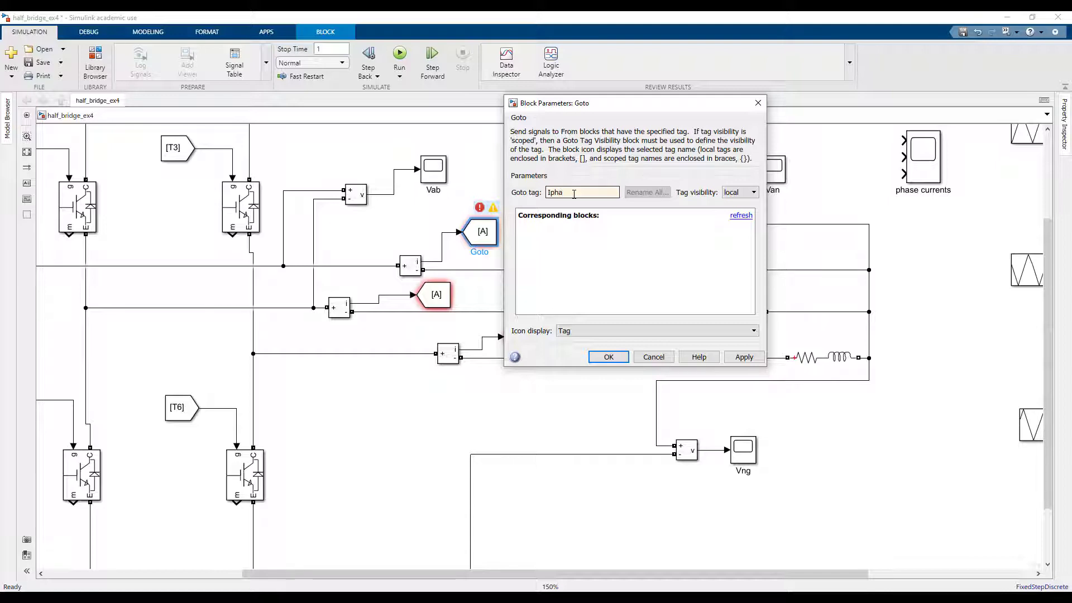
pyautogui.doubleClick(555, 192)
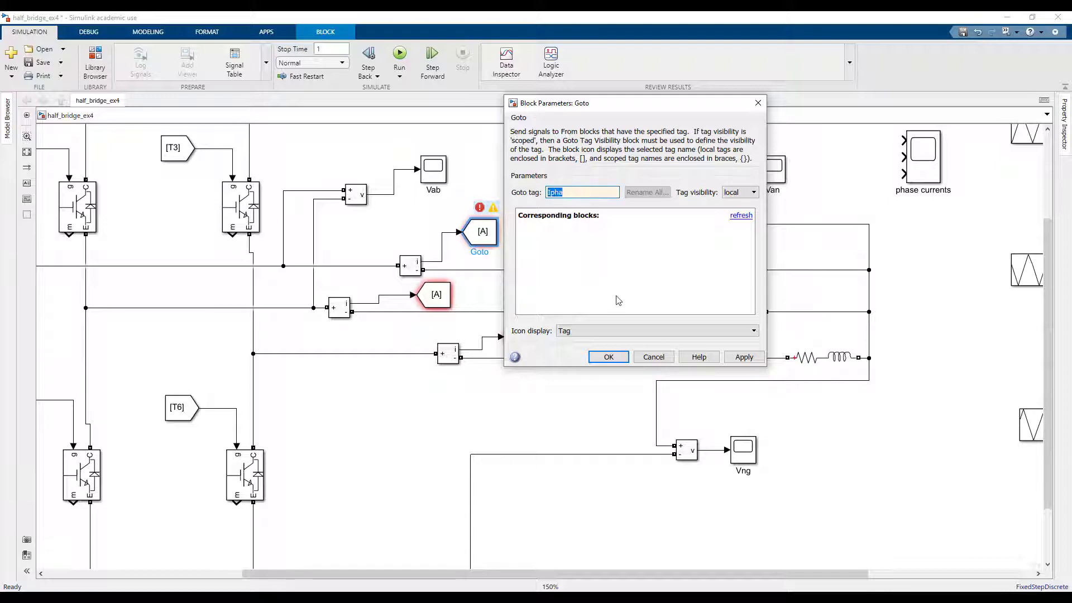
pyautogui.click(608, 356)
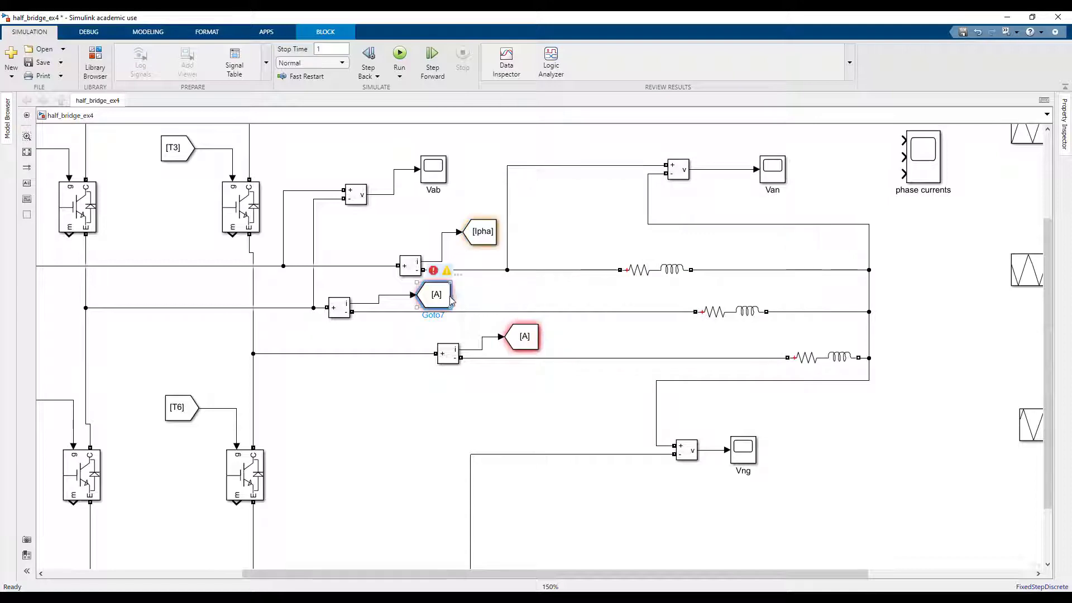
# - Tag the other Goto blocks Iphb and Iphc and wire matching From tags into the phase currents scope
pyautogui.doubleClick(436, 294)
pyautogui.write('Iphb')
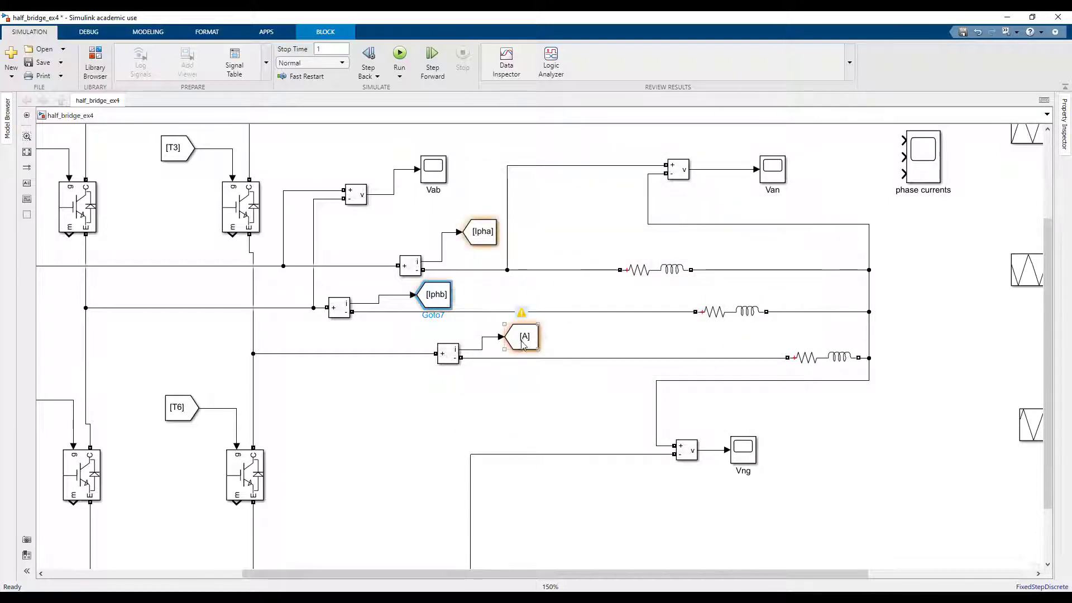
pyautogui.doubleClick(525, 337)
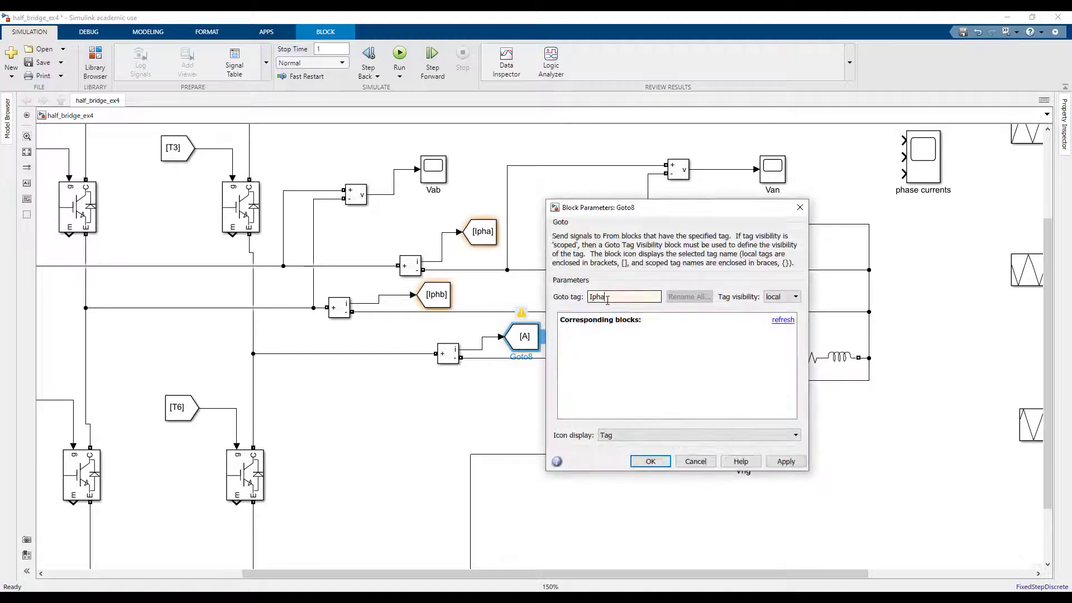
pyautogui.click(649, 461)
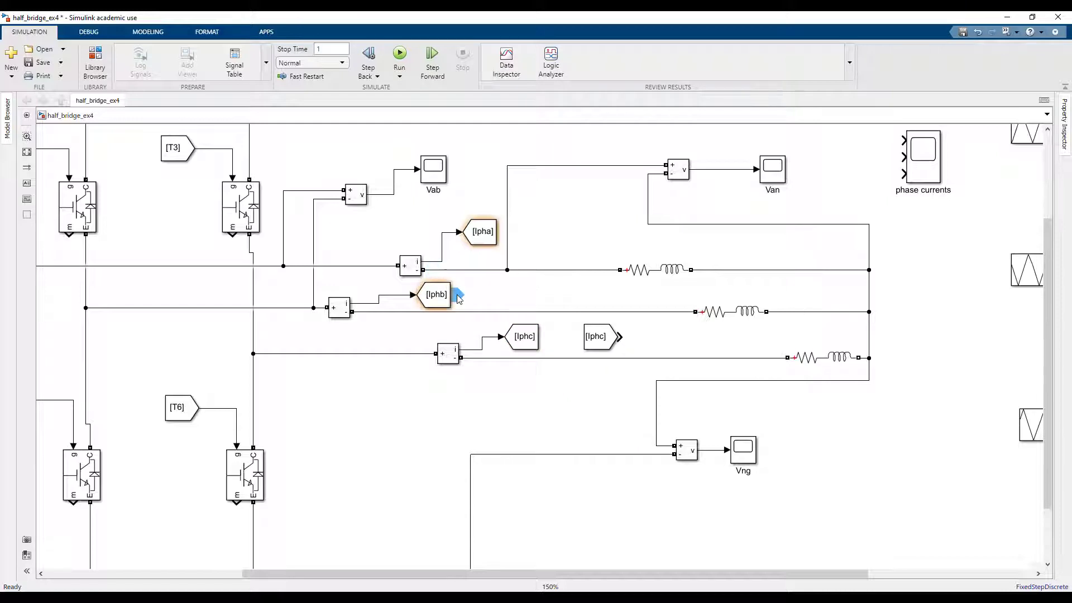
pyautogui.click(483, 231)
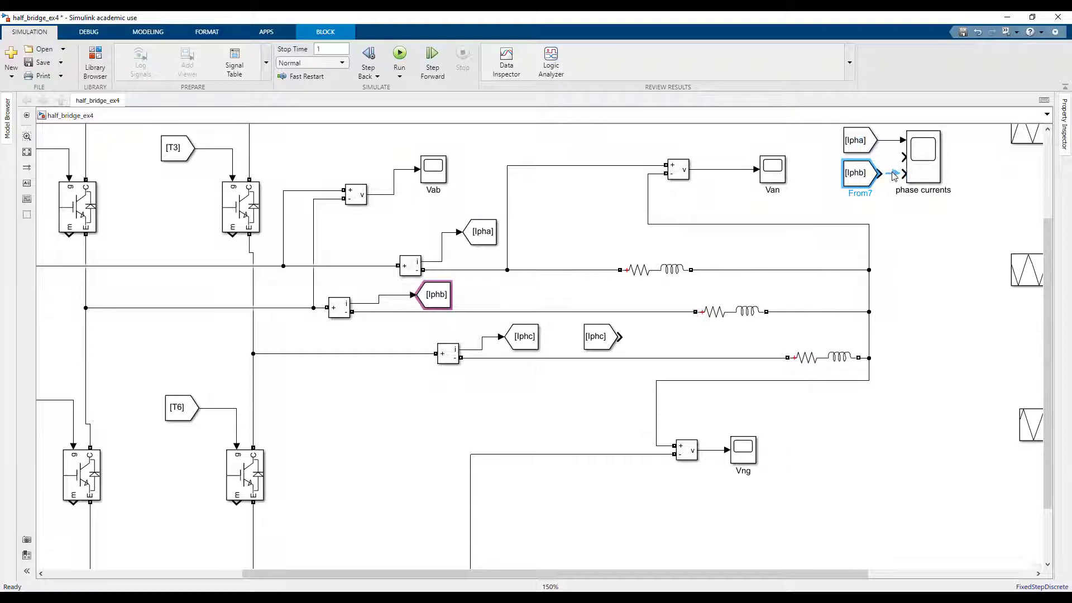
pyautogui.click(859, 172)
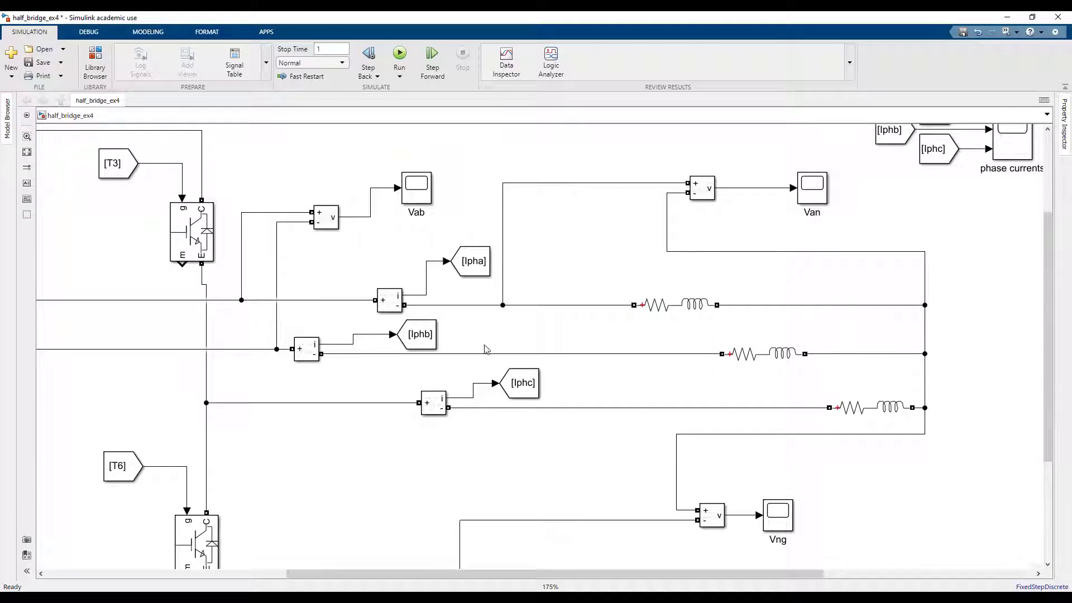
pyautogui.moveTo(827, 308)
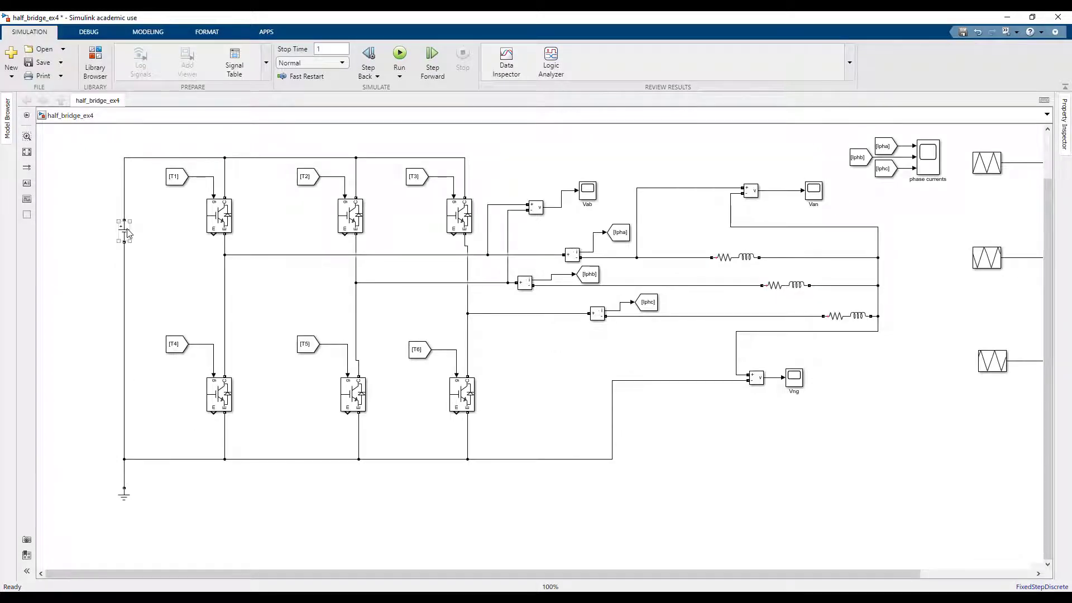
# - Review the 1200 V DC source and the 5 Ω, 0.5 H RL load branch parameters
pyautogui.doubleClick(124, 231)
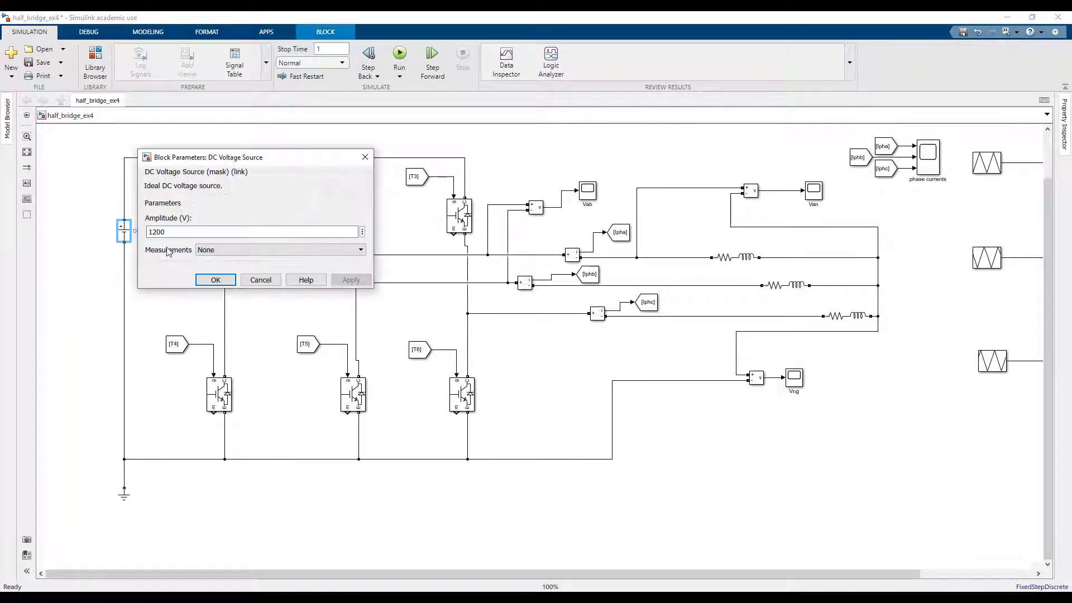
pyautogui.click(216, 280)
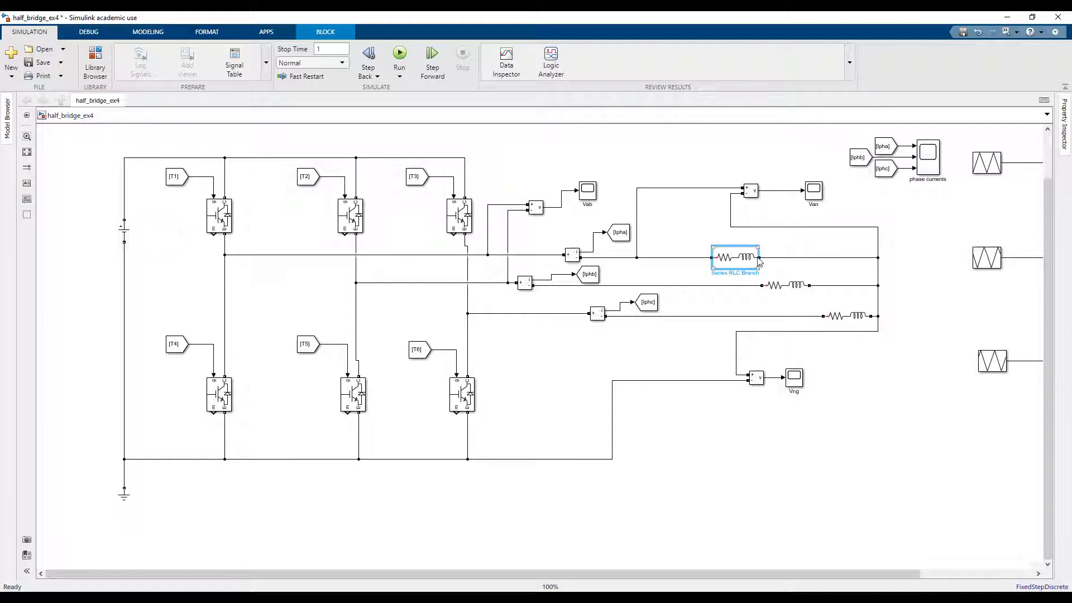
pyautogui.doubleClick(735, 258)
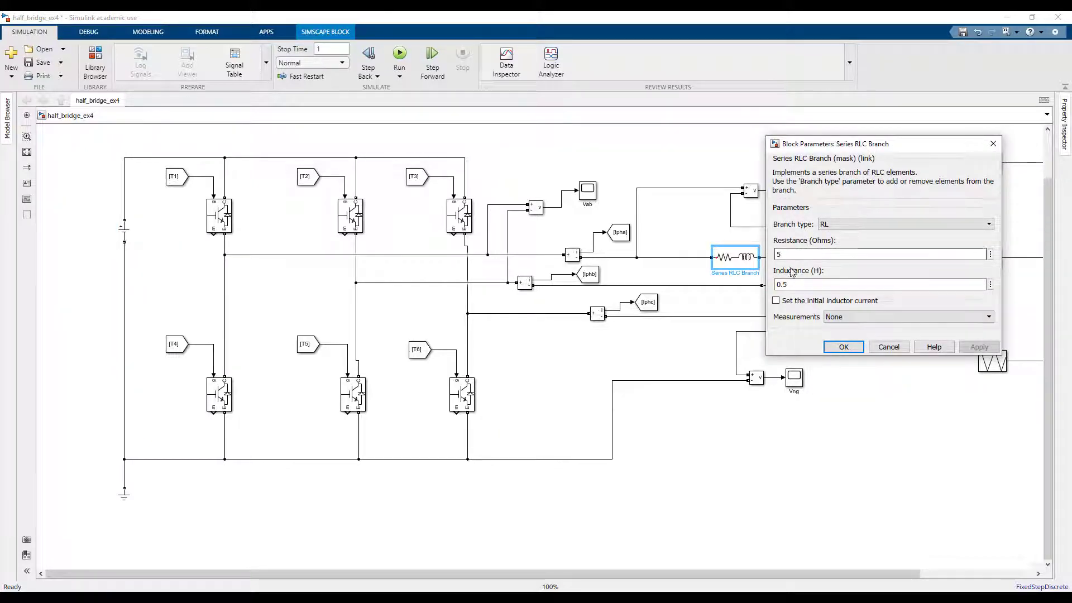
pyautogui.click(843, 346)
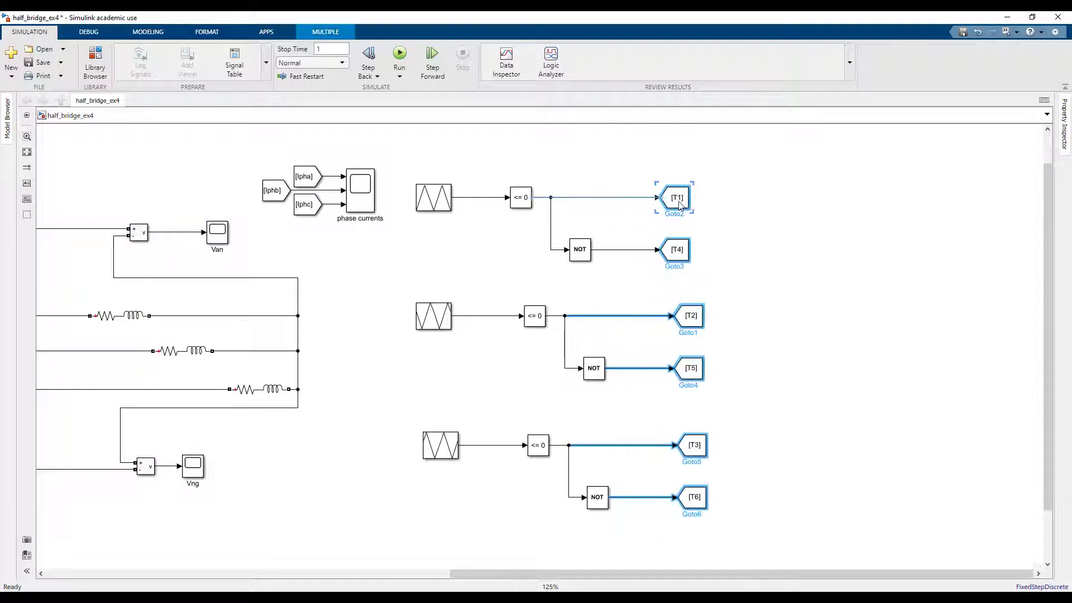
# - Move the first triangle carrier down and insert a Sine Wave block above it
pyautogui.click(520, 388)
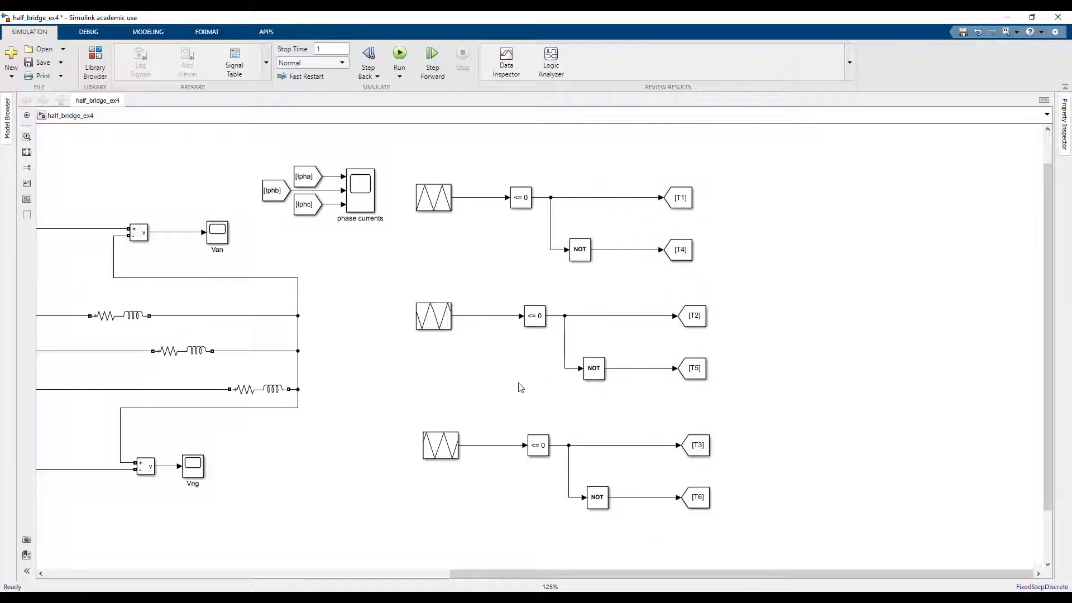
pyautogui.click(434, 232)
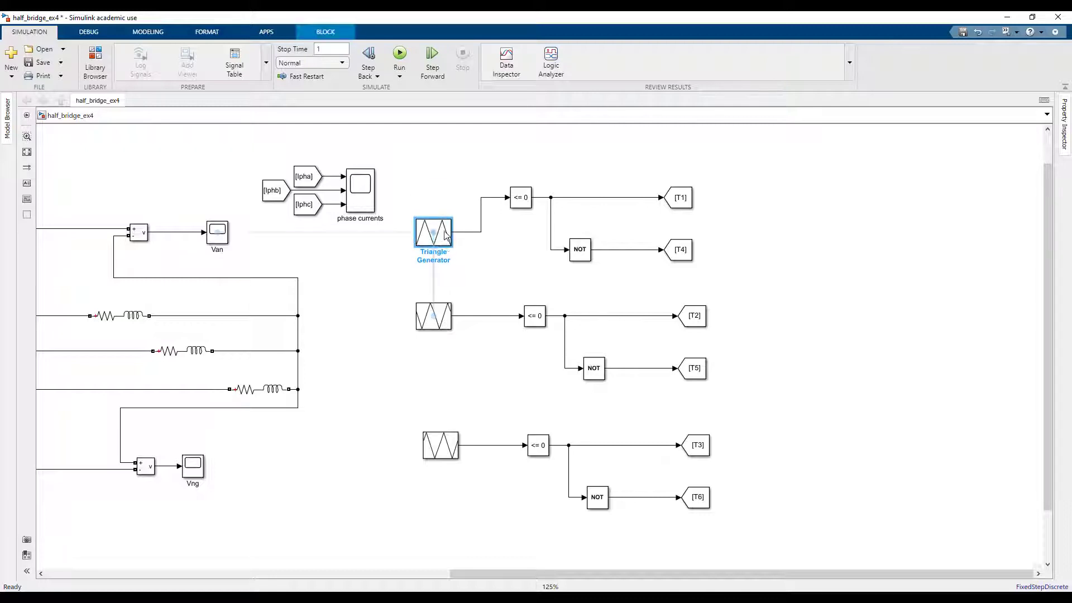
pyautogui.write('sl')
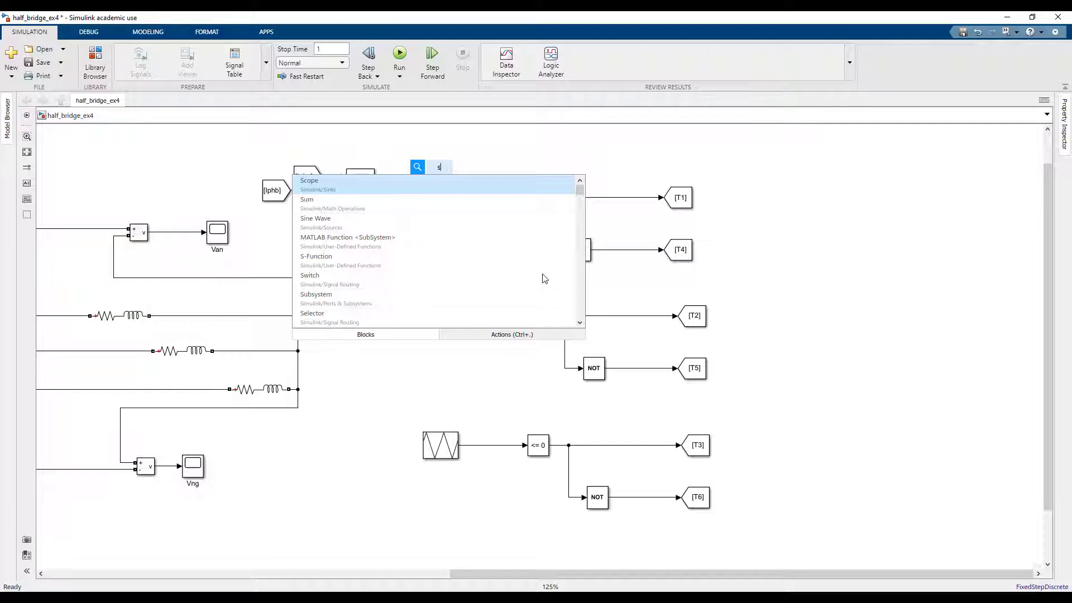
pyautogui.write('ine')
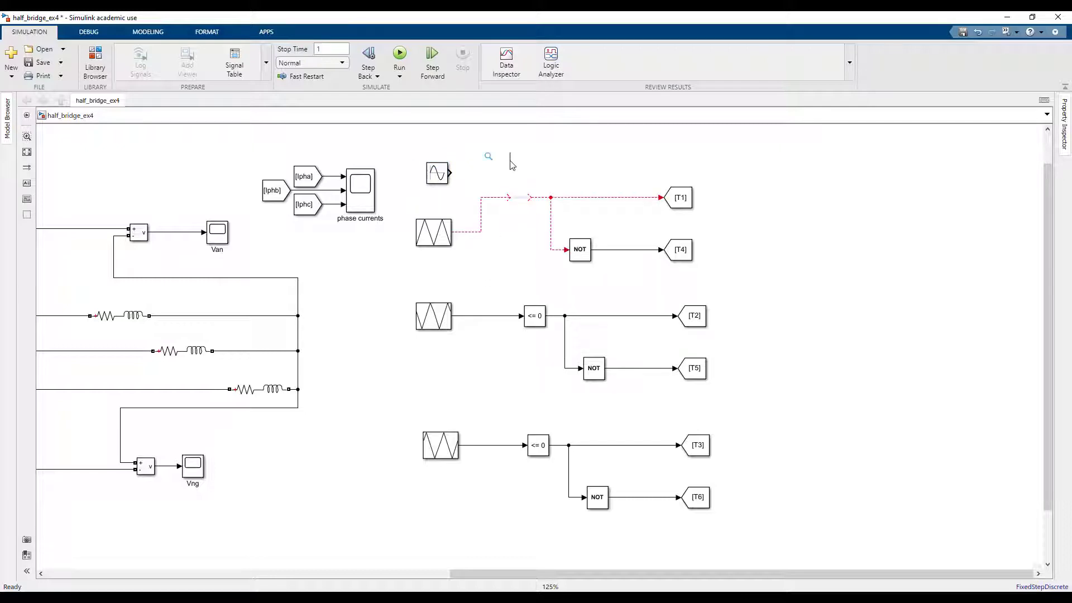
# - Insert a Relational Operator in place of the first phase's zero comparator
pyautogui.write('re')
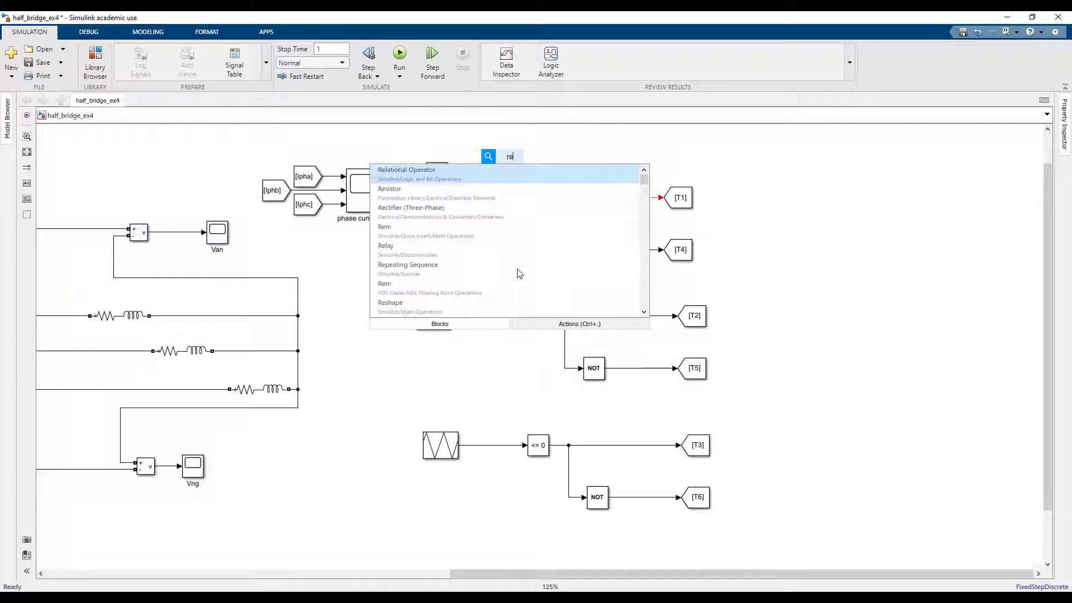
pyautogui.click(406, 170)
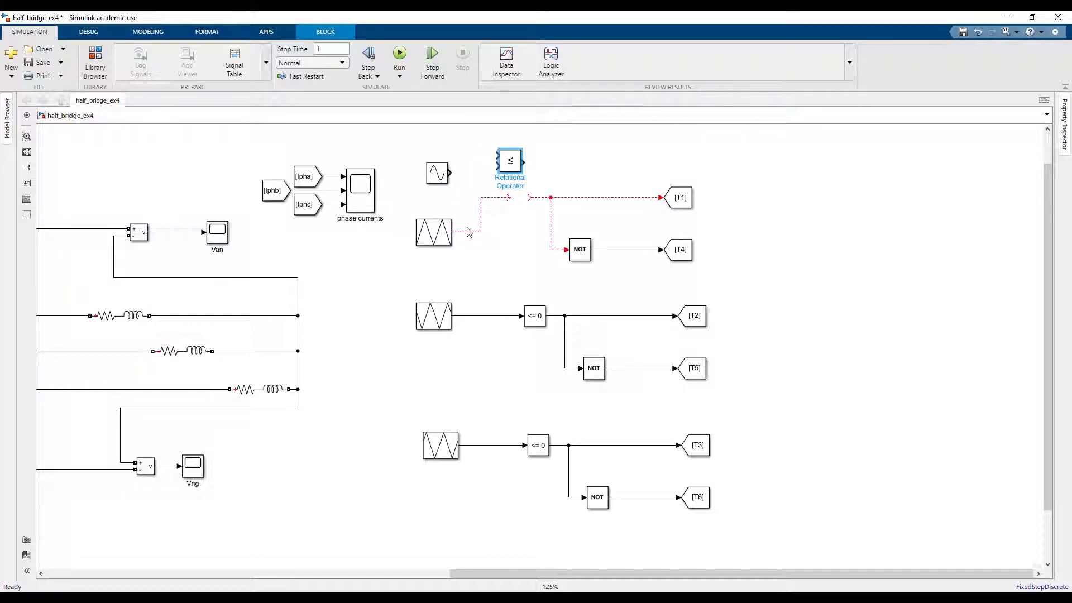
pyautogui.click(433, 232)
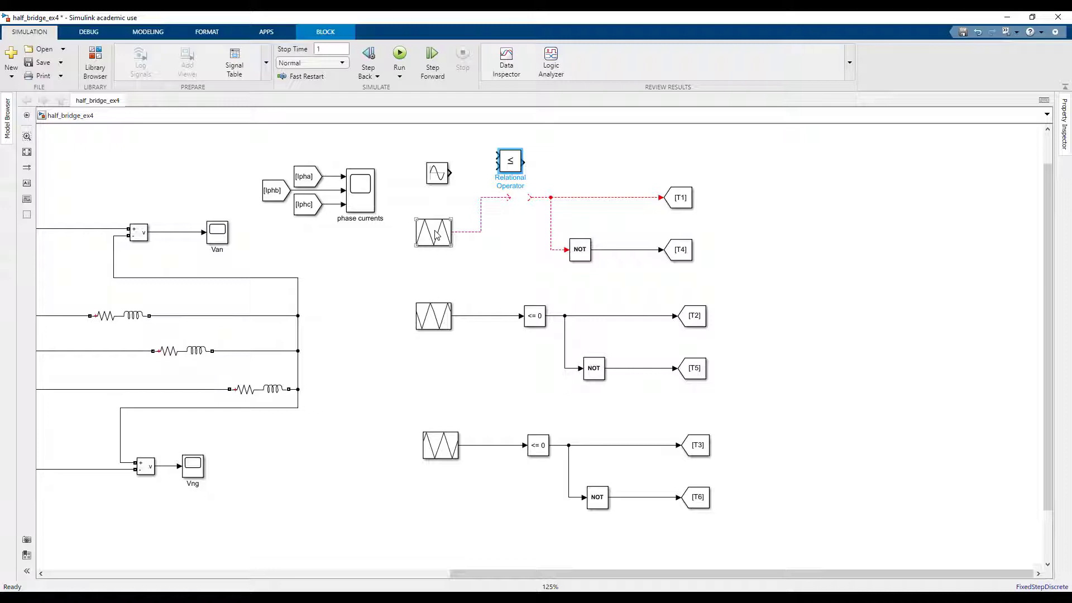
pyautogui.click(433, 232)
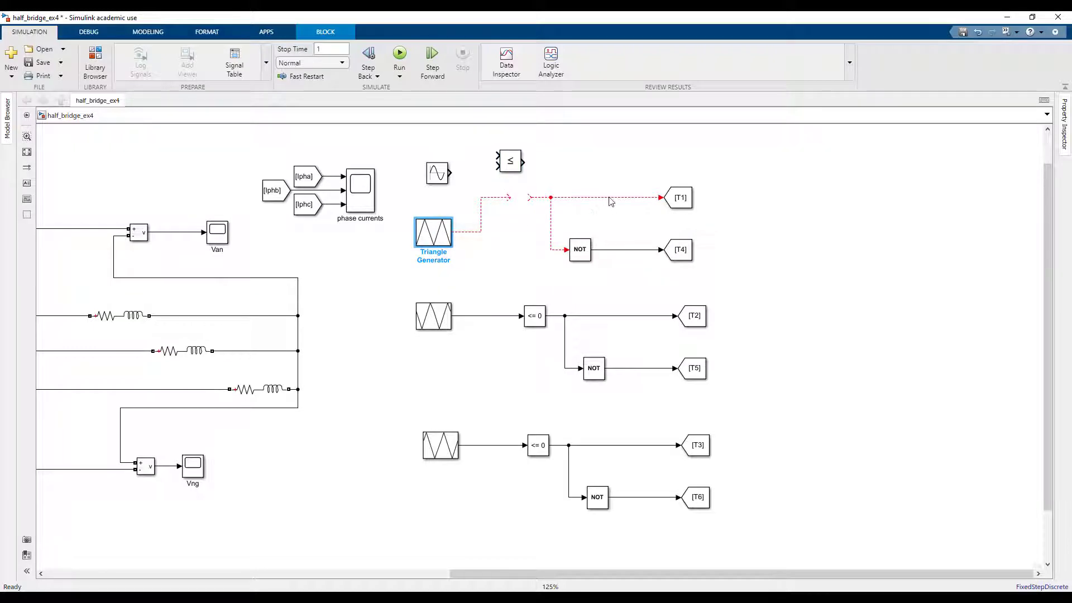
pyautogui.moveTo(435, 376)
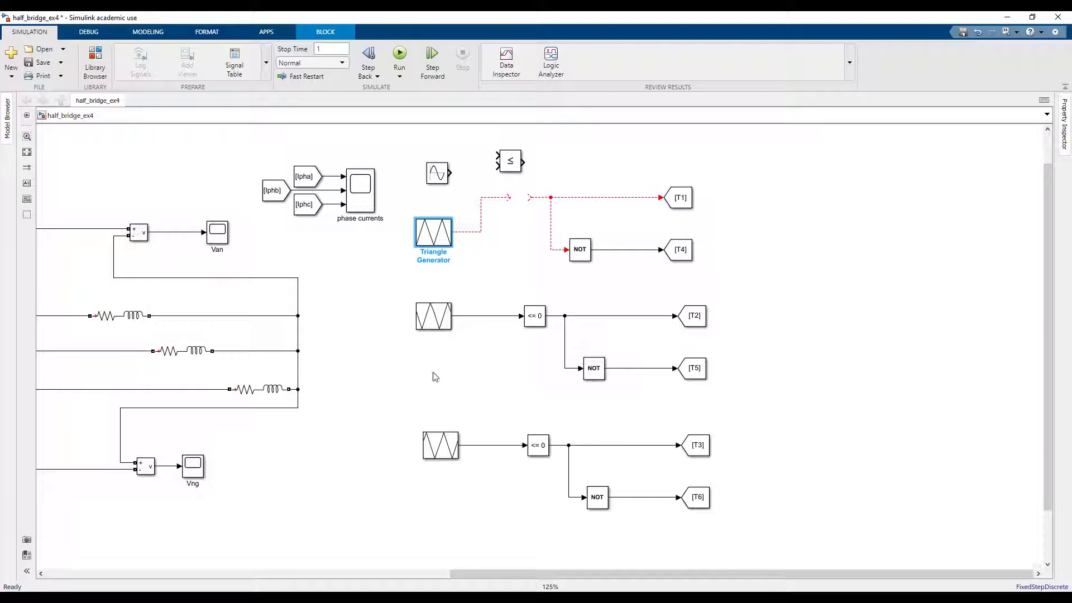
pyautogui.scroll(-3)
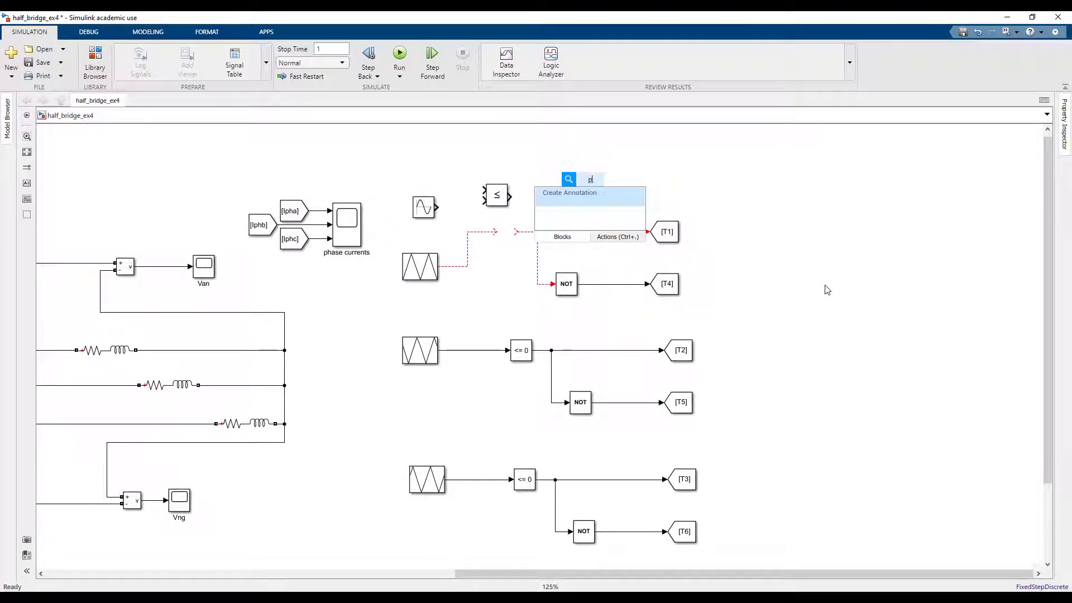
# - Insert a PWM Generator (2-Level) block beside the first gating row near T1
pyautogui.write('pwm')
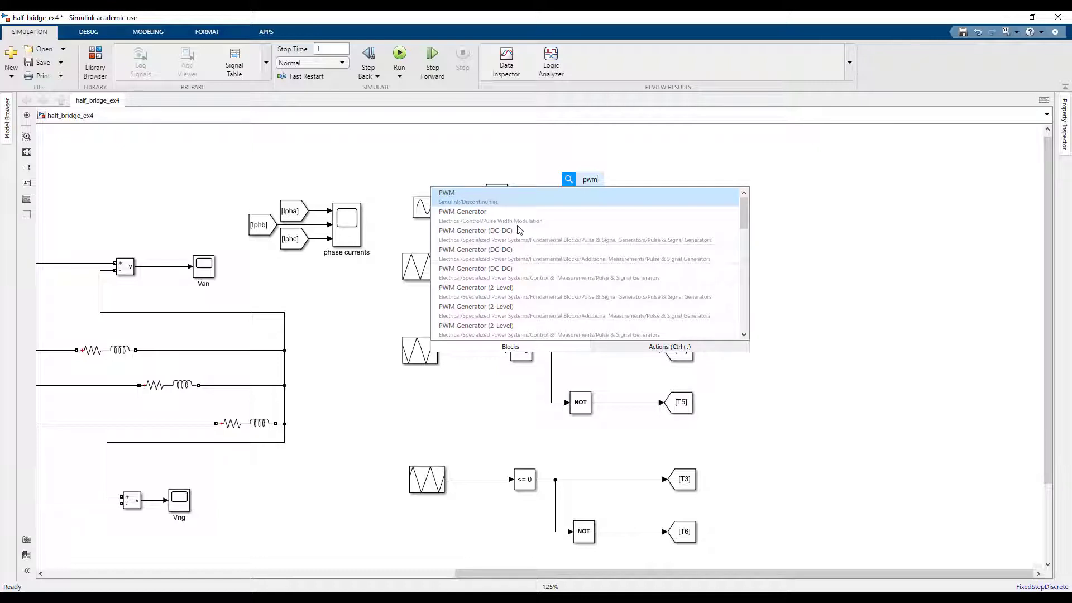
pyautogui.moveTo(499, 299)
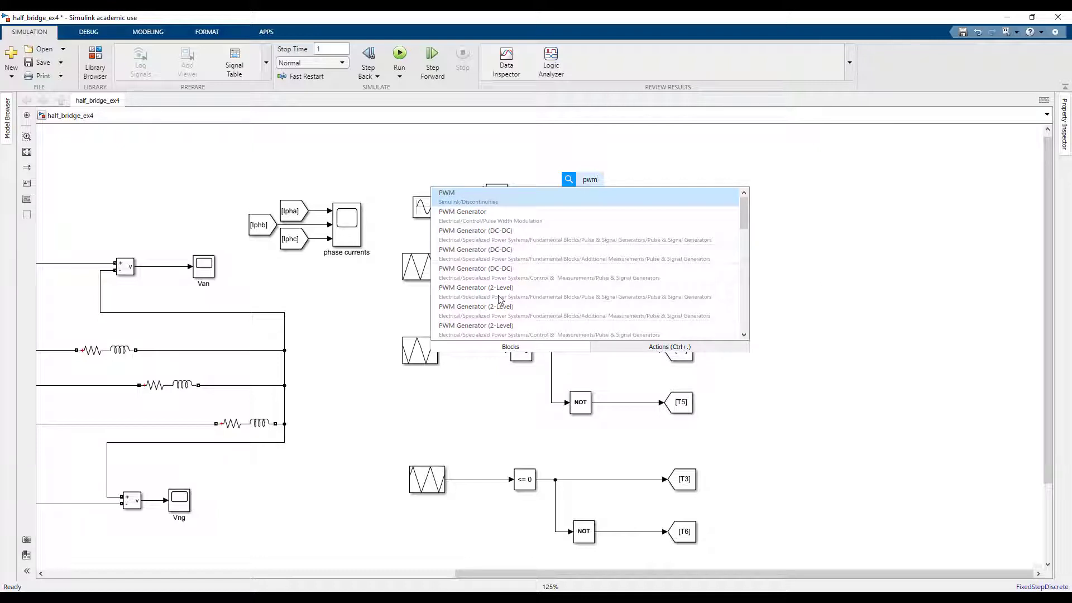
pyautogui.click(476, 287)
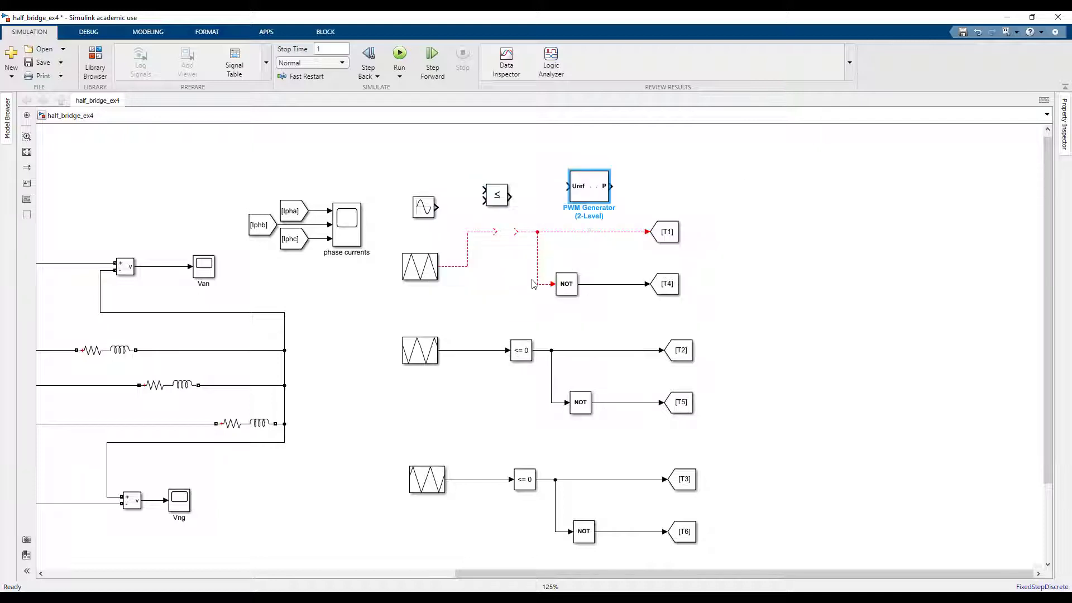
pyautogui.click(589, 187)
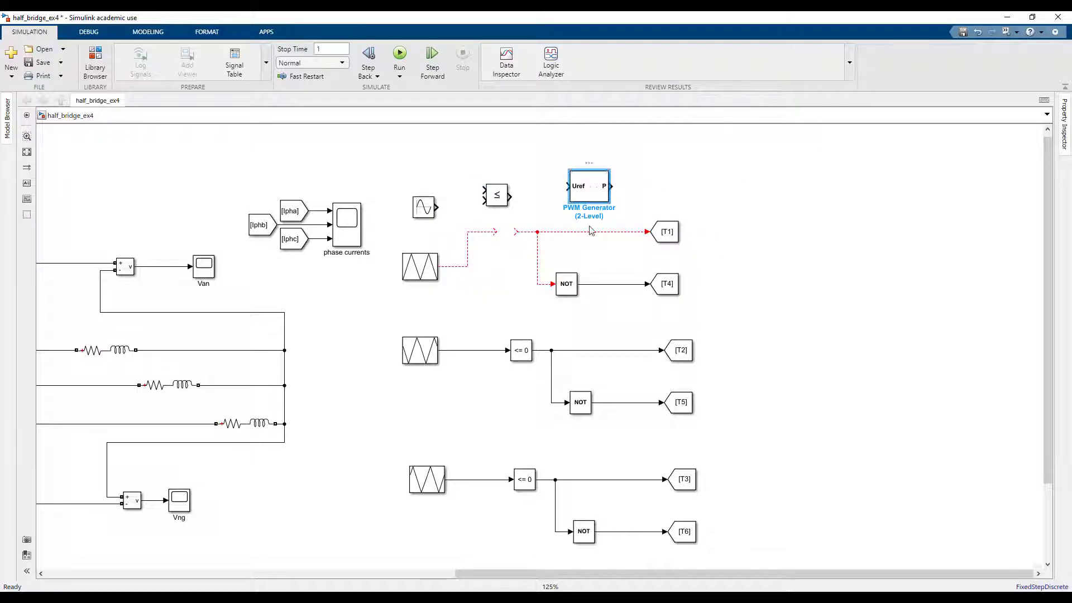
pyautogui.click(588, 187)
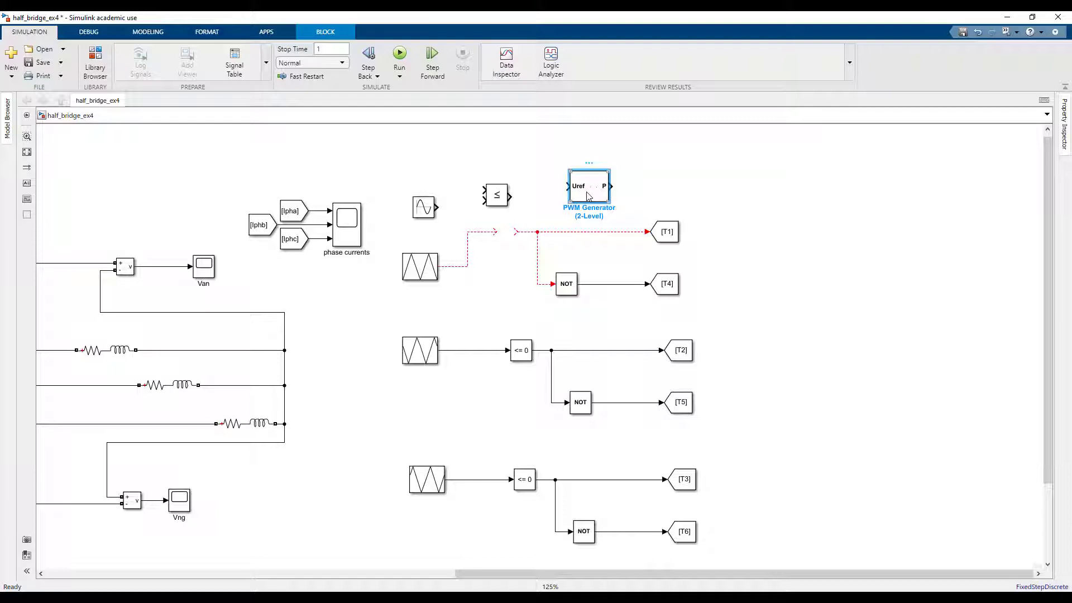
# - Review the PWM generator's three-phase carrier settings and close them
pyautogui.doubleClick(589, 187)
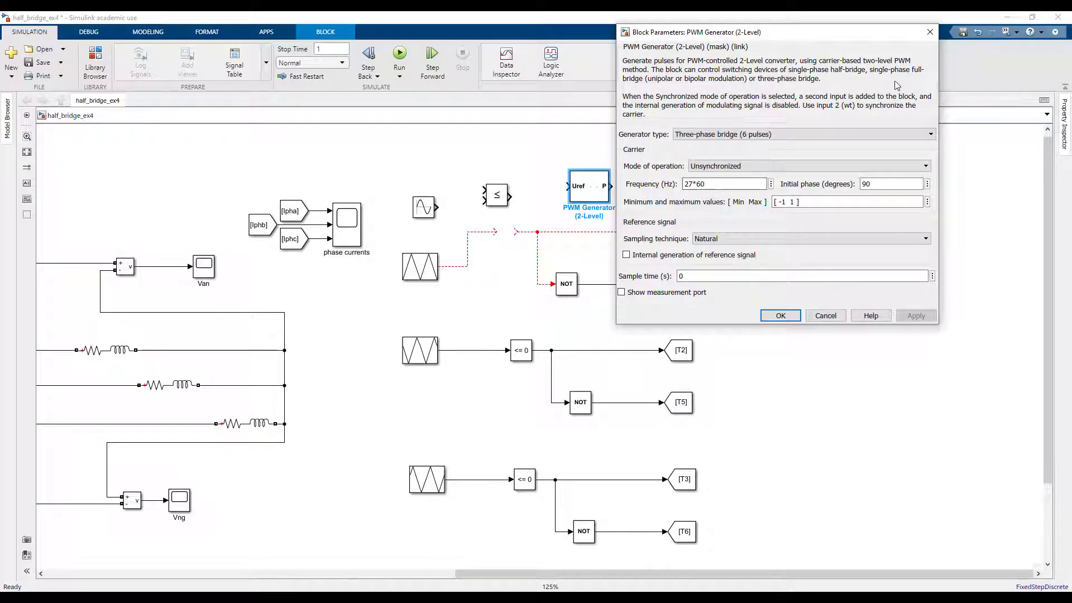
pyautogui.click(781, 315)
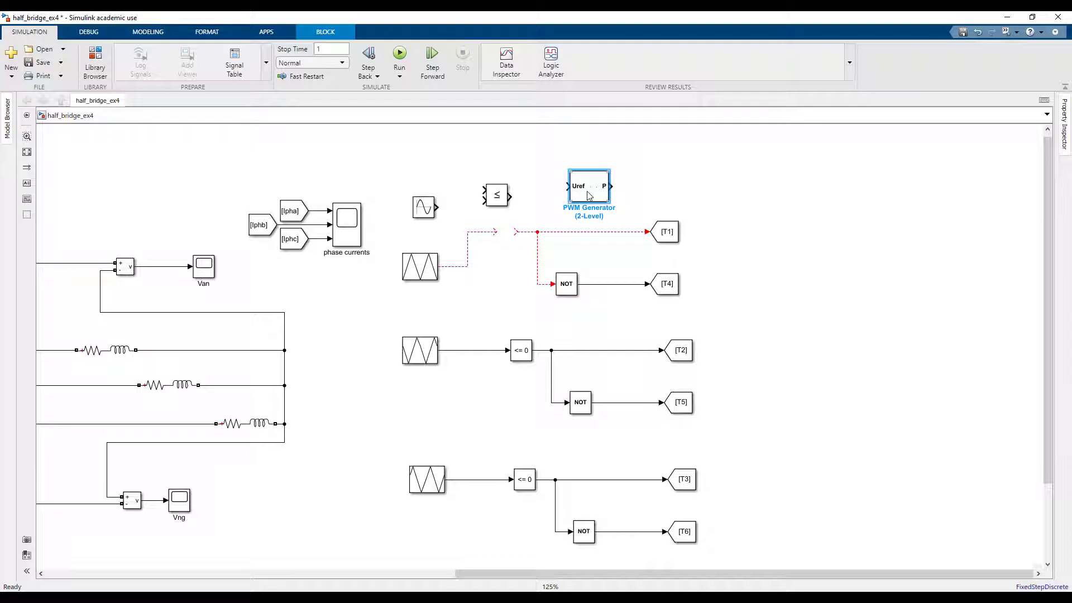
pyautogui.moveTo(577, 199)
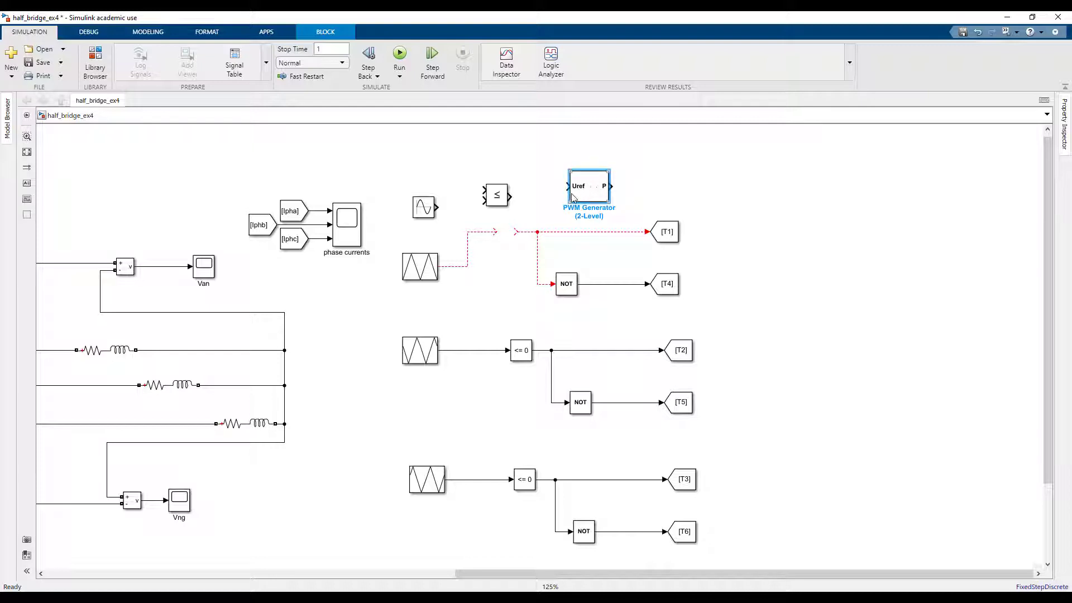
pyautogui.click(421, 266)
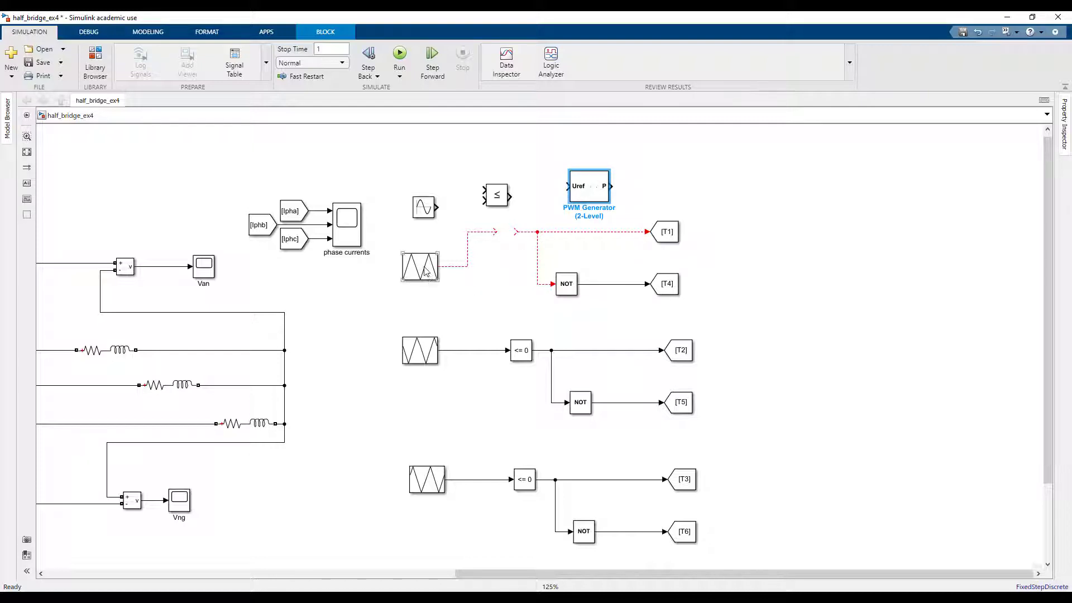
# - Check the first triangle carrier's 60 Hz frequency setting
pyautogui.doubleClick(420, 267)
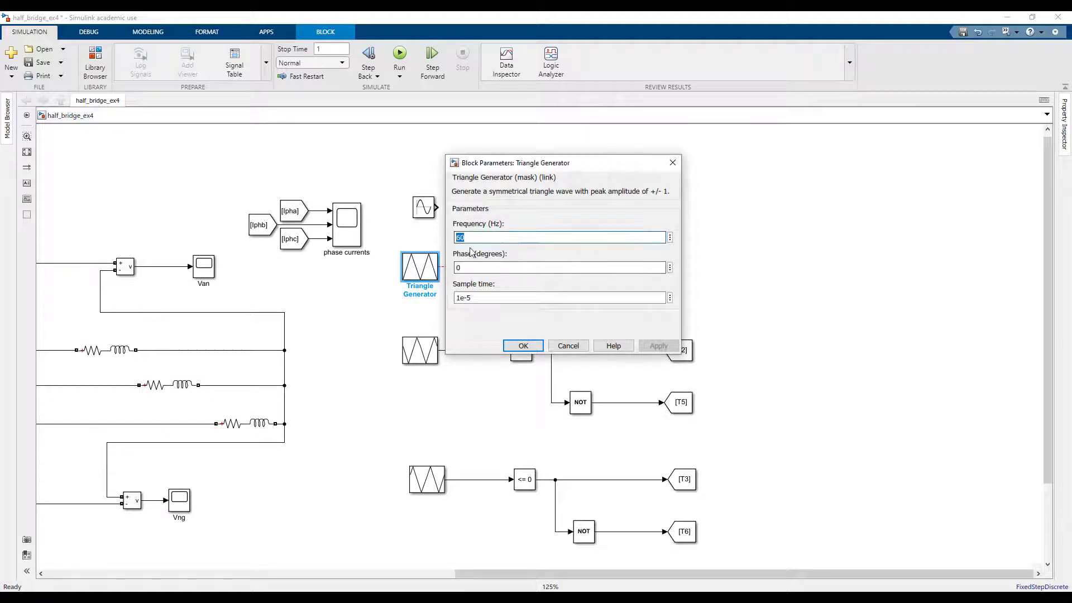
pyautogui.click(523, 345)
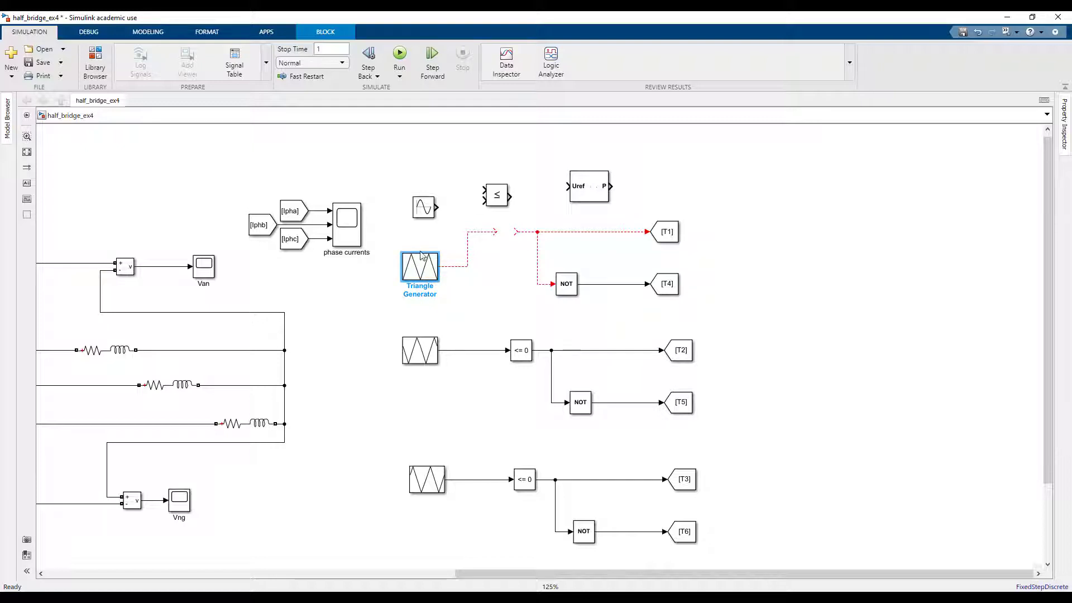
pyautogui.doubleClick(419, 267)
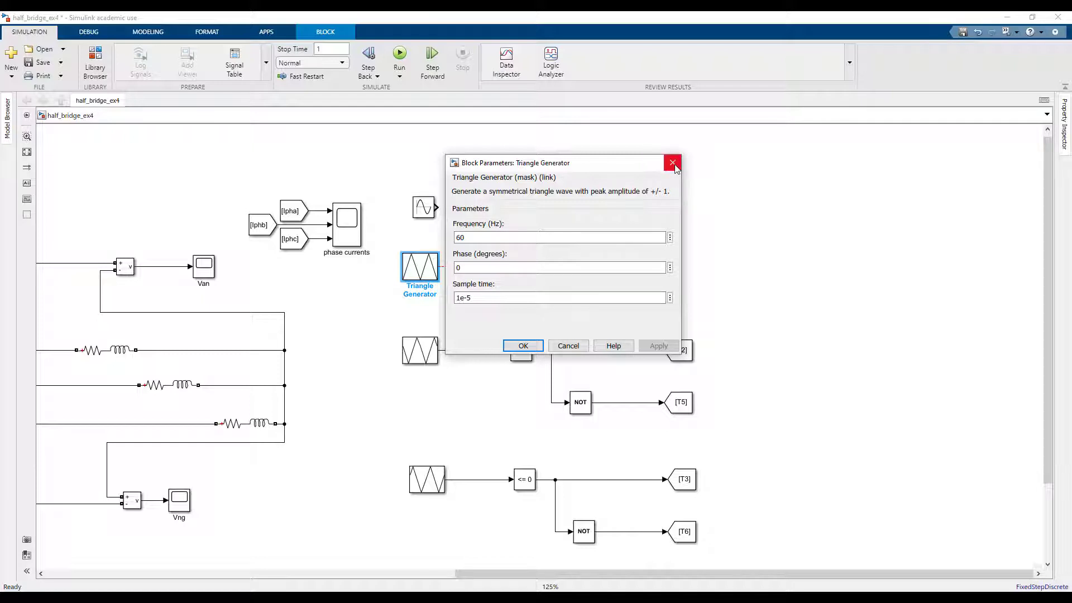
pyautogui.moveTo(604, 214)
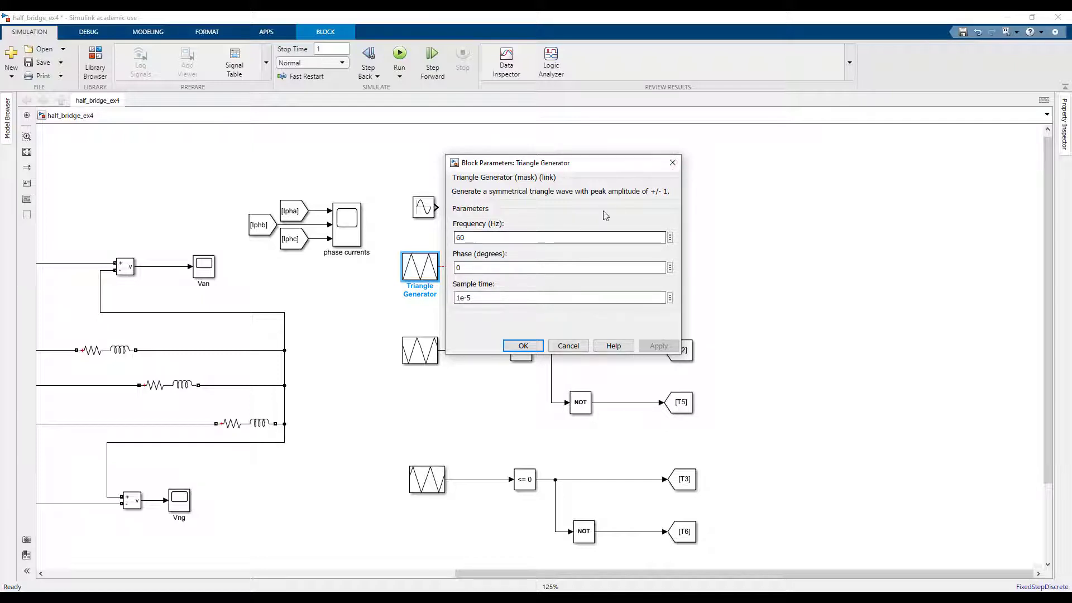
pyautogui.click(523, 345)
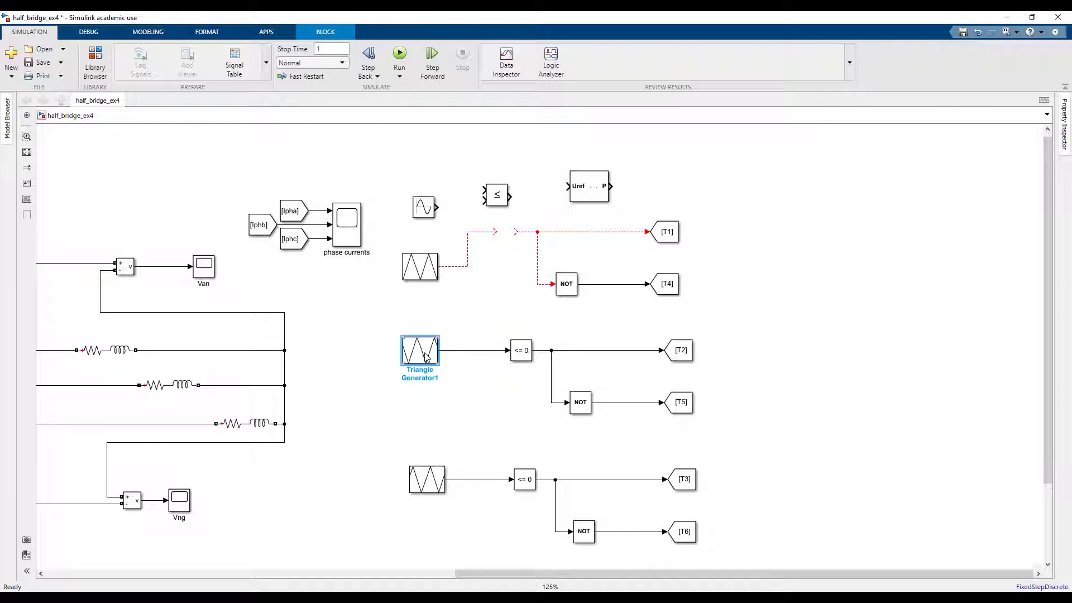
# - Set the third triangle carrier to 60 Hz with 120° phase and sample time 1e-5
pyautogui.doubleClick(419, 350)
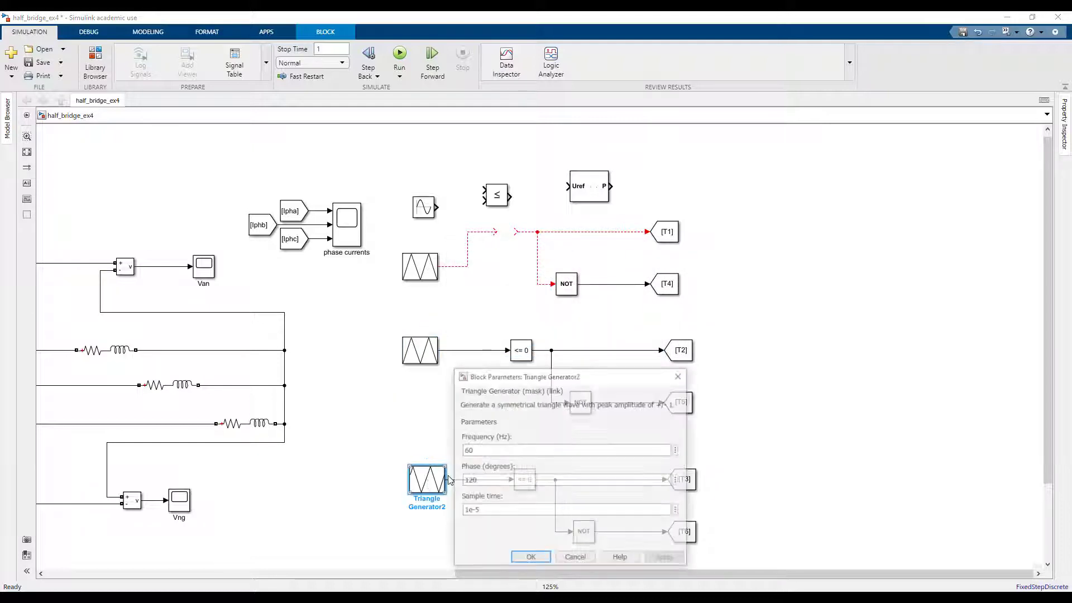
pyautogui.click(531, 556)
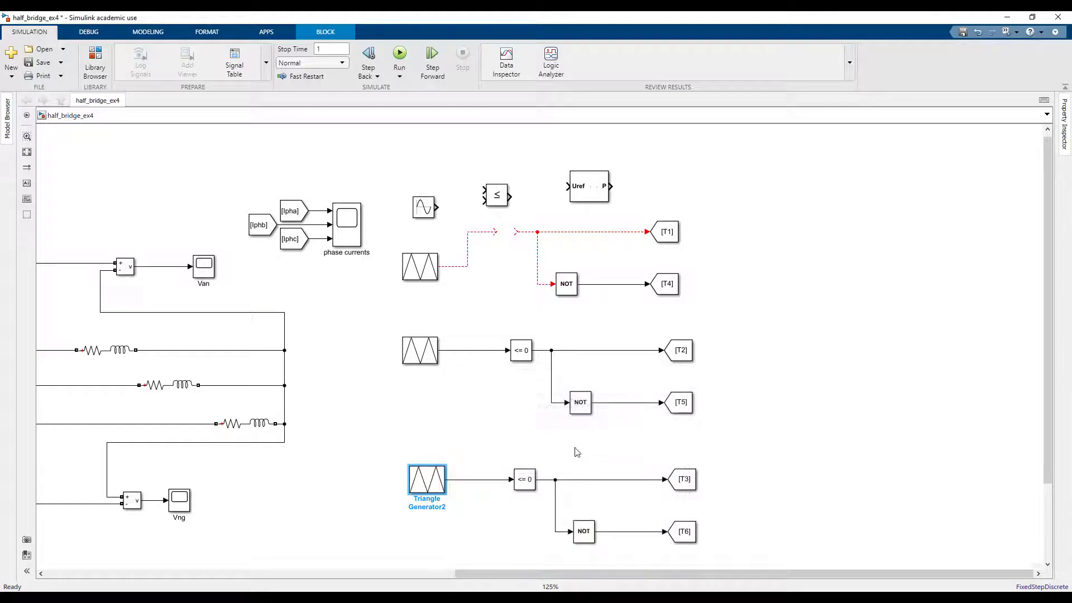
pyautogui.doubleClick(423, 207)
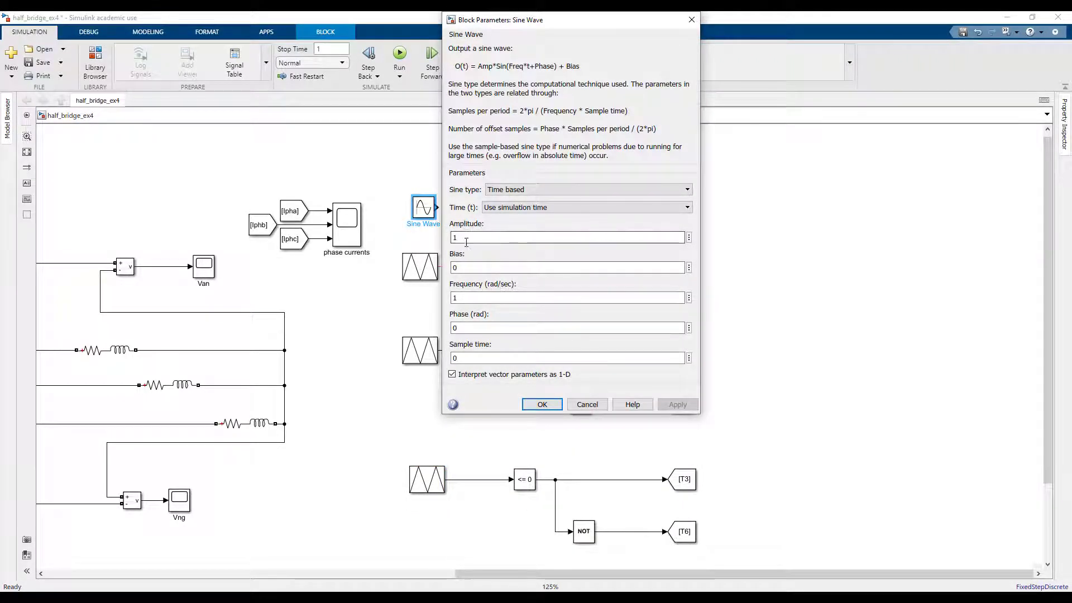
# - Set the sine reference frequency to 2*pi*60 rad/s and copy it below the first carrier
pyautogui.click(568, 297)
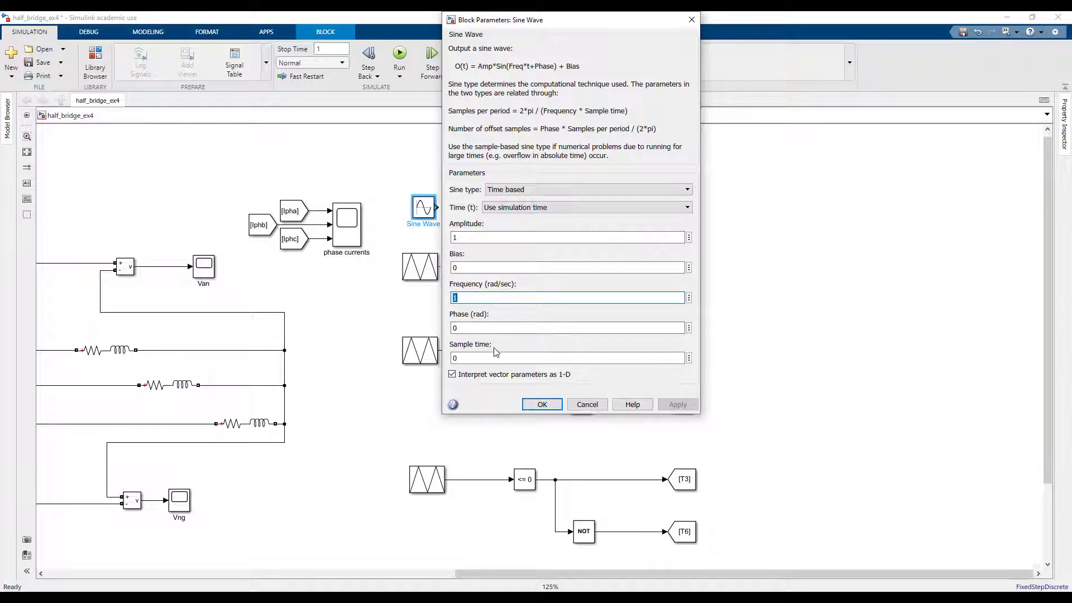
pyautogui.write('2*pi*60')
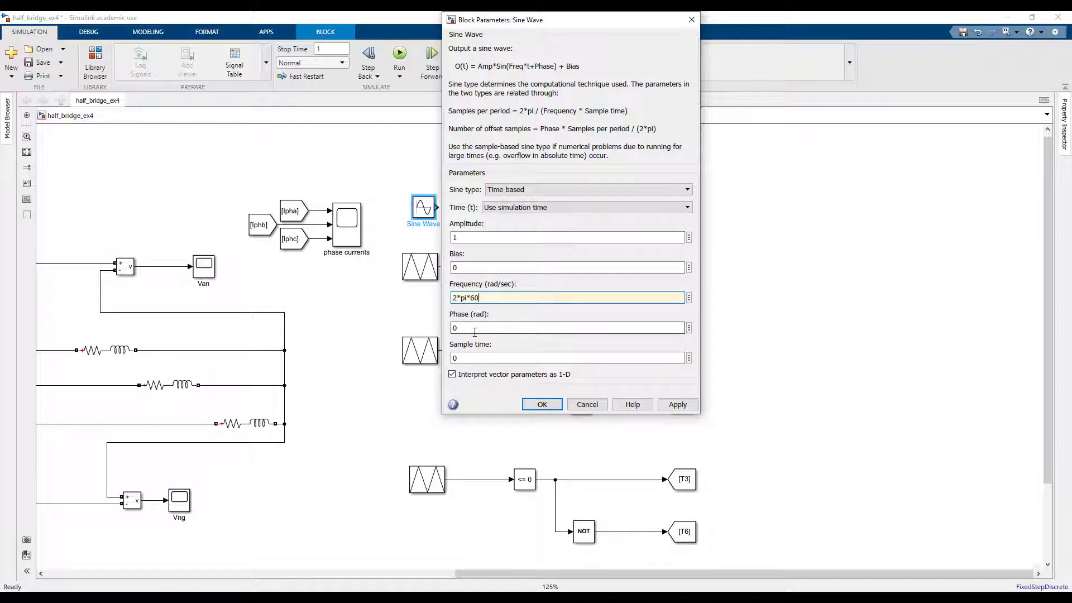
pyautogui.click(568, 237)
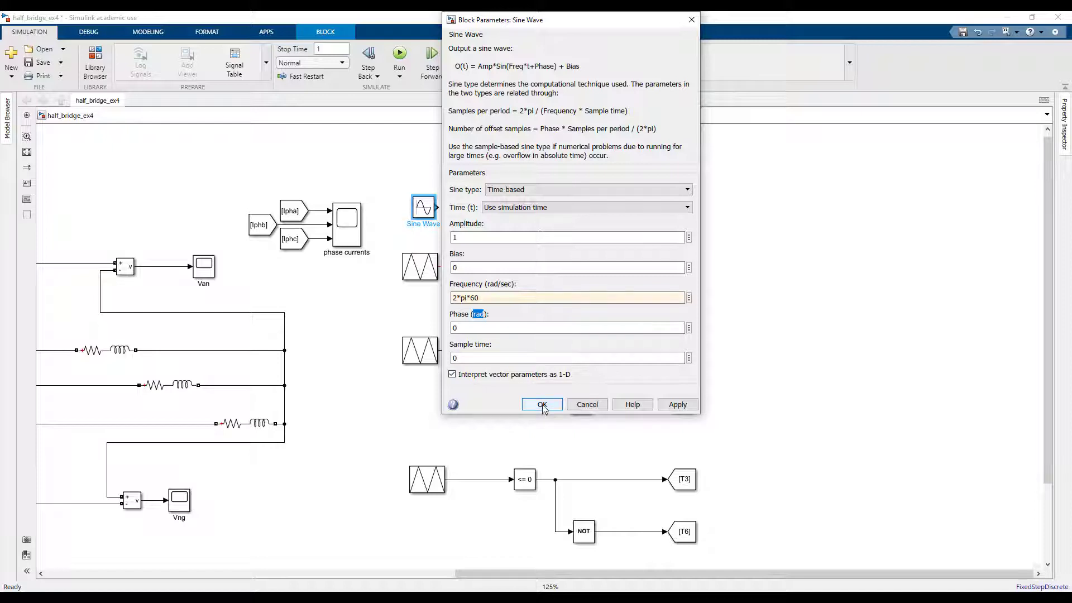
pyautogui.click(541, 404)
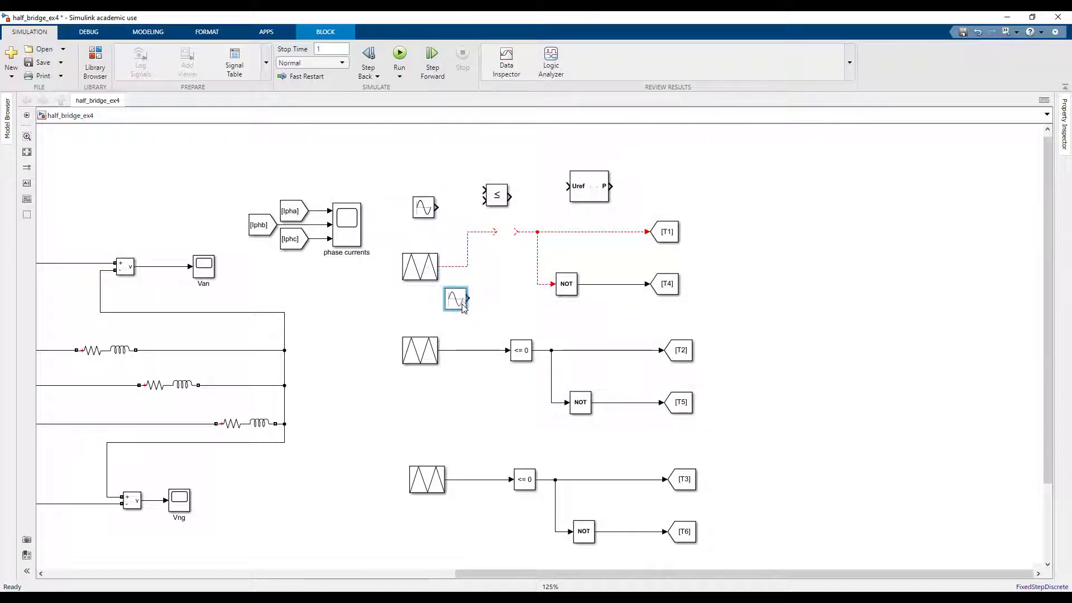
# - Give the second sine reference a phase of -2*pi/3 radians
pyautogui.doubleClick(454, 300)
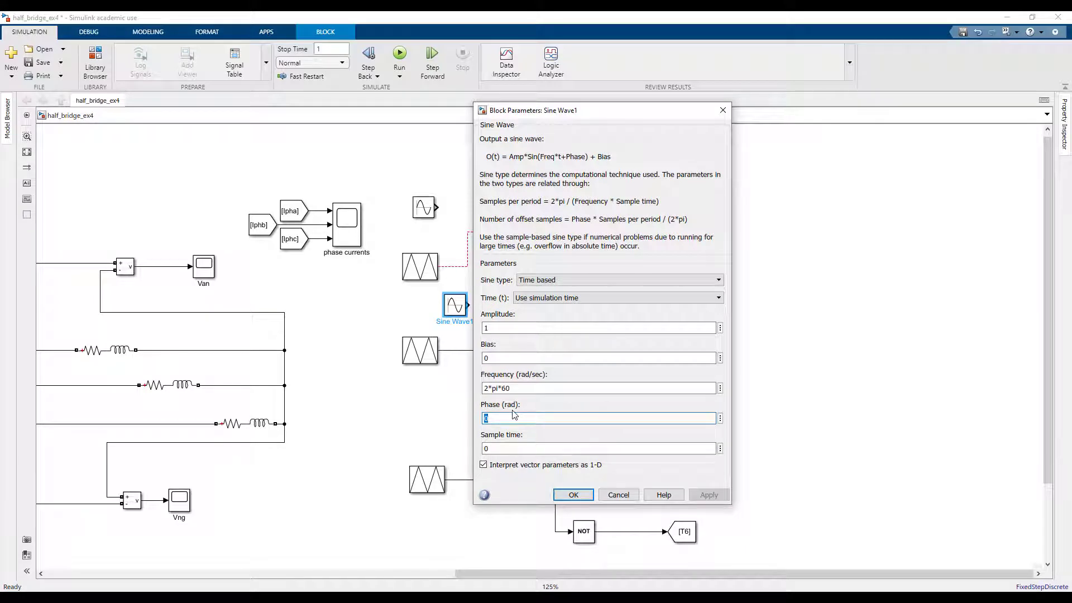
pyautogui.write('-2*pi/3')
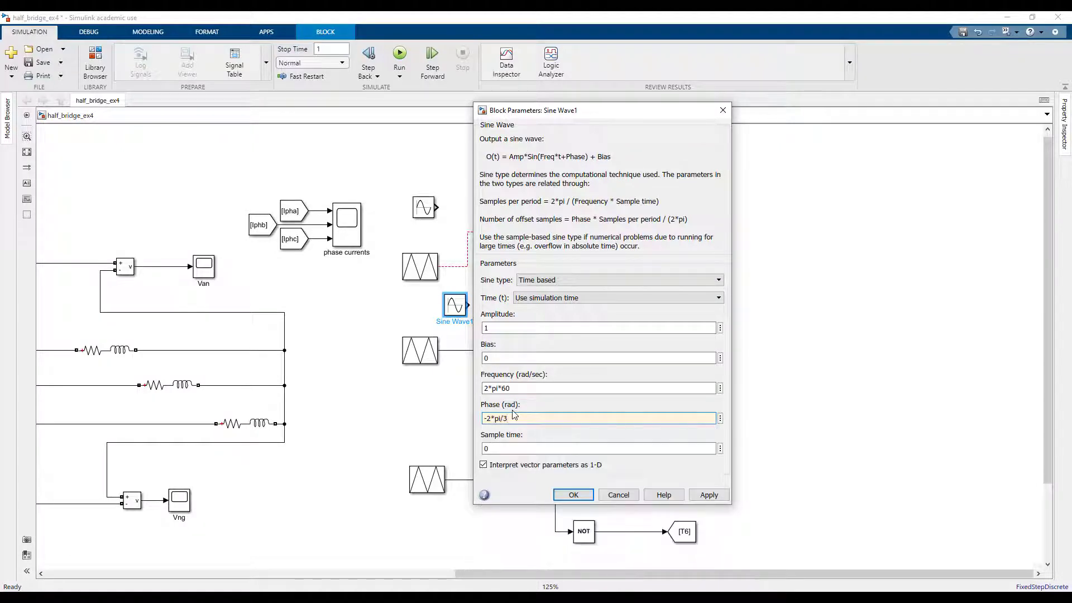
pyautogui.click(573, 494)
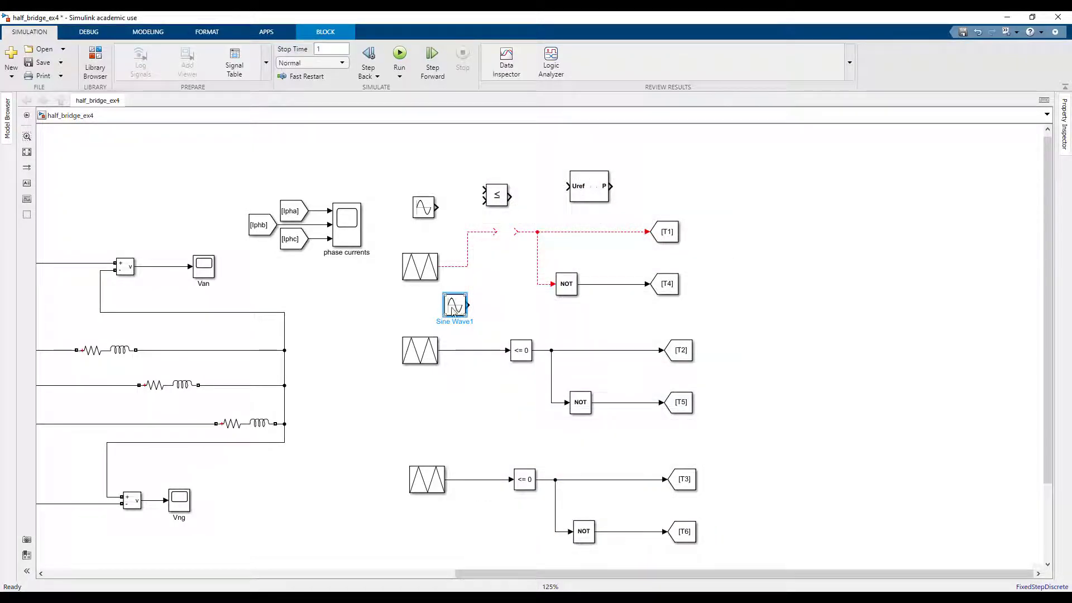
# - Give the third sine reference a phase of 2*pi/3 radians and select the triangle carriers for removal
pyautogui.doubleClick(462, 425)
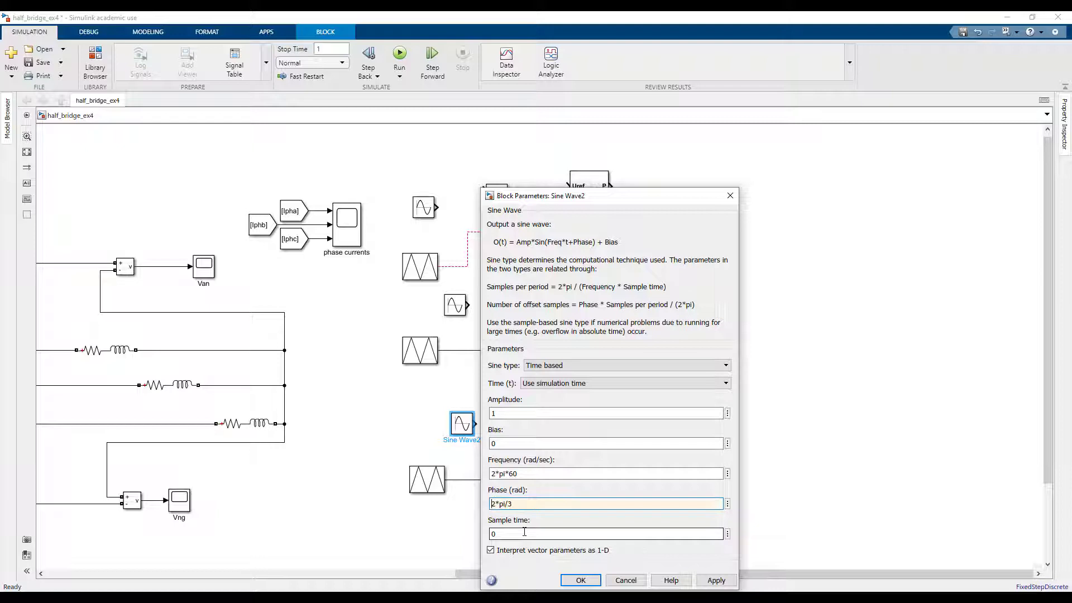
pyautogui.click(580, 580)
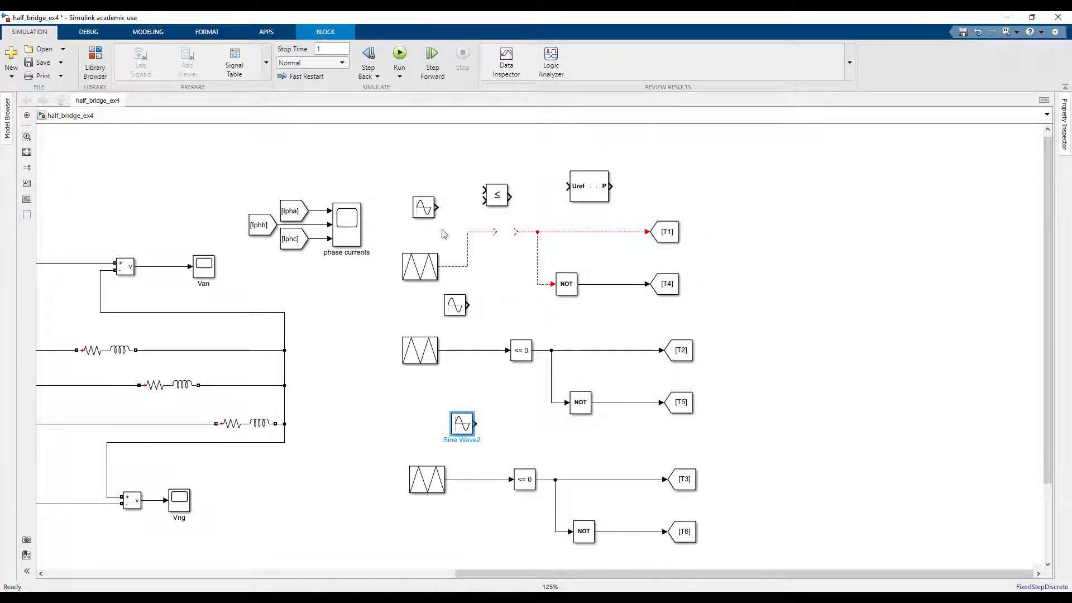
pyautogui.click(425, 438)
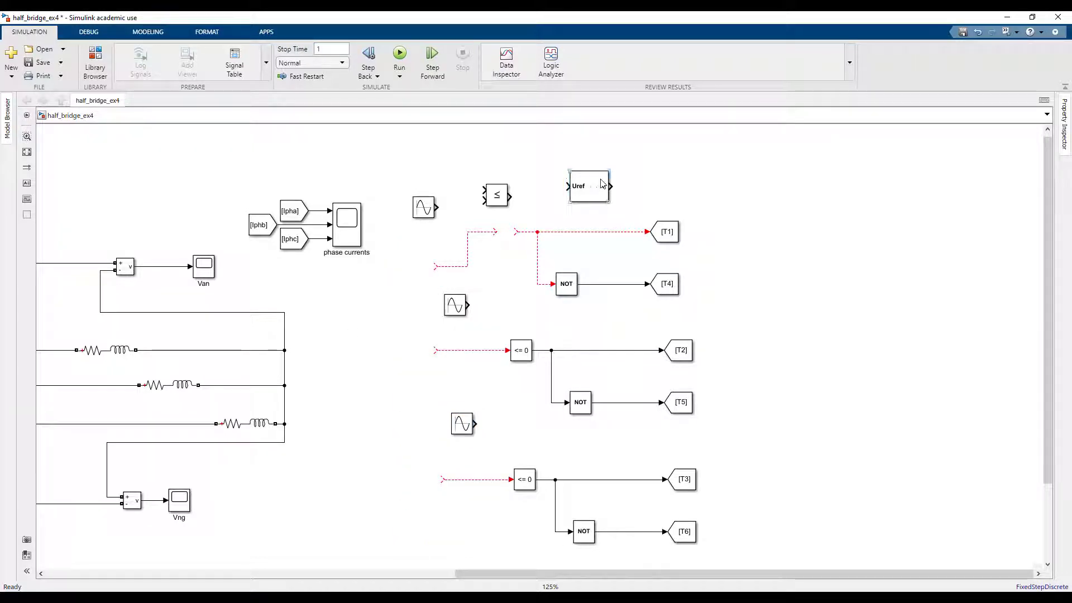
# - Delete the triangle carriers, comparison and NOT logic from the gating section
pyautogui.click(590, 187)
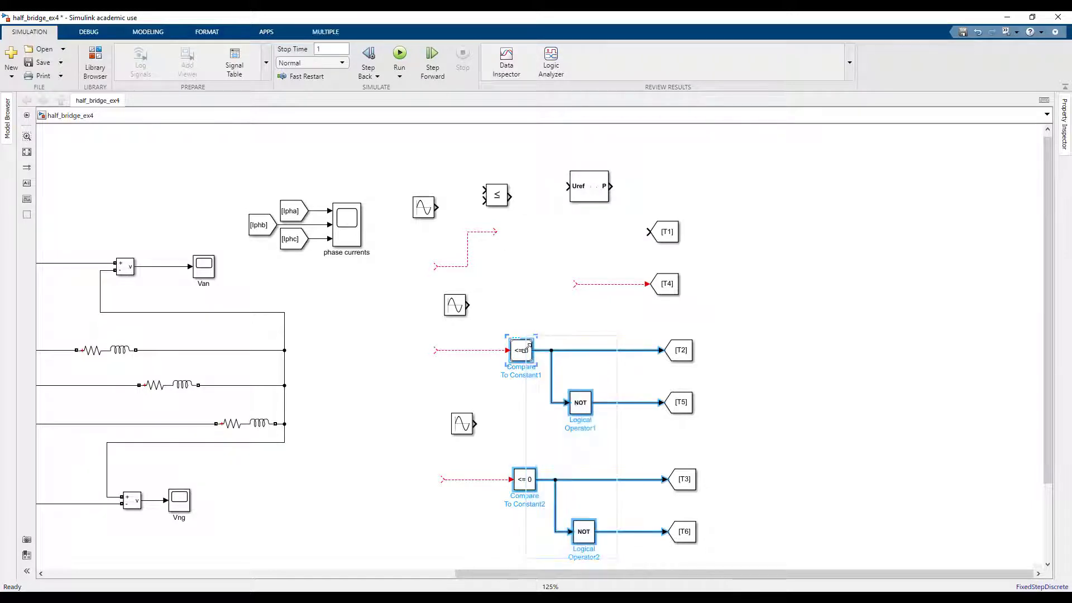
pyautogui.press('Delete')
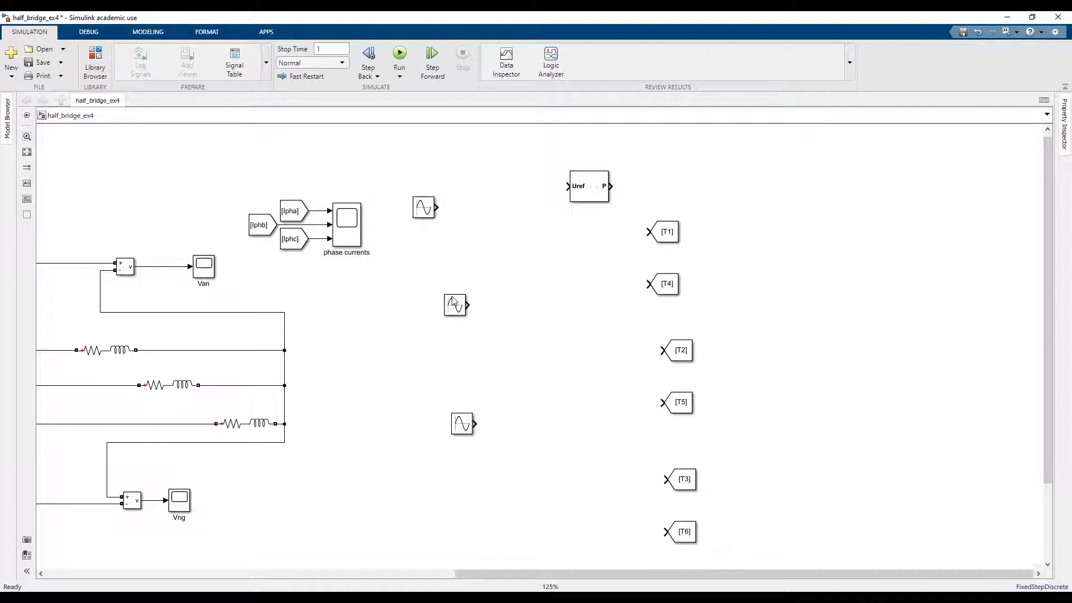
pyautogui.click(454, 306)
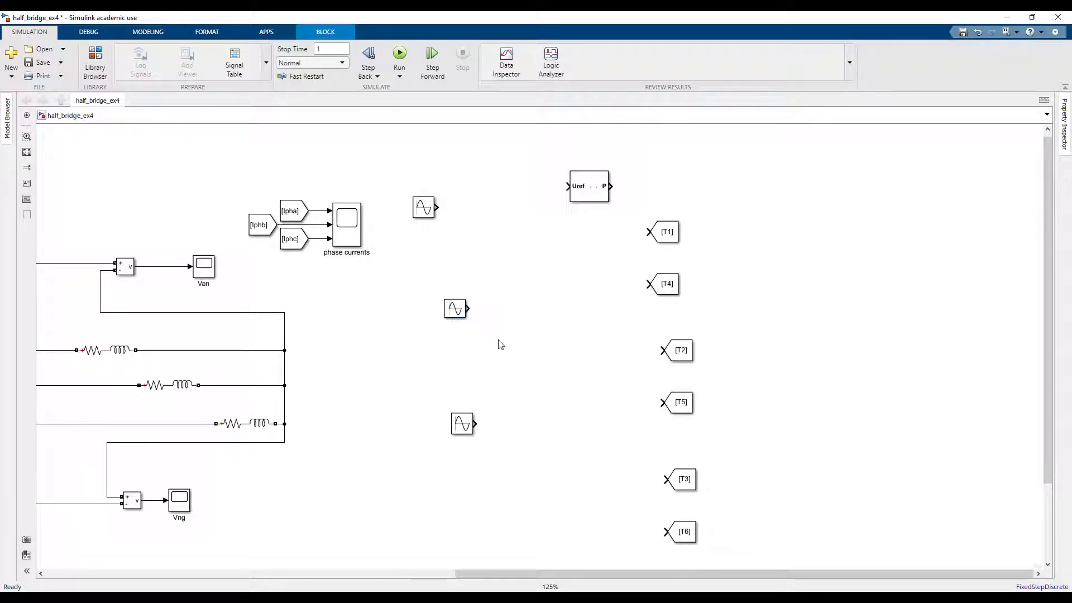
# - Line the three sine references up in a column and verify the first one's parameters
pyautogui.moveTo(456, 308); pyautogui.dragTo(429, 321)
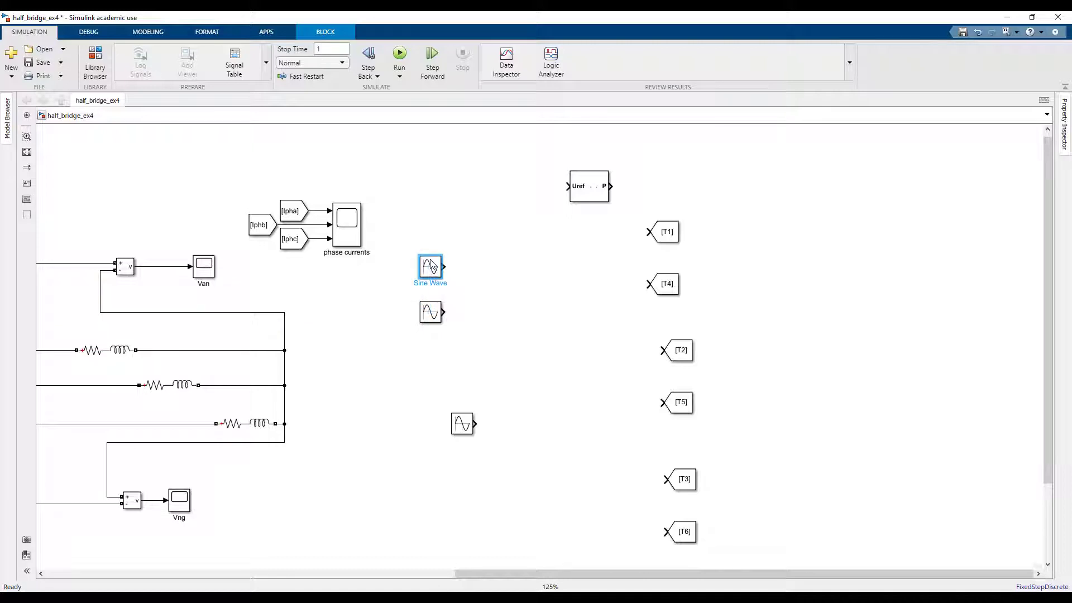
pyautogui.moveTo(430, 270); pyautogui.dragTo(430, 333)
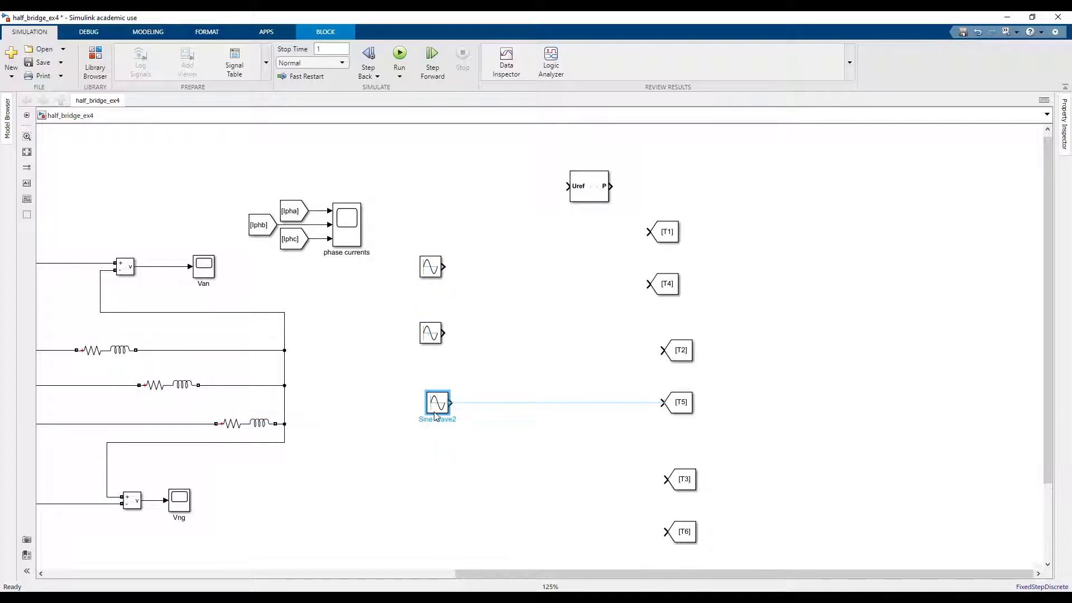
pyautogui.doubleClick(430, 334)
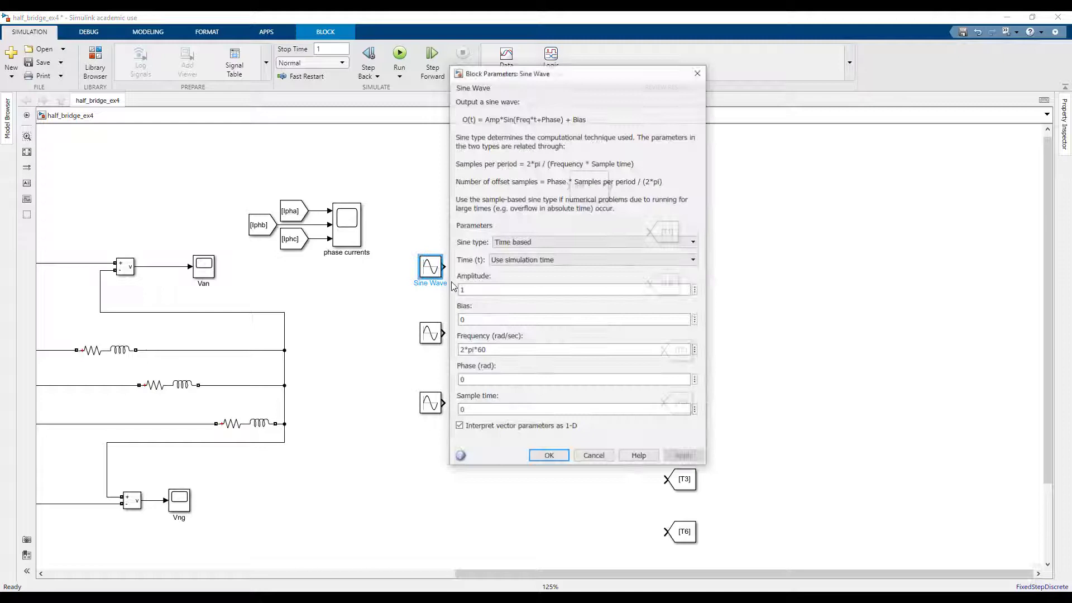
pyautogui.click(549, 454)
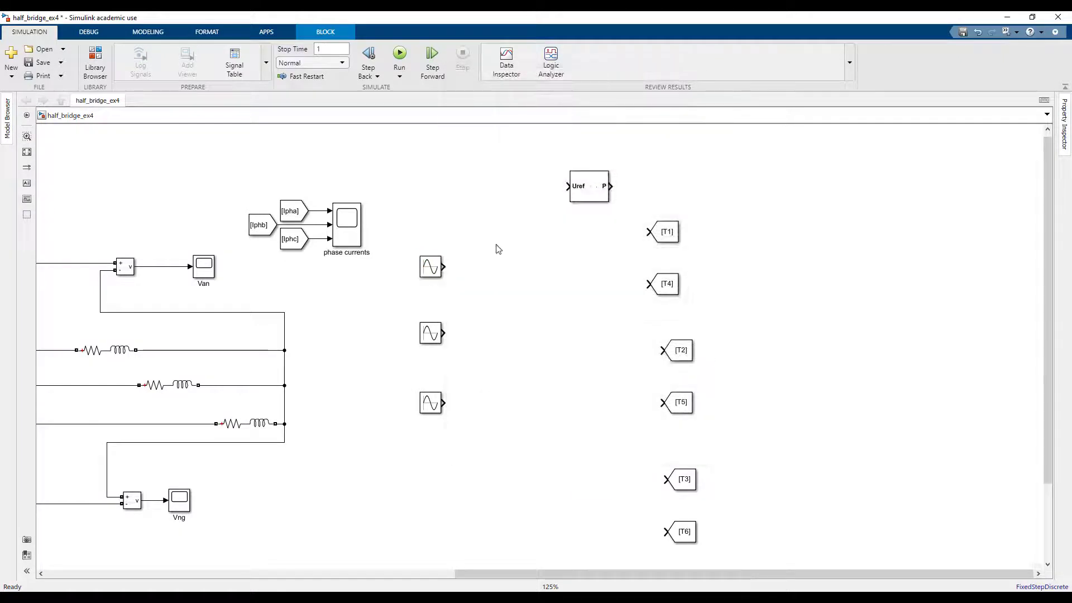
pyautogui.doubleClick(489, 250)
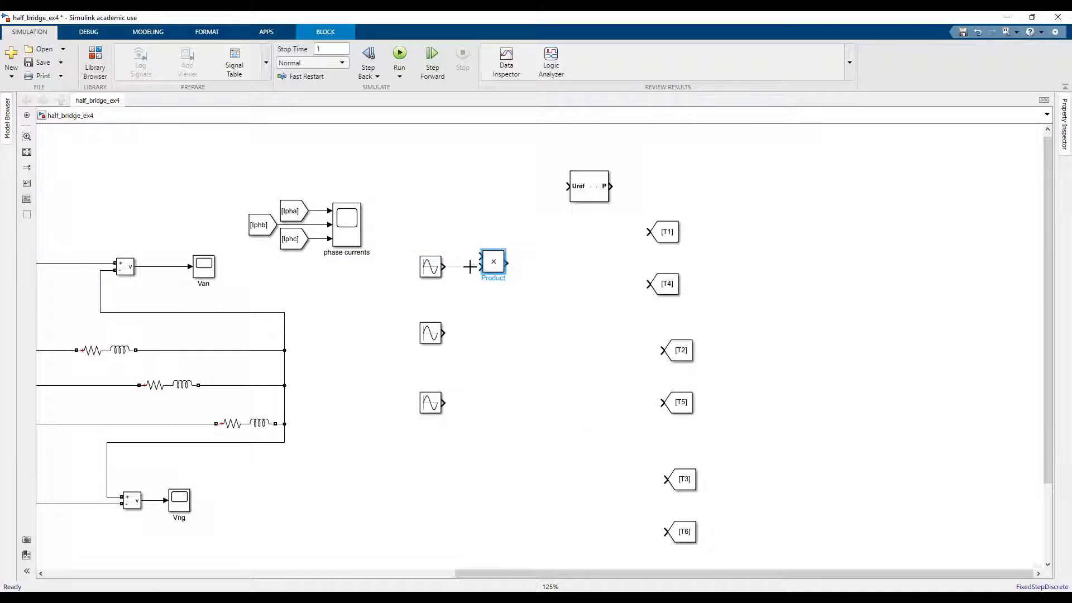
# - Copy the Product block for the second and third phases and wire each Sine Wave into its multiplier
pyautogui.moveTo(492, 261); pyautogui.dragTo(492, 312)
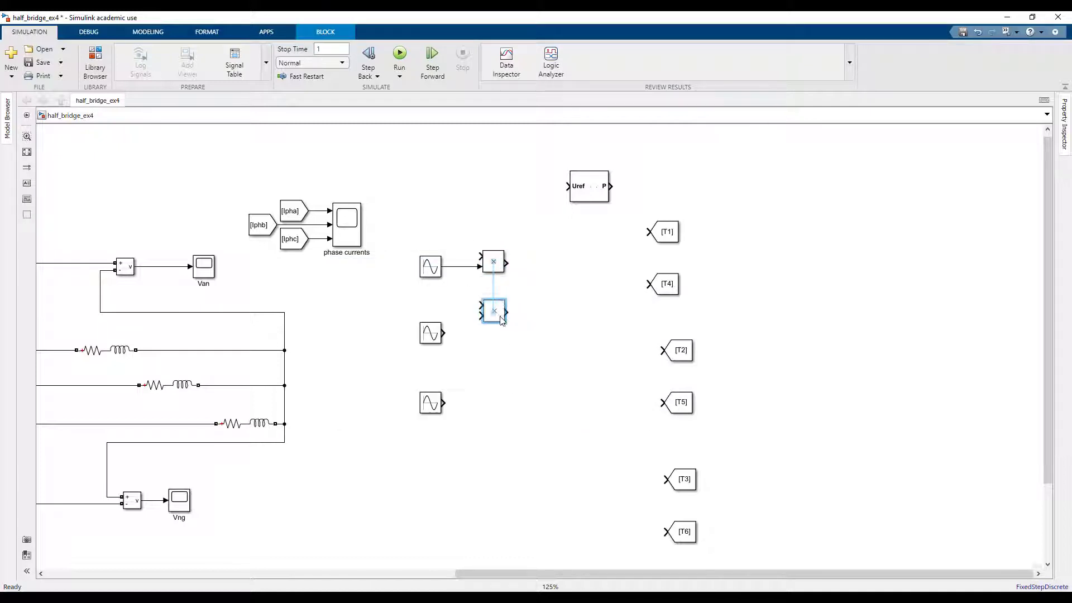
pyautogui.moveTo(492, 311); pyautogui.dragTo(492, 324)
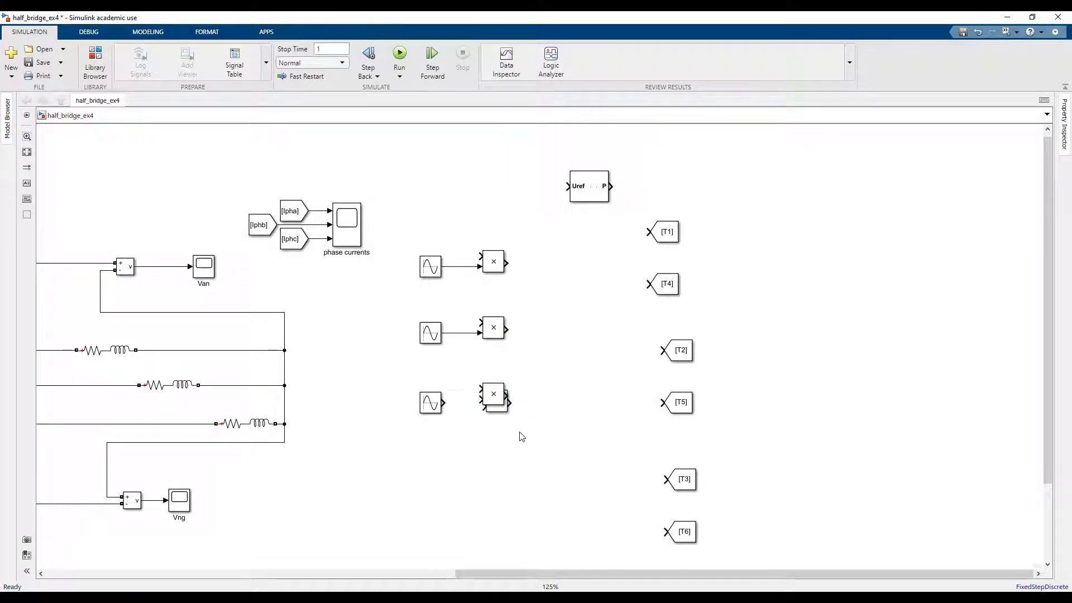
pyautogui.click(493, 401)
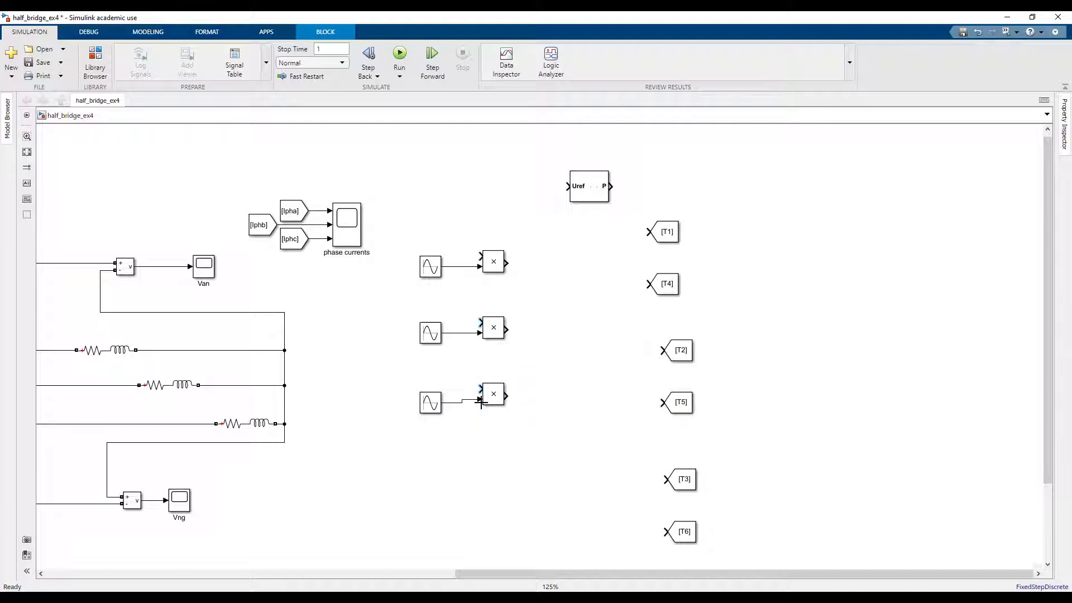
pyautogui.click(493, 394)
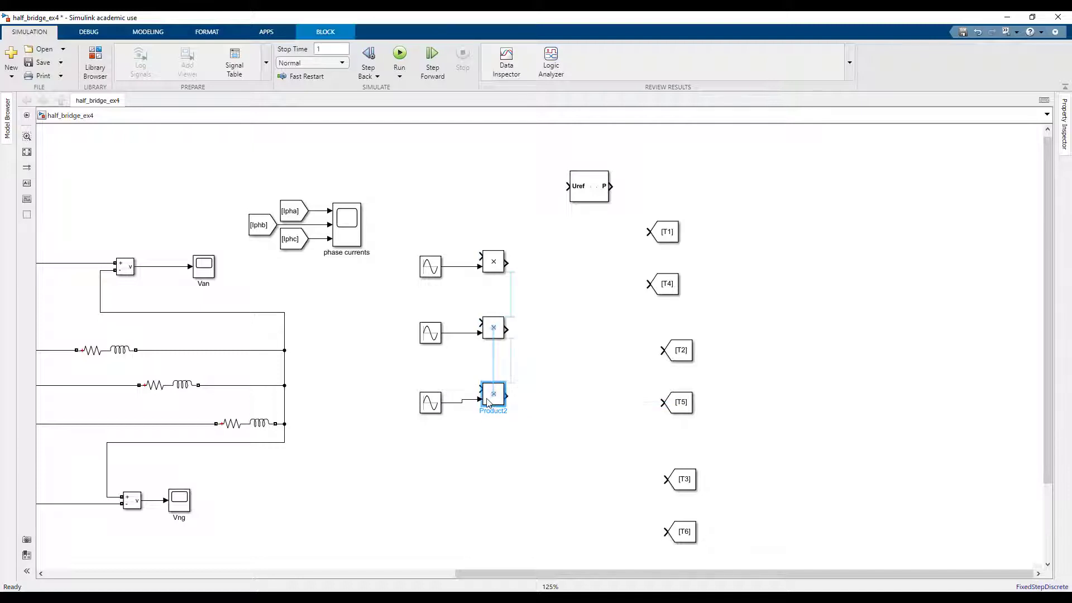
pyautogui.click(430, 400)
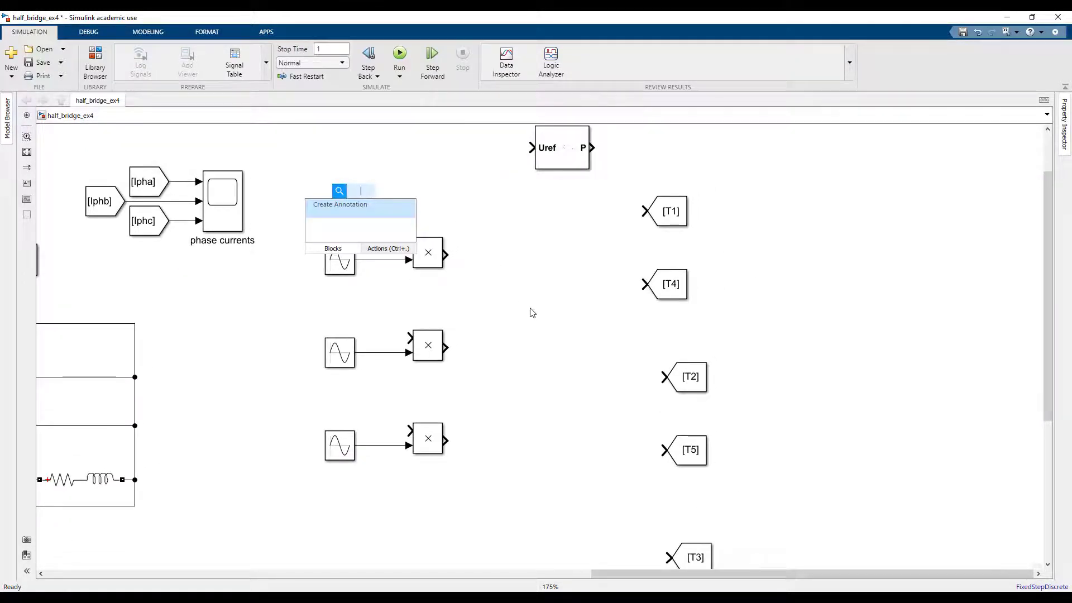
# - Insert a Constant block of value 1 feeding the multipliers and wire each Product to its PWM generator
pyautogui.write('cons')
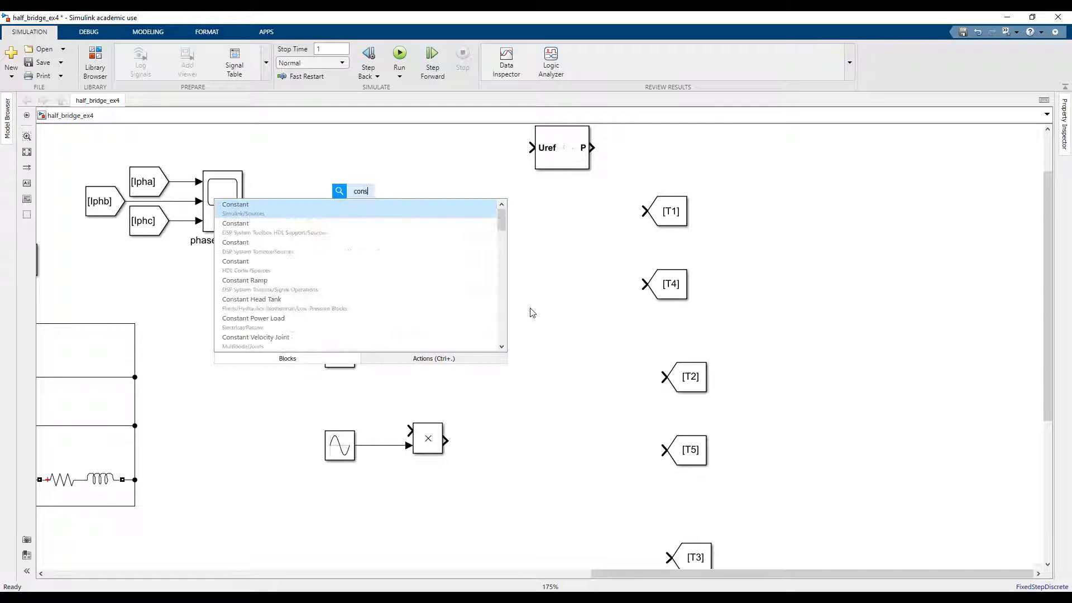
pyautogui.click(236, 203)
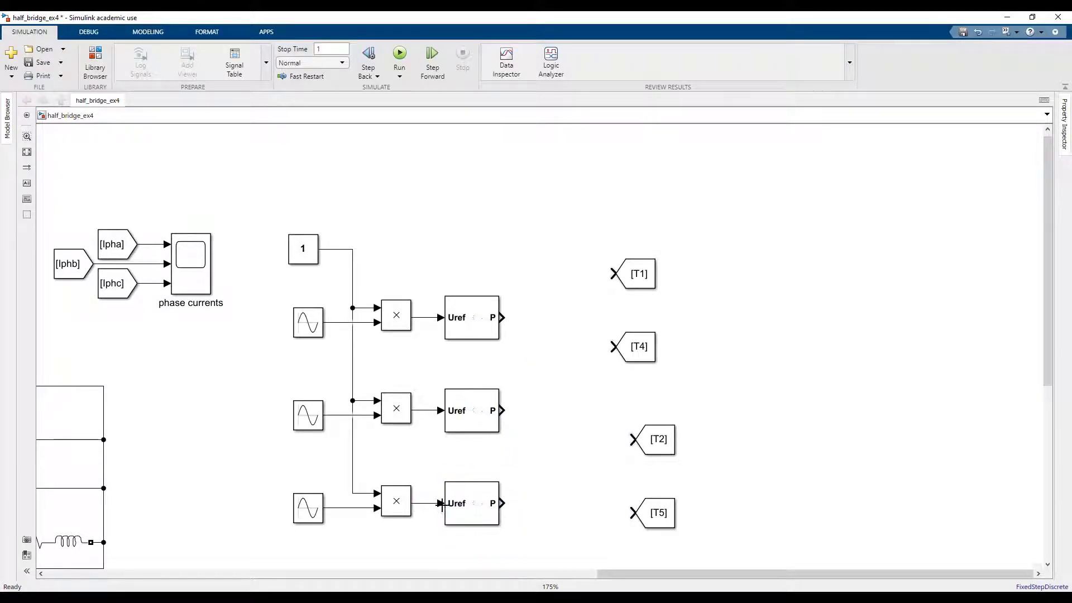
pyautogui.click(470, 503)
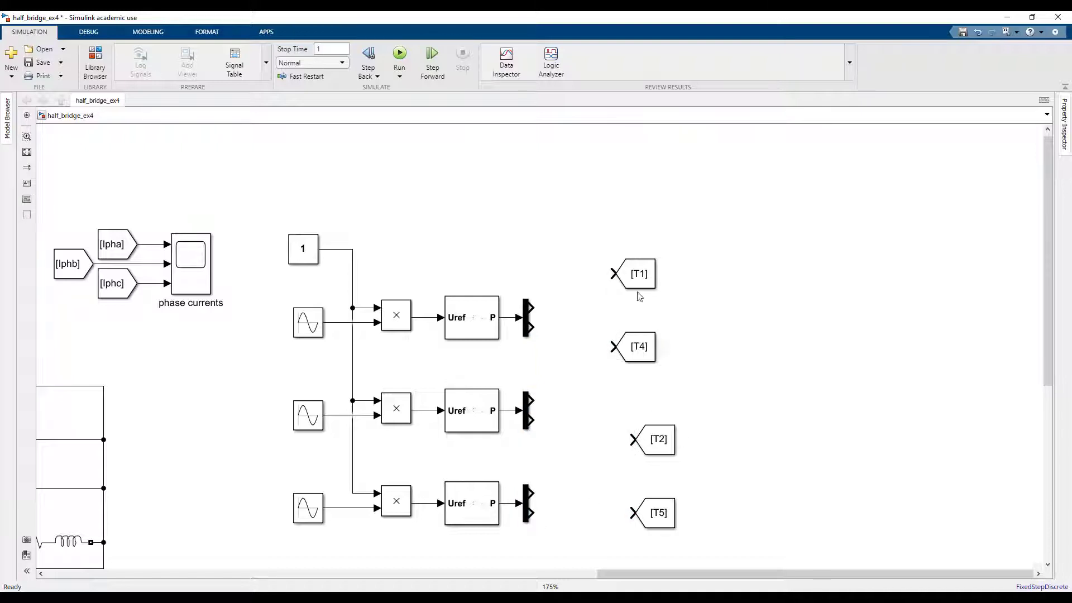
# - Place Goto tags T2 and T5 beside the middle demux and wire its outputs into them
pyautogui.click(638, 273)
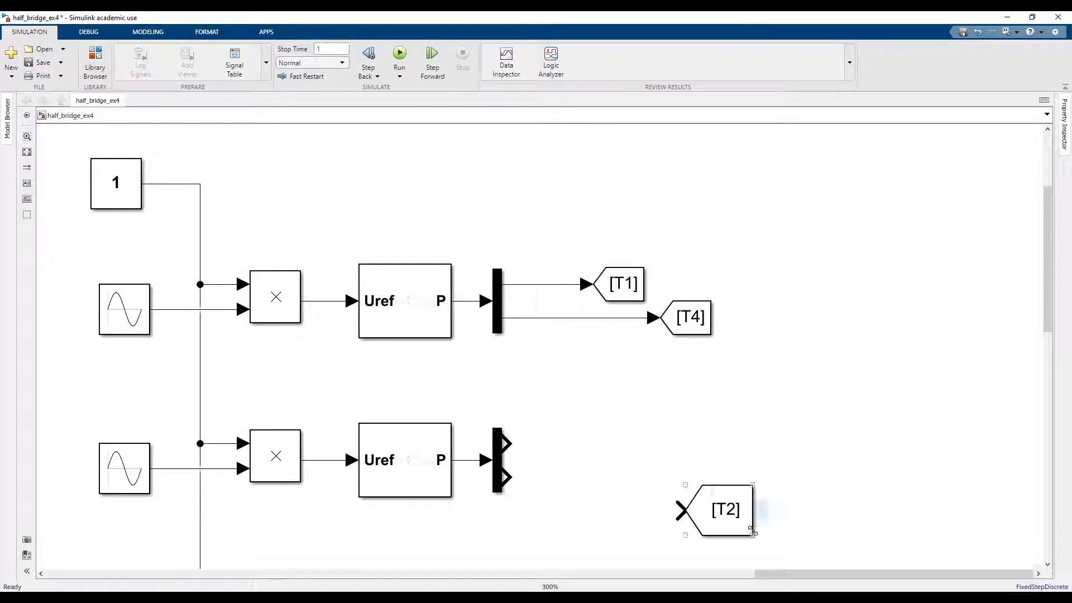
pyautogui.click(723, 510)
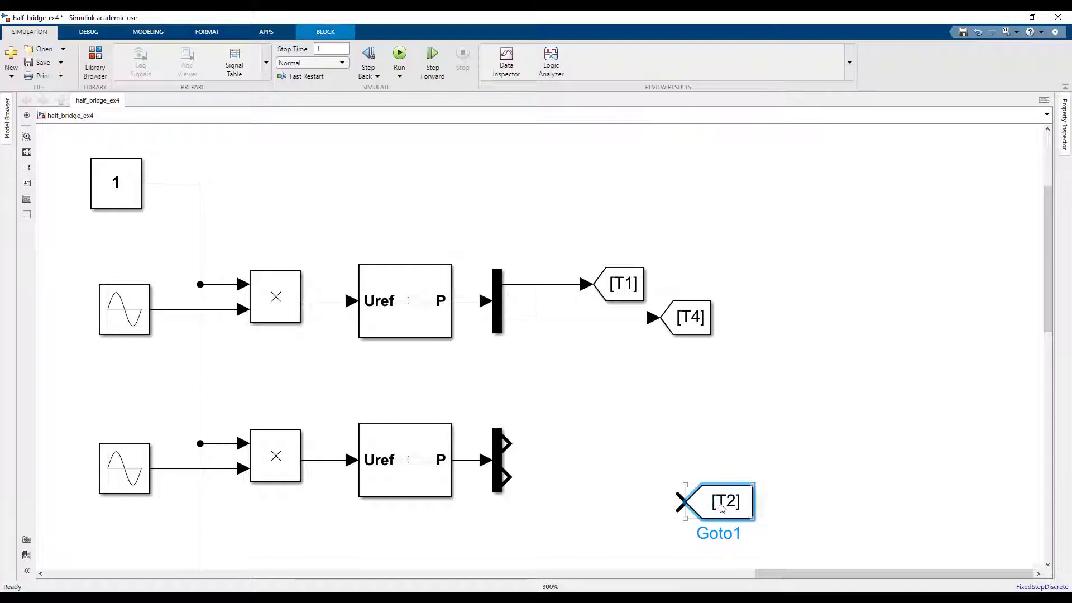
pyautogui.moveTo(719, 501); pyautogui.dragTo(657, 442)
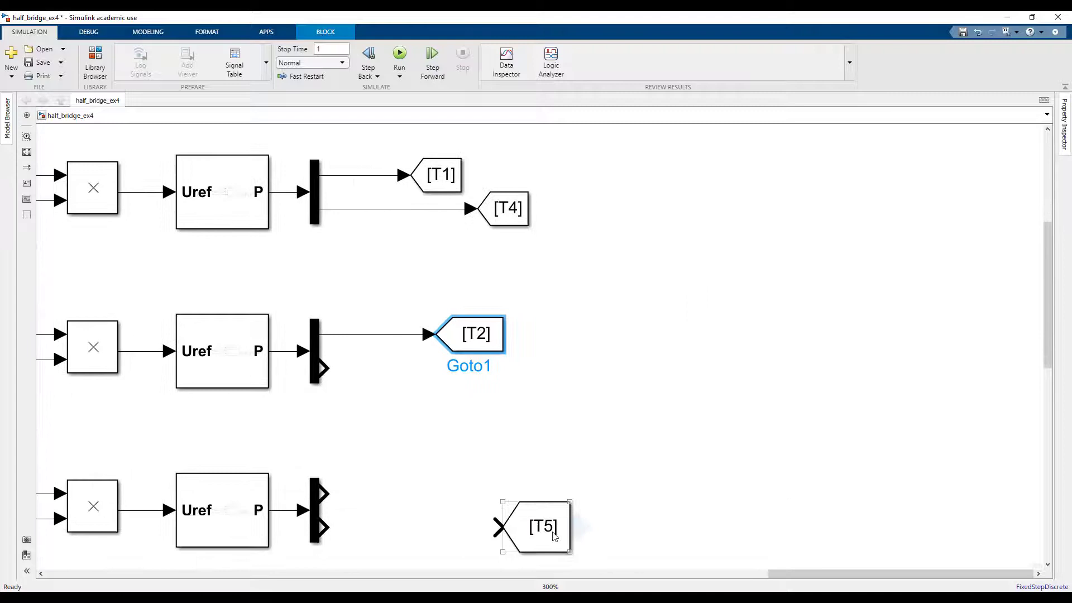
pyautogui.moveTo(543, 526); pyautogui.dragTo(592, 359)
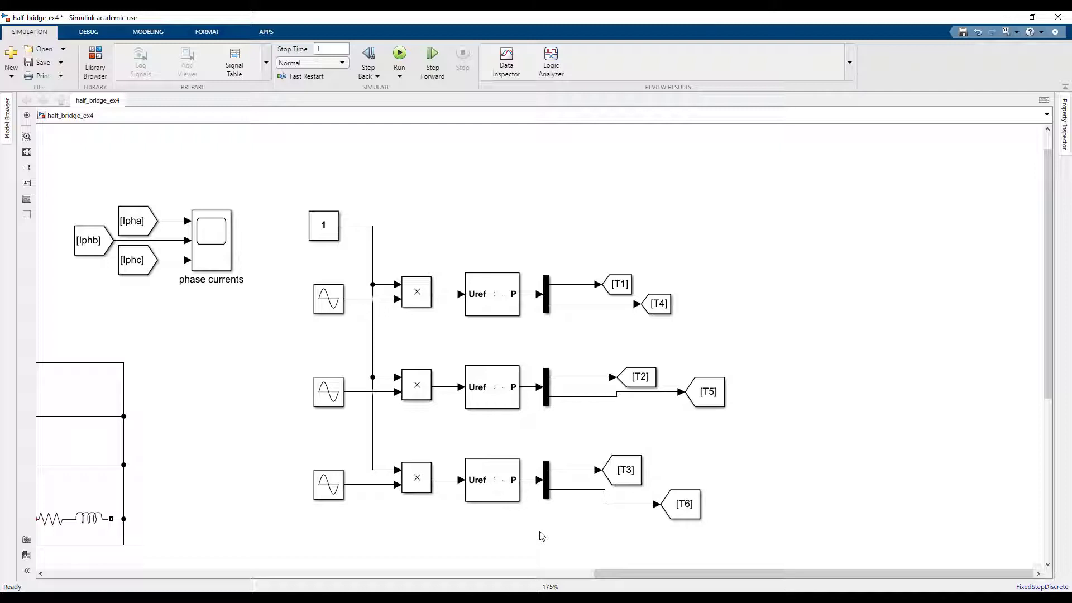
# - Set the first PWM generator's carrier frequency to 1620 Hz and sample time to 1e-5 s
pyautogui.doubleClick(491, 294)
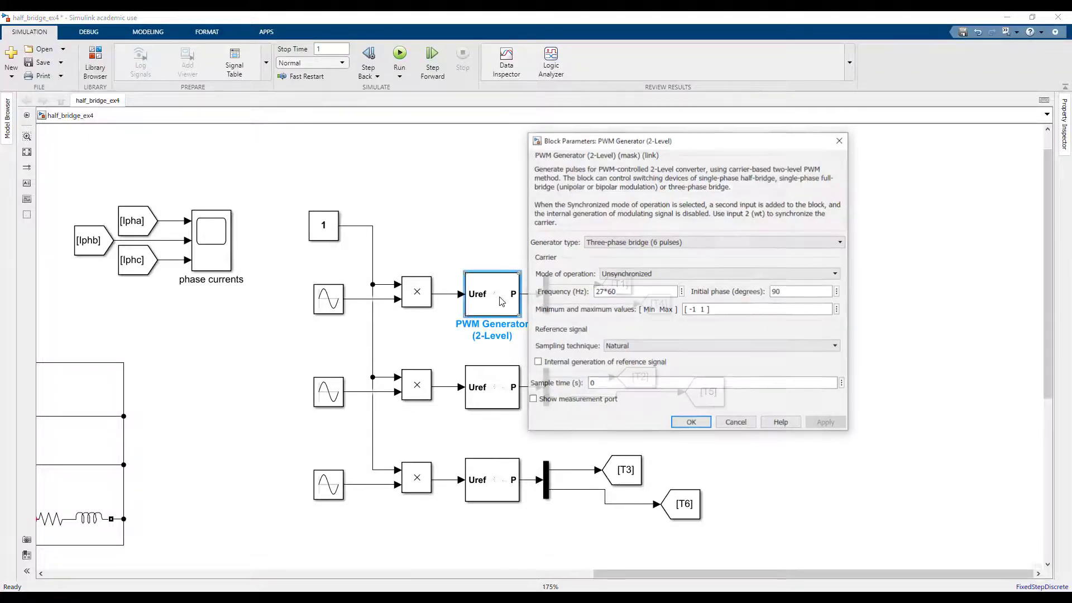
pyautogui.write('1')
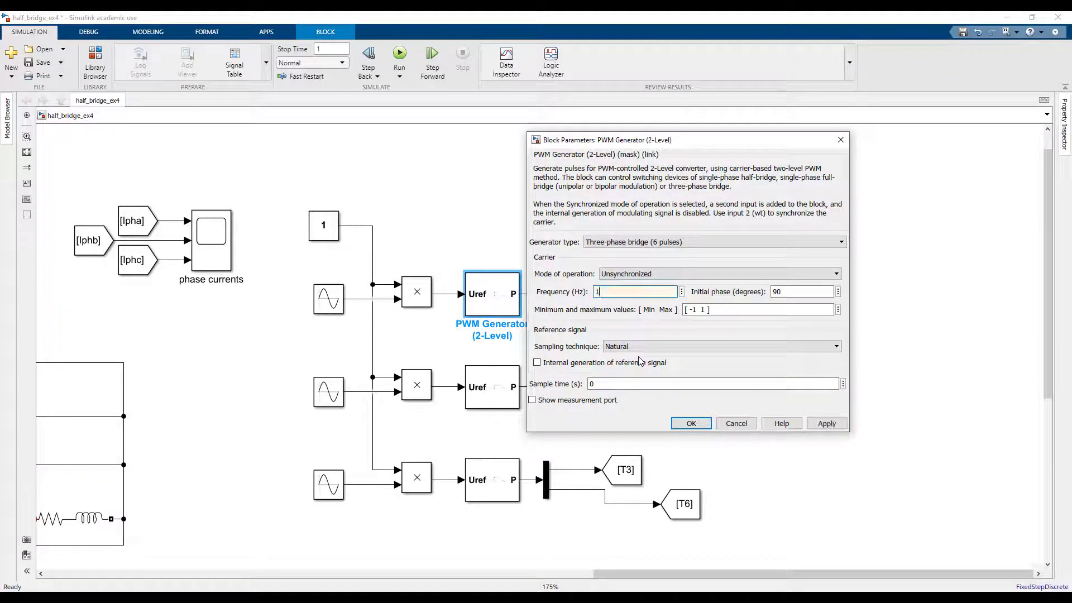
pyautogui.write('620')
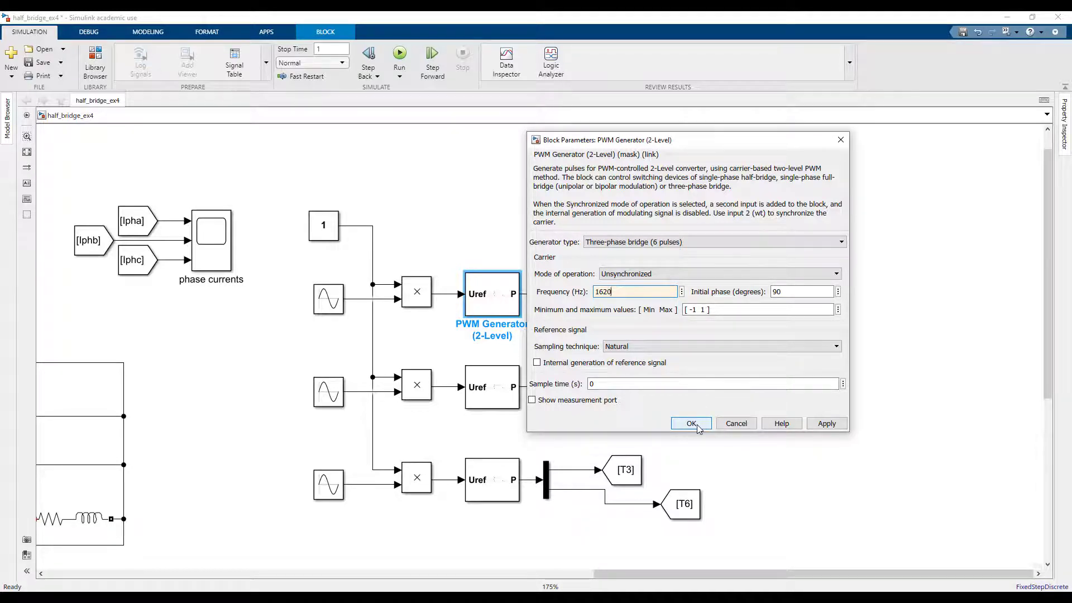
pyautogui.click(690, 423)
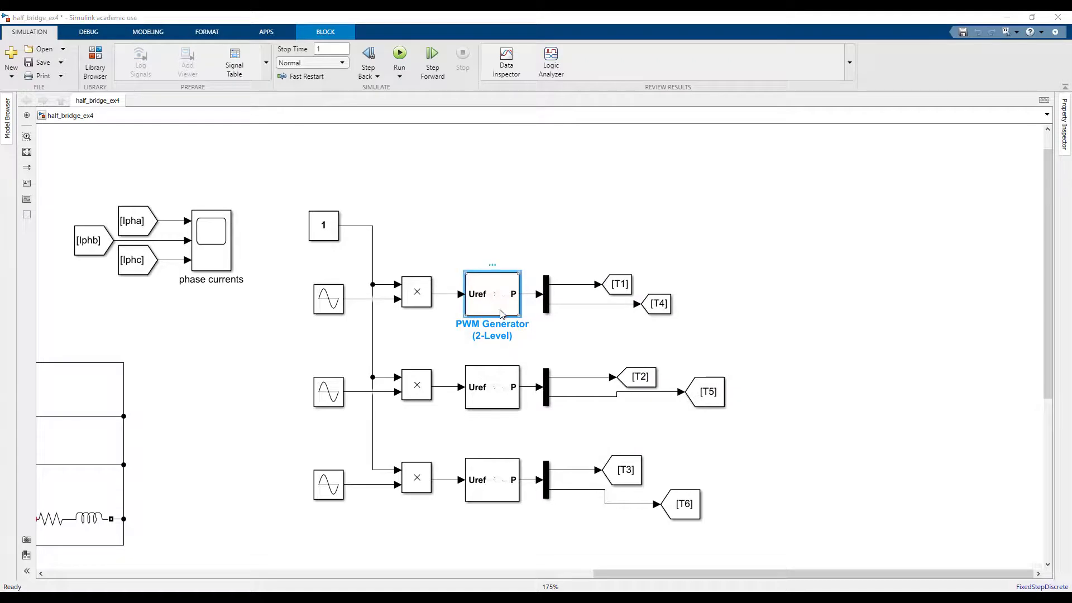
pyautogui.doubleClick(492, 293)
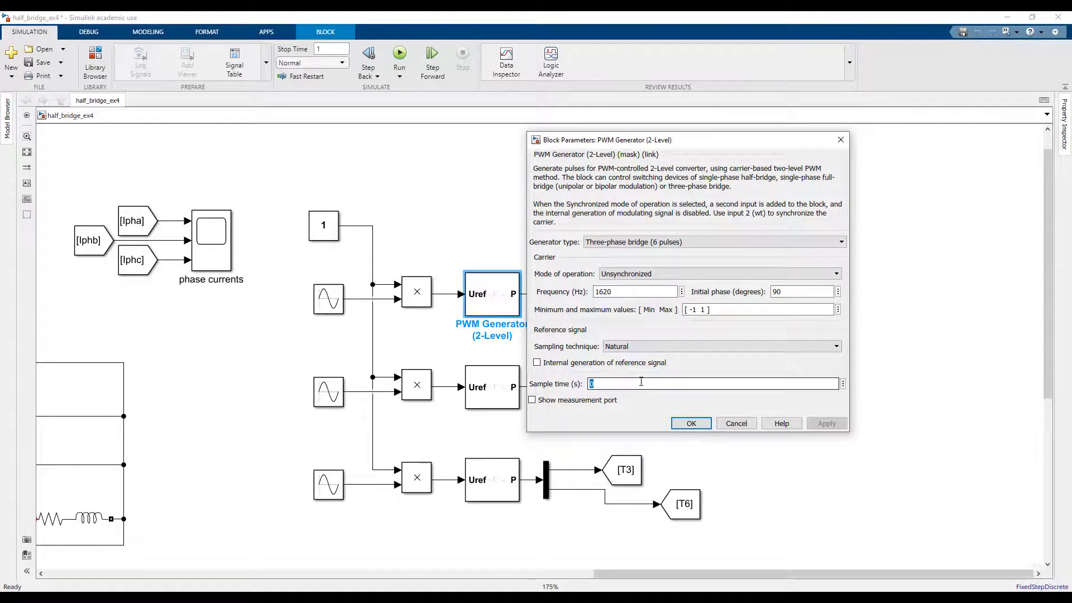
pyautogui.write('1e-5')
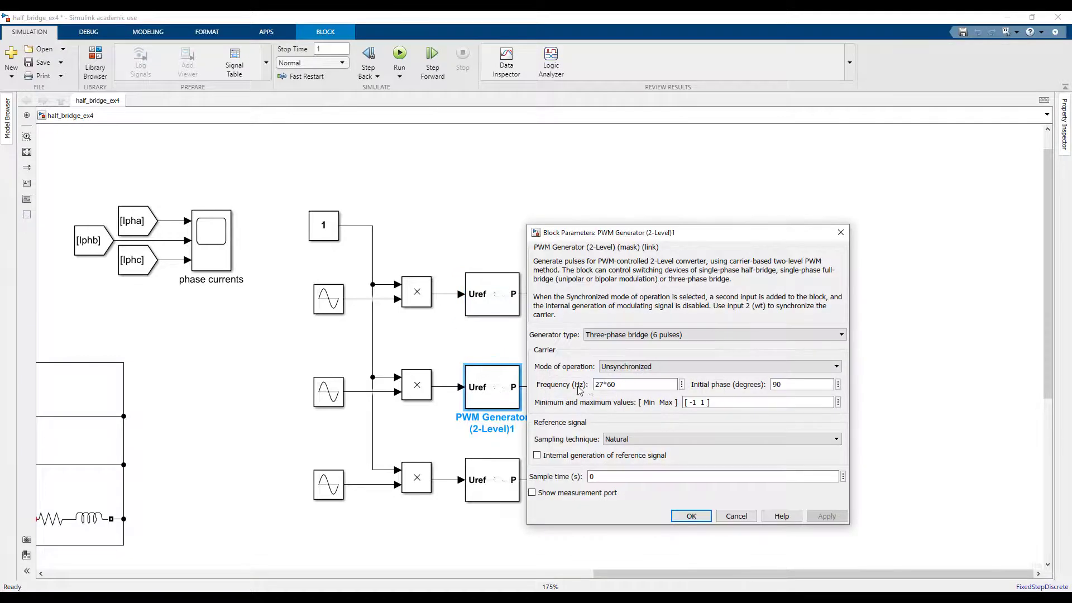
# - Give the second and third PWM generators the same 1620 Hz carrier and 1e-5 s sample time
pyautogui.write('1620')
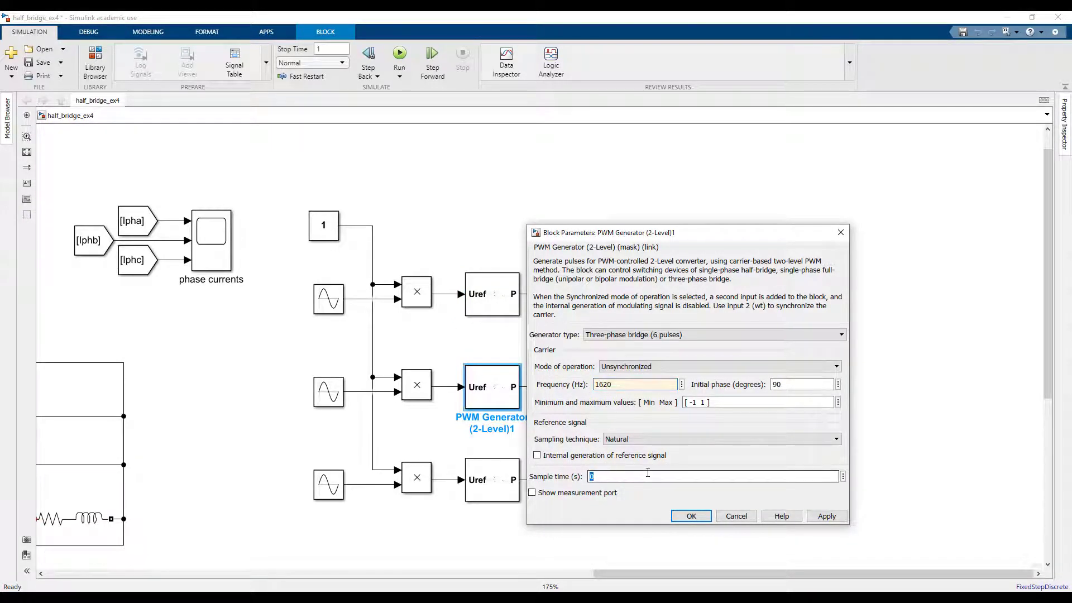
pyautogui.write('1e-5')
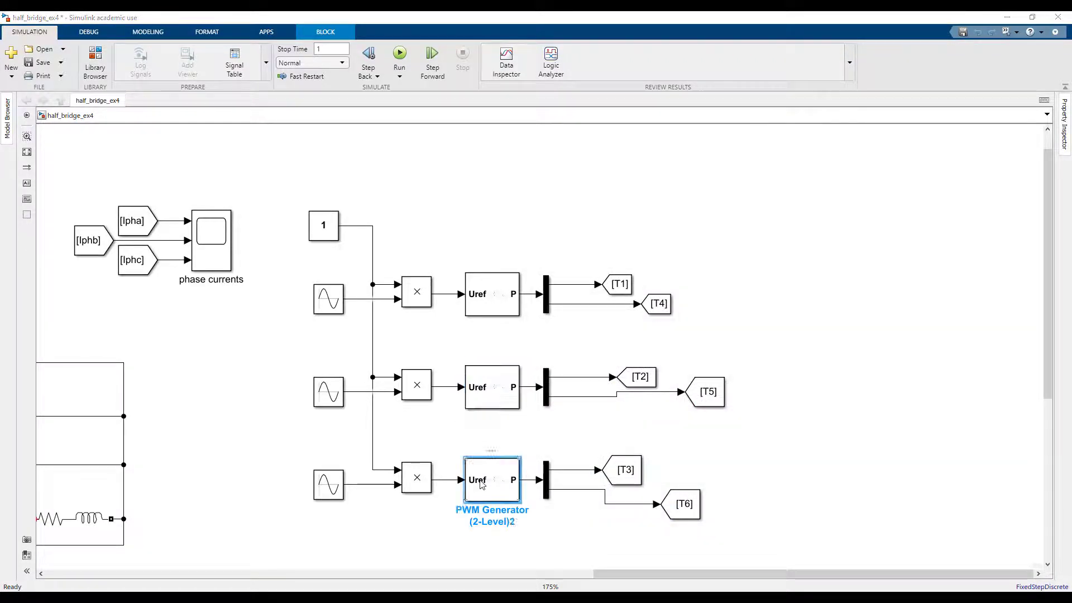
pyautogui.doubleClick(491, 479)
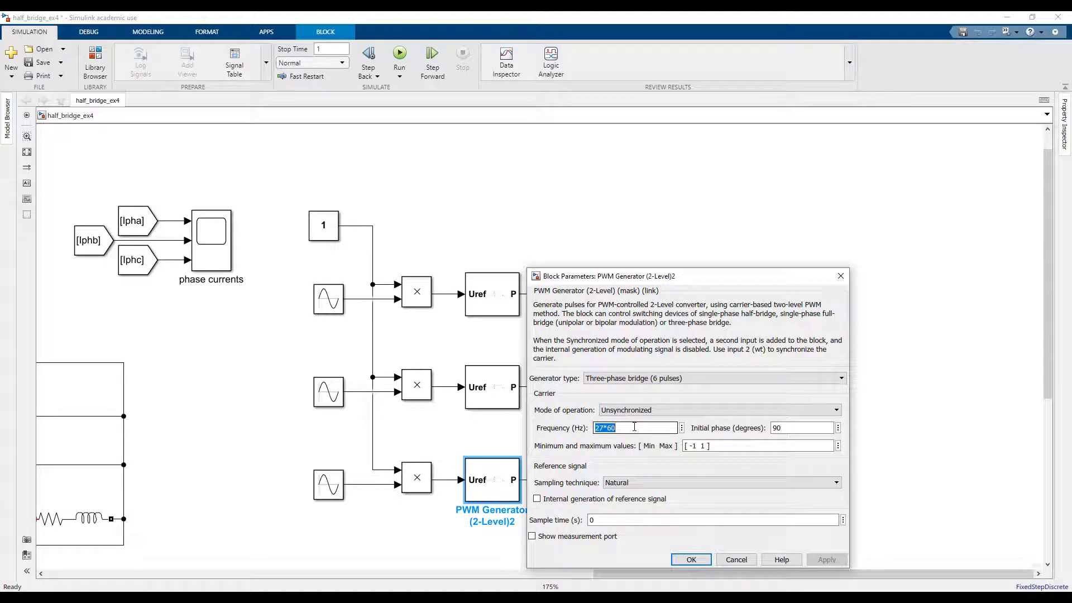
pyautogui.write('1620')
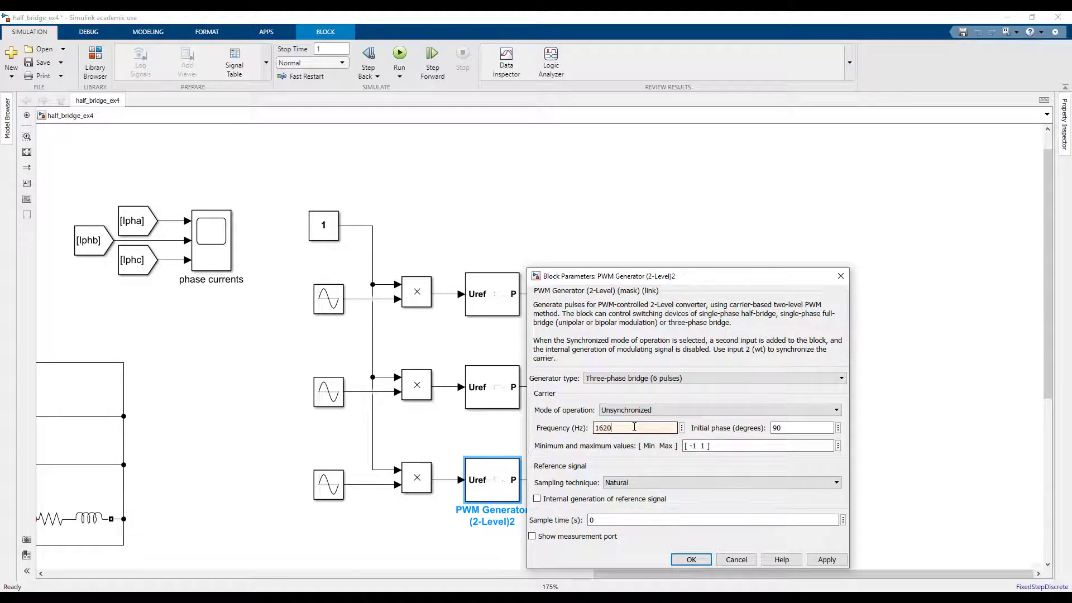
pyautogui.click(712, 519)
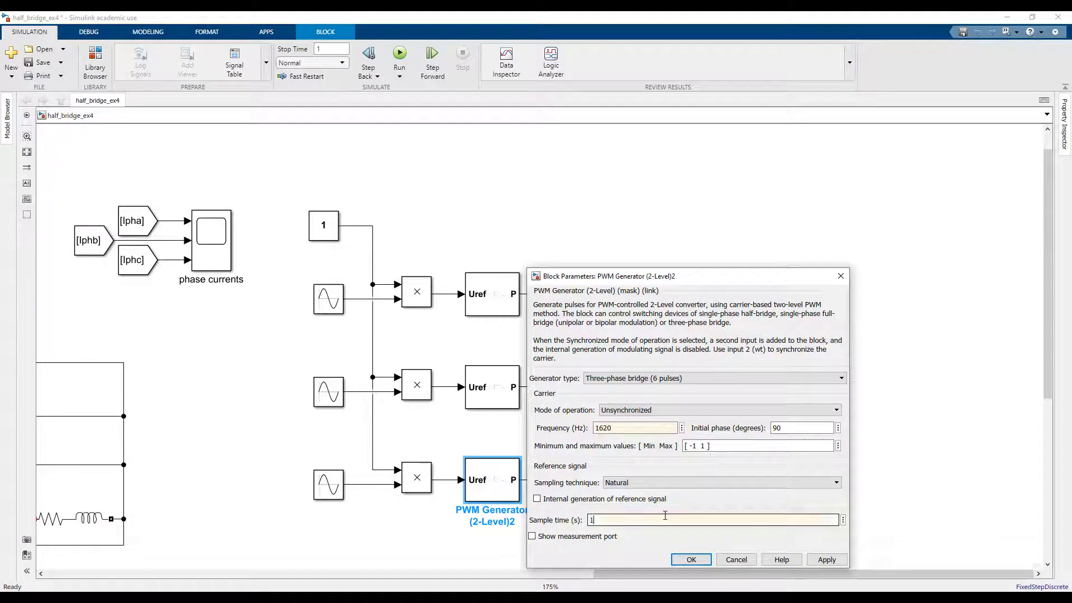
pyautogui.write('1e-5')
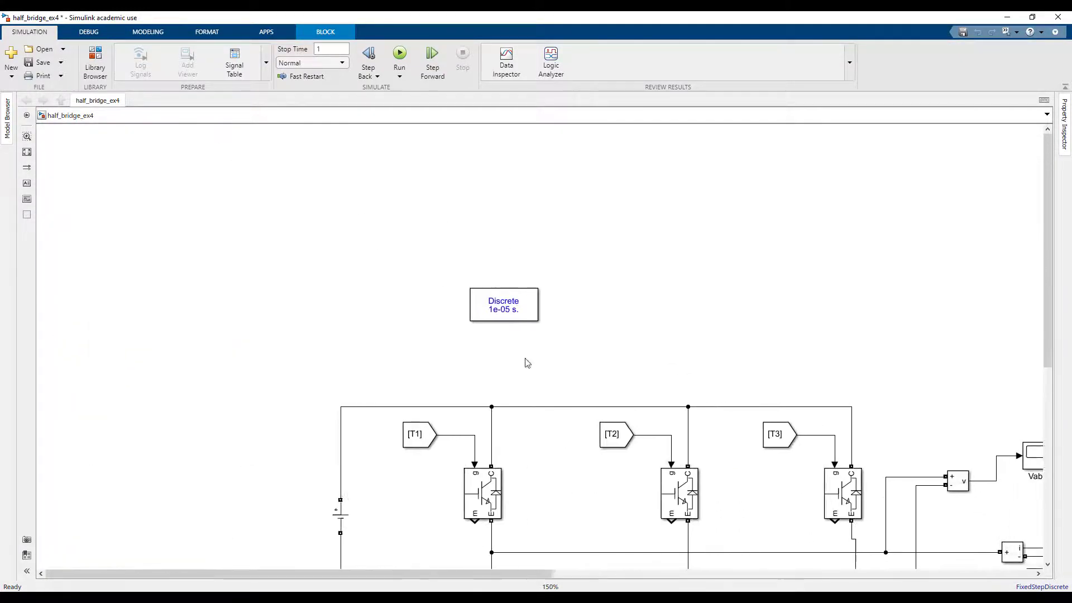
# - Set the model's solver to fixed-step with a 1e-5 s step size in Configuration Parameters
pyautogui.rightClick(528, 363)
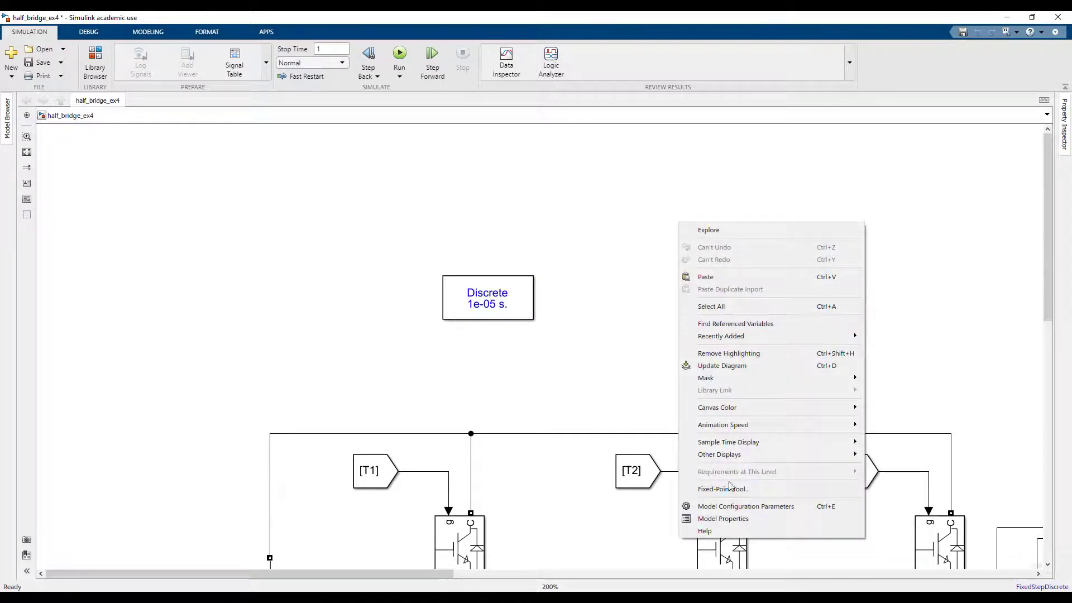
pyautogui.click(747, 506)
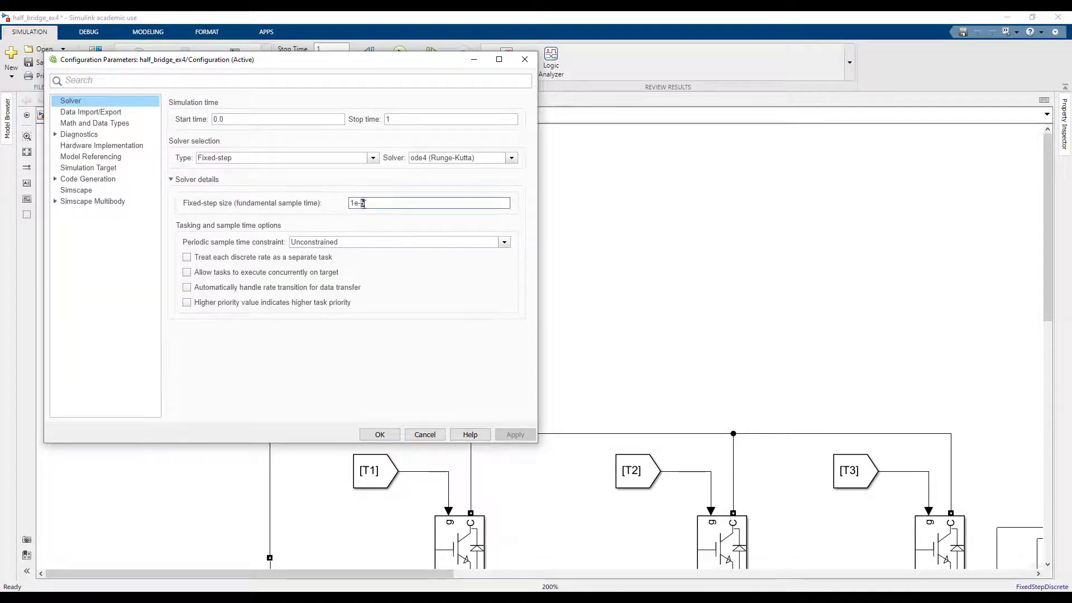
pyautogui.click(372, 158)
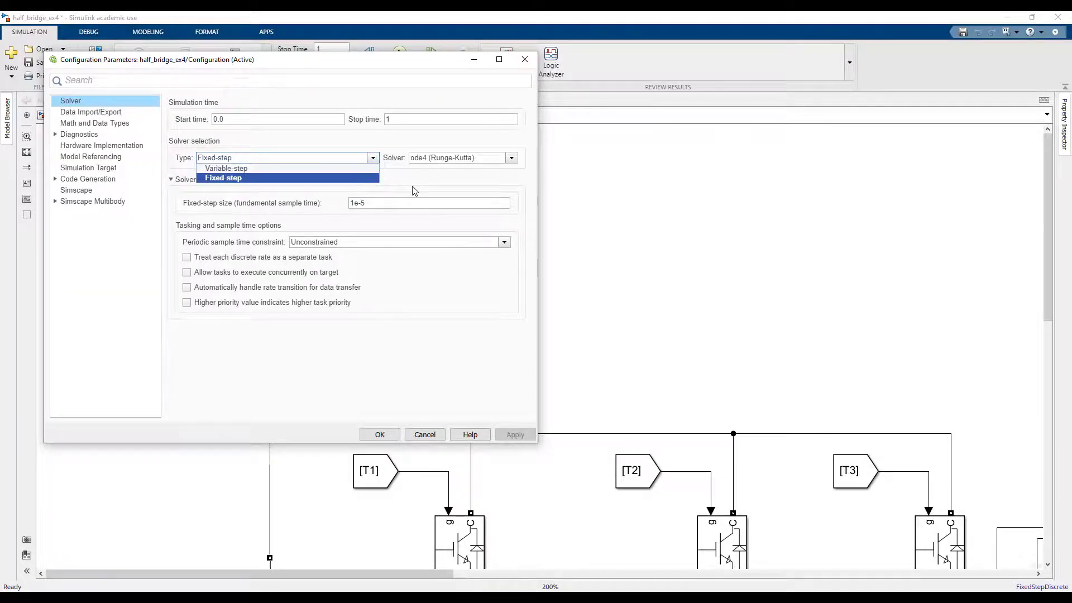
pyautogui.click(224, 178)
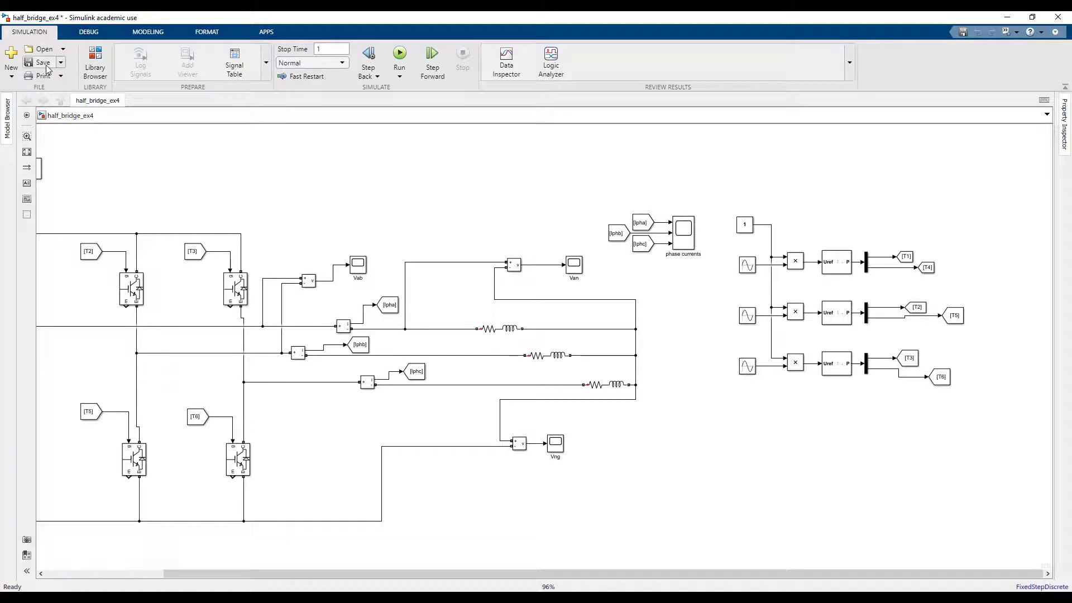
# - Save and run the model, then dismiss the Diagnostic Viewer's port-dimension errors
pyautogui.click(43, 63)
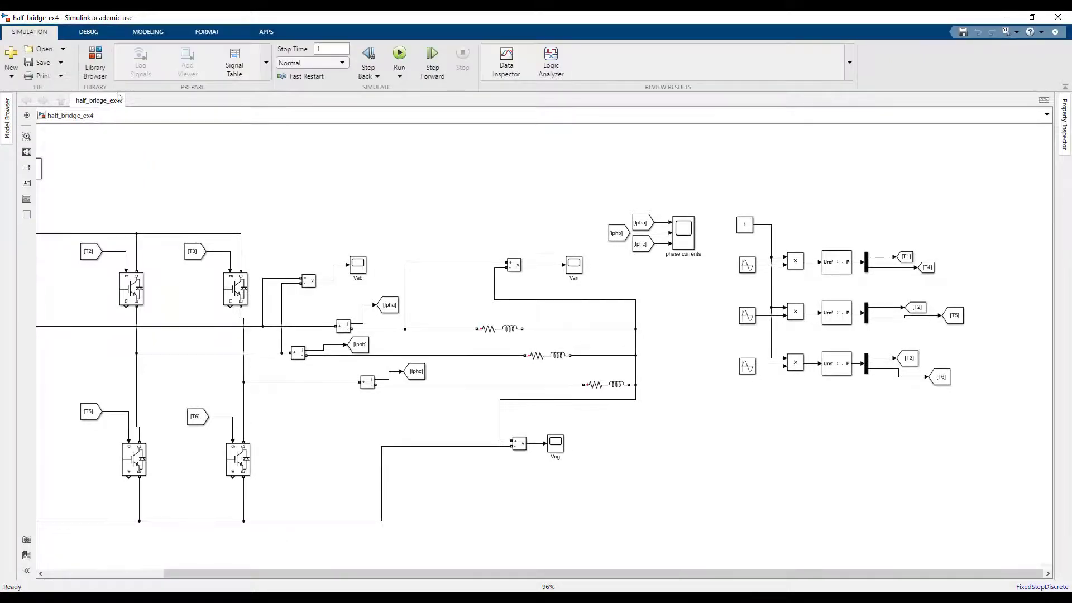
pyautogui.click(400, 55)
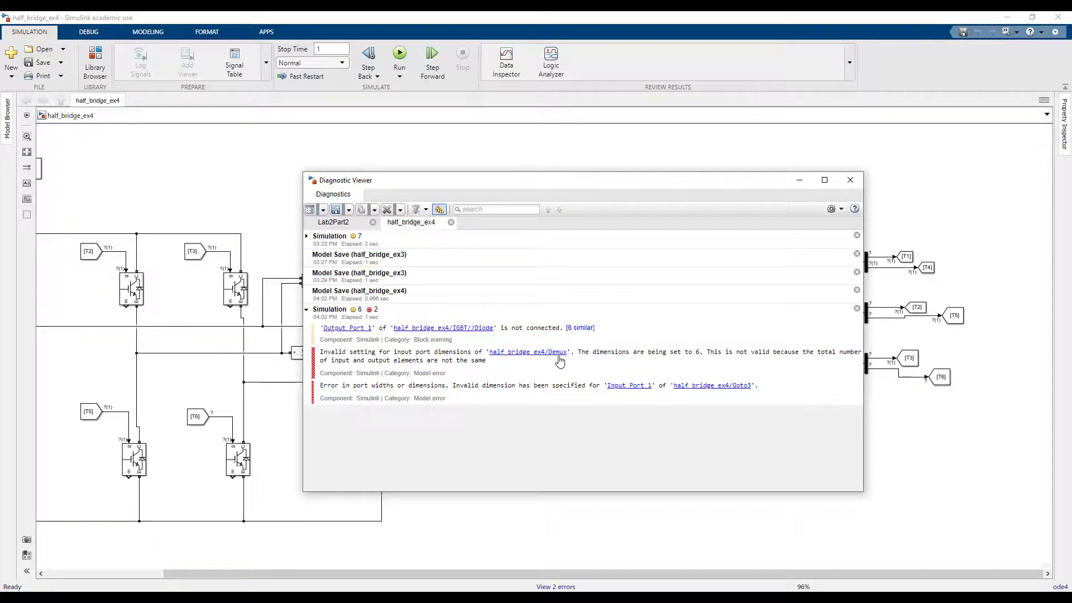
pyautogui.moveTo(850, 180)
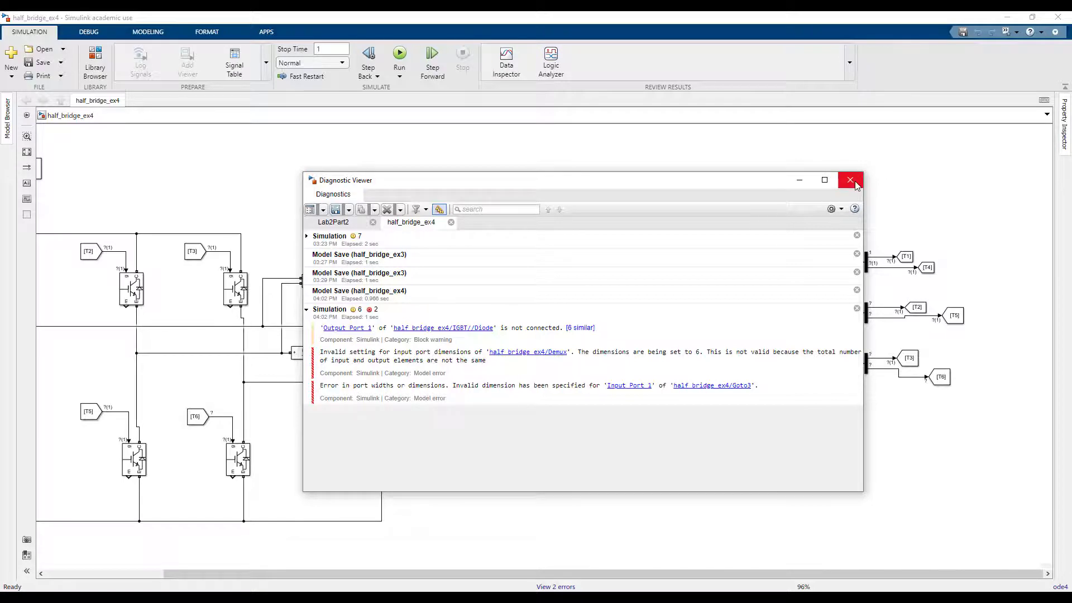
pyautogui.click(851, 180)
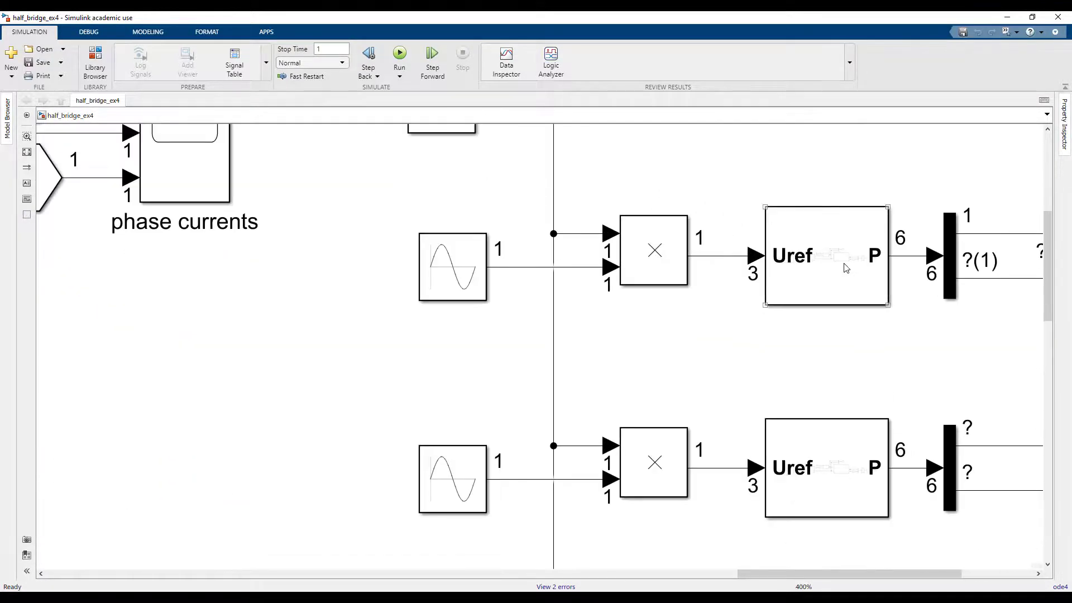
# - Set the first and second PWM generators to Single-phase half-bridge (2 pulses) generation
pyautogui.doubleClick(825, 256)
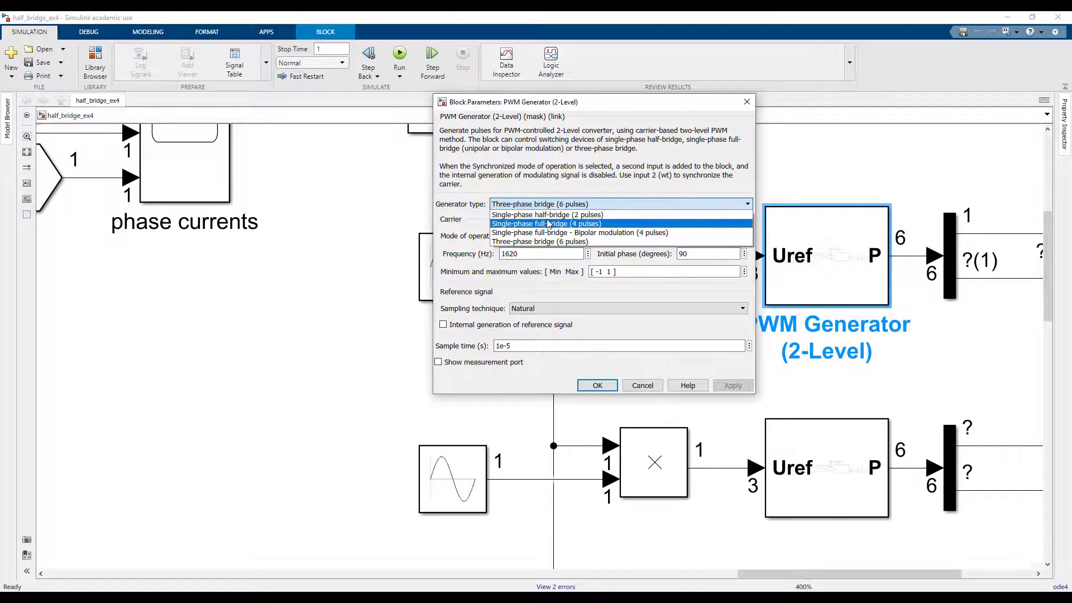
pyautogui.click(548, 214)
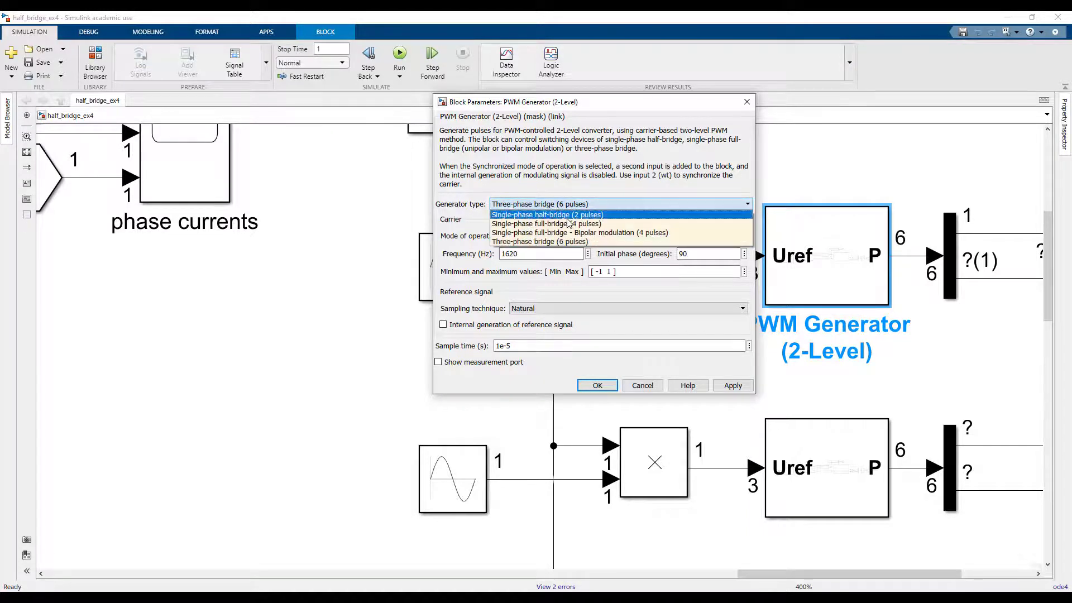
pyautogui.click(546, 214)
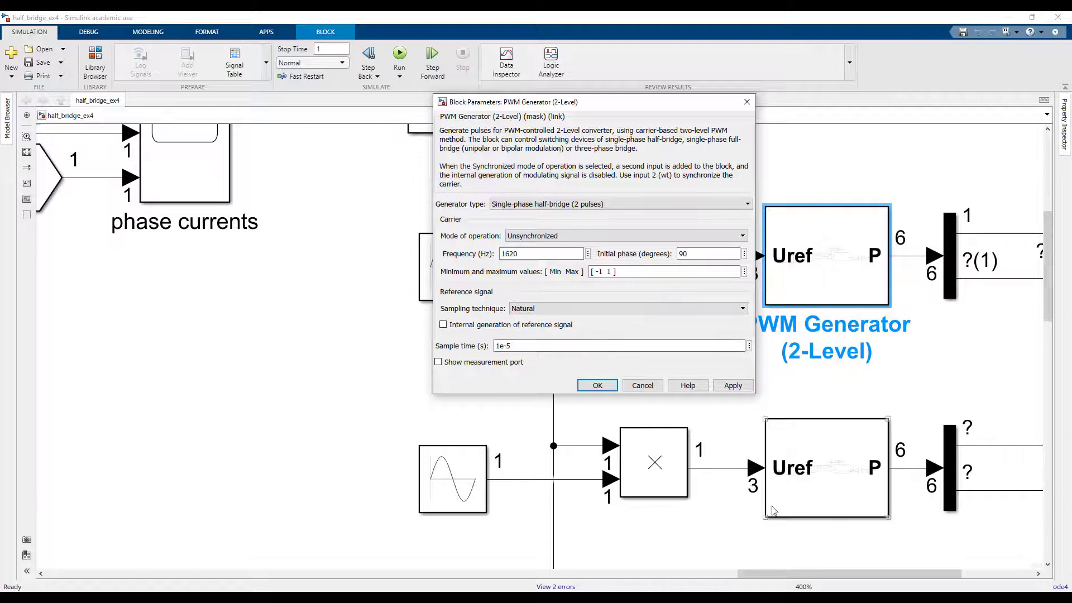
pyautogui.click(615, 204)
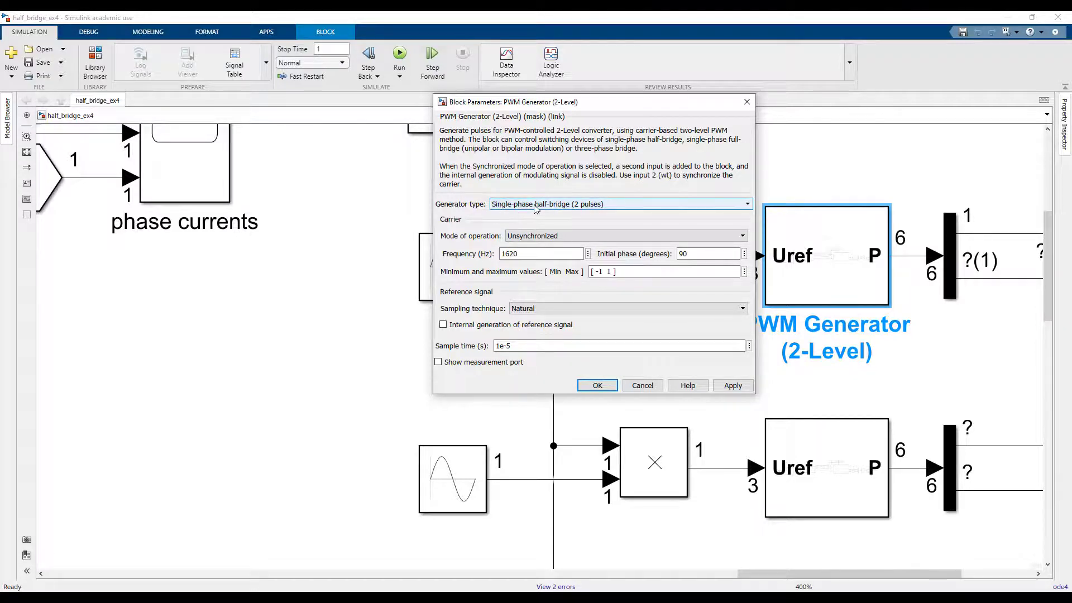
pyautogui.click(597, 385)
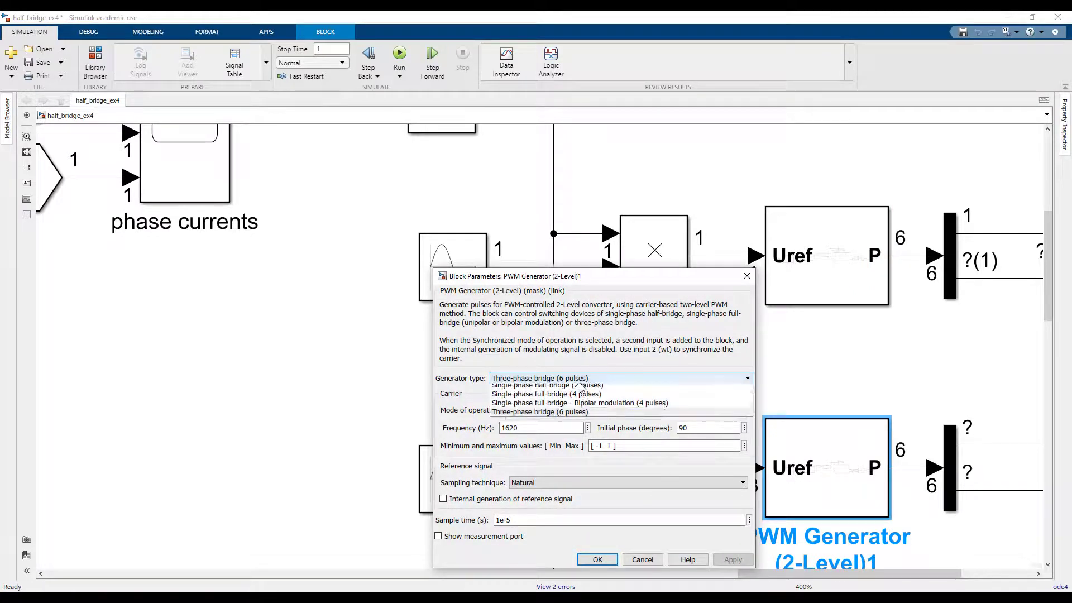
pyautogui.click(595, 559)
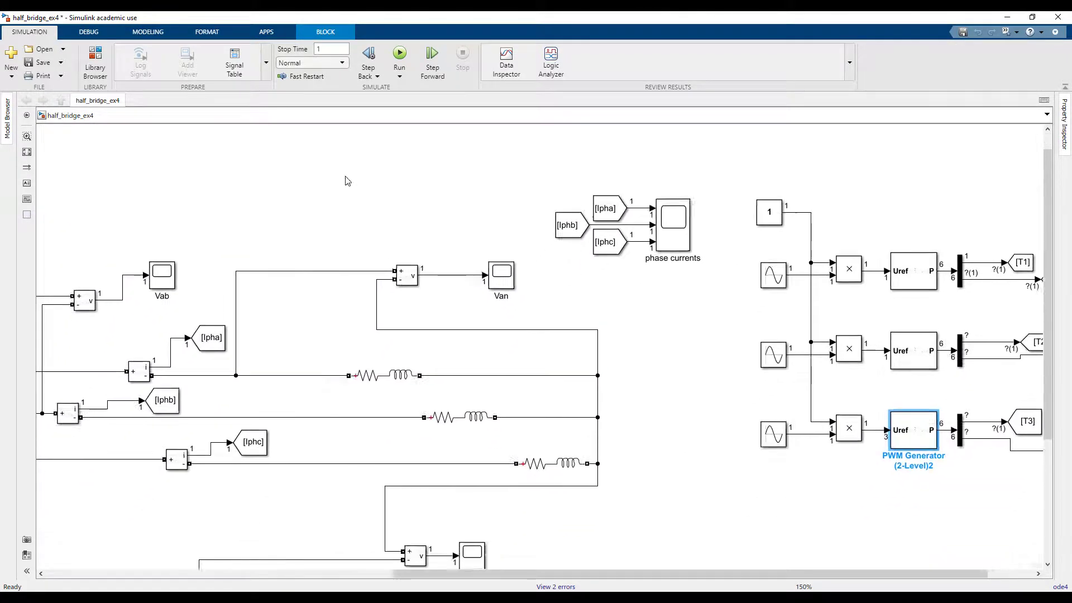
pyautogui.click(400, 56)
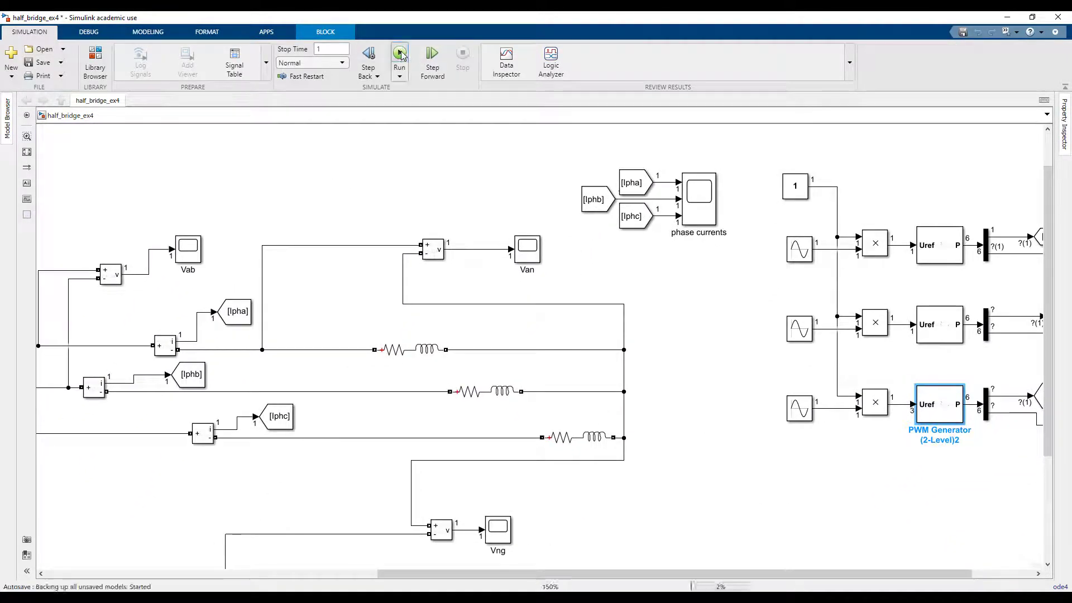
pyautogui.click(400, 54)
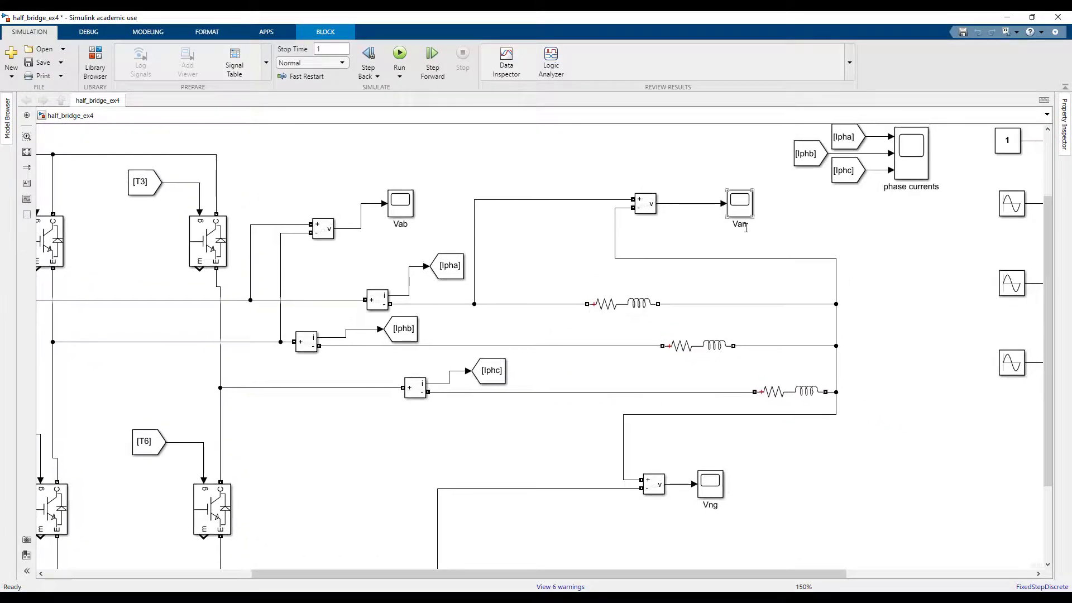
pyautogui.click(910, 150)
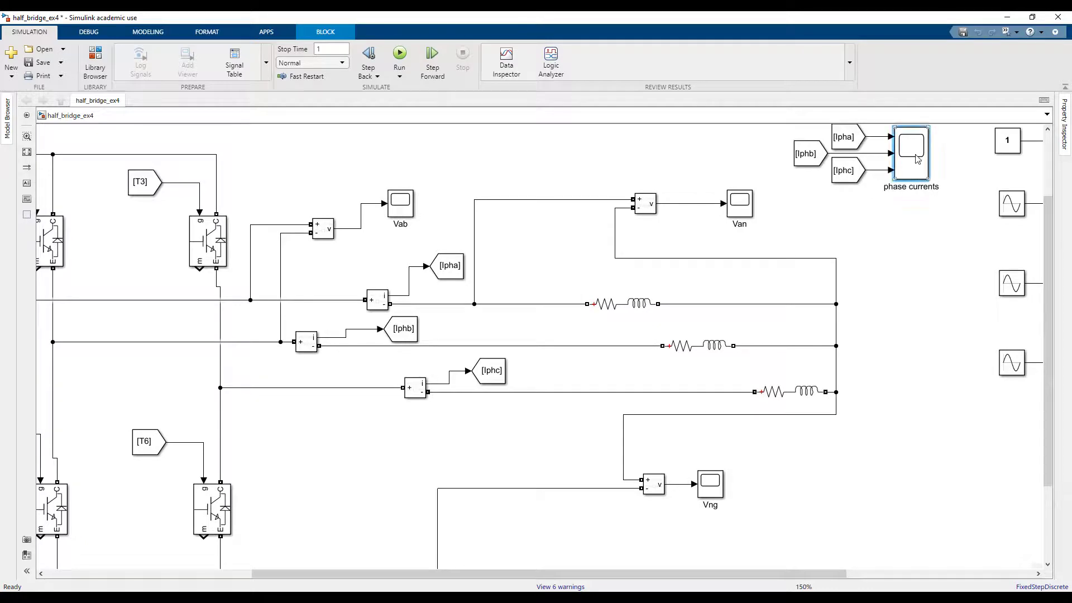
pyautogui.doubleClick(911, 148)
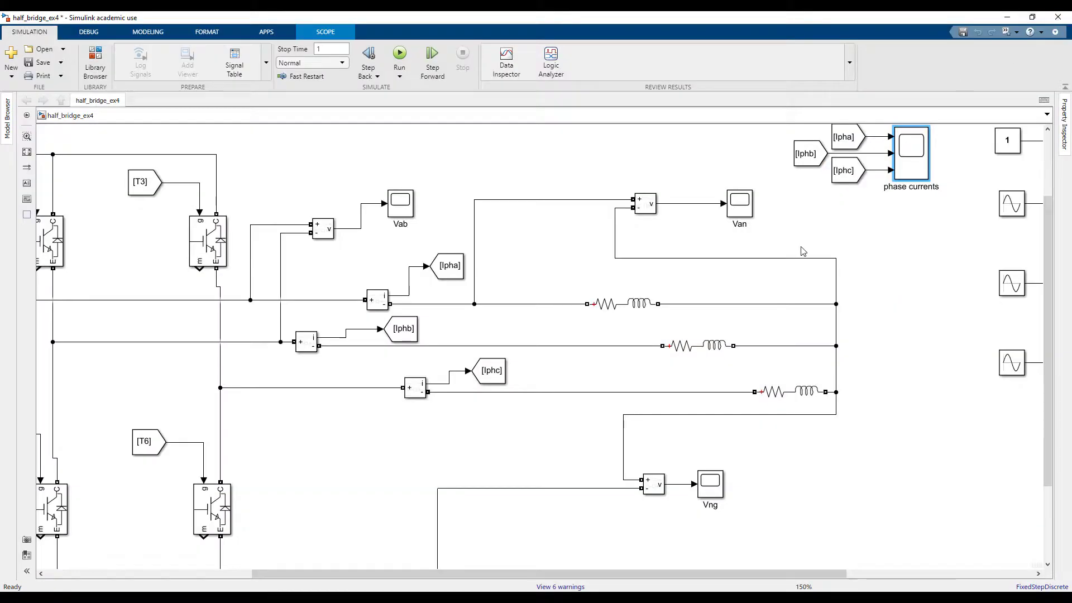
pyautogui.scroll(-3)
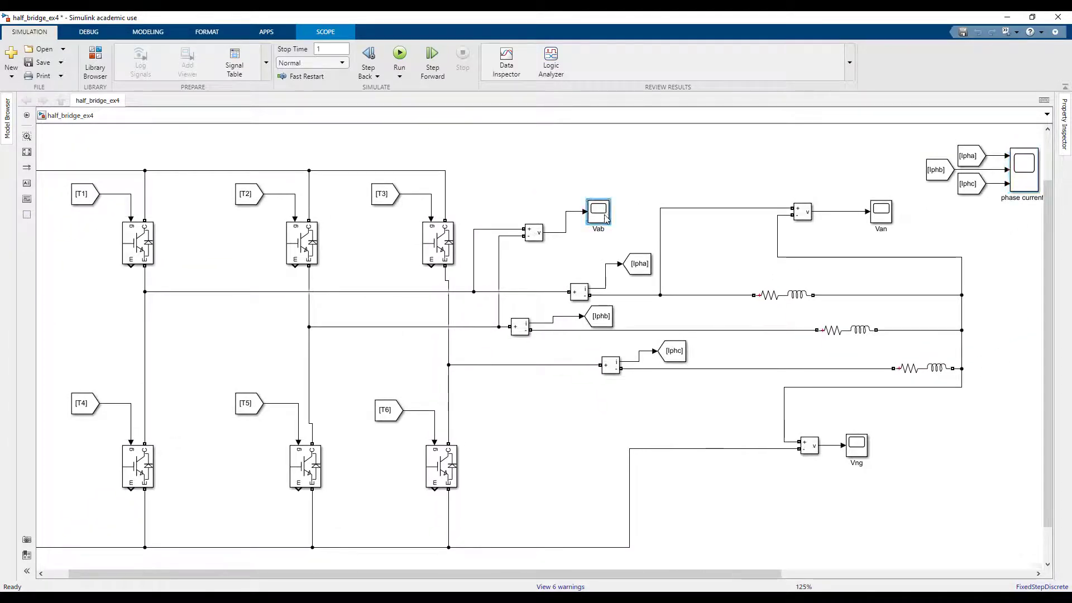
pyautogui.doubleClick(597, 208)
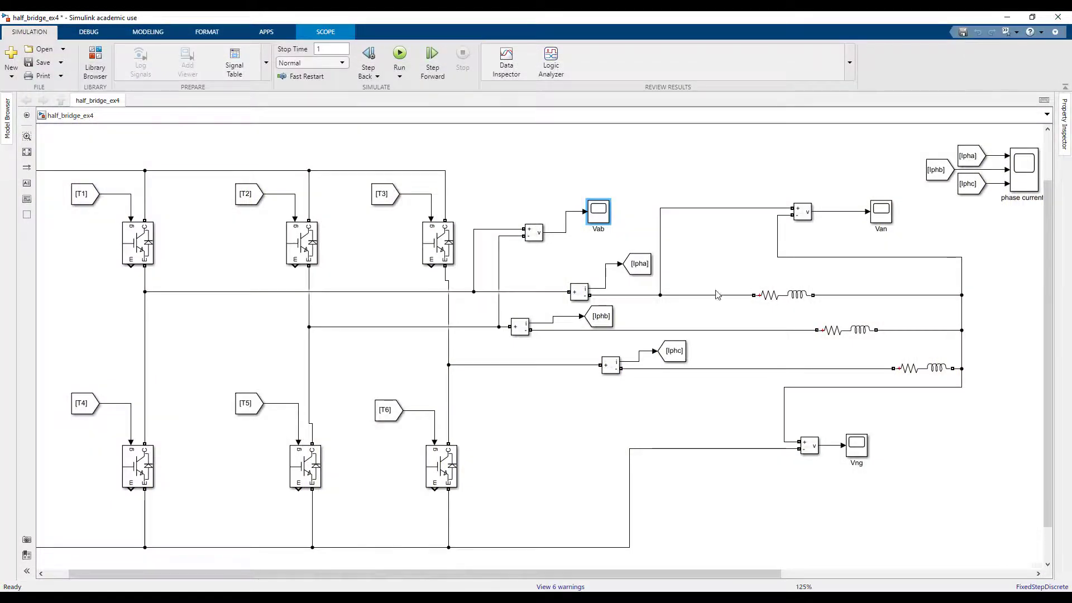
pyautogui.moveTo(659, 280)
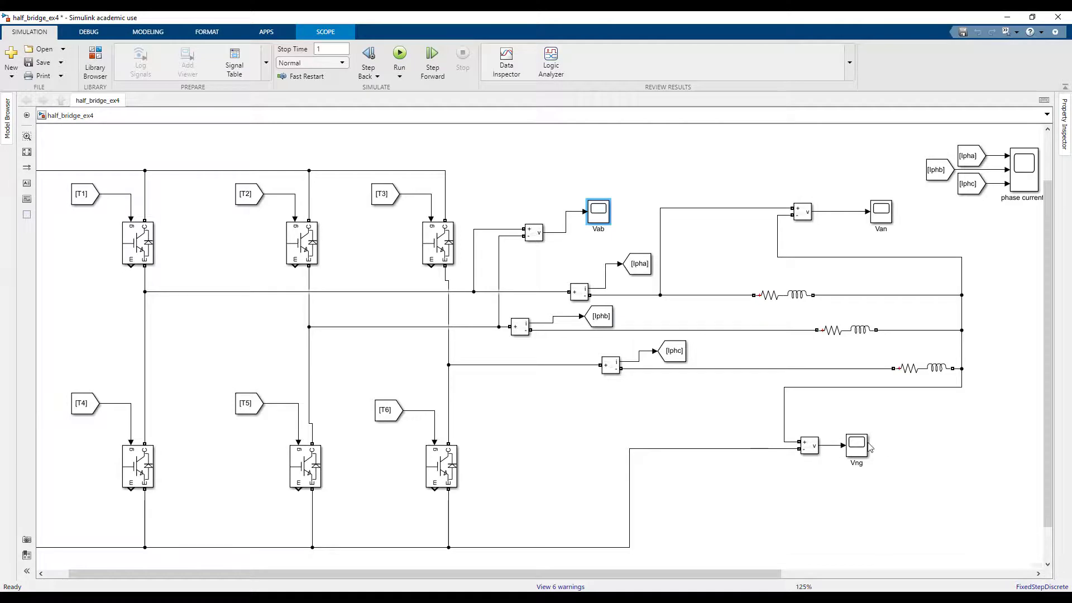
pyautogui.moveTo(880, 243)
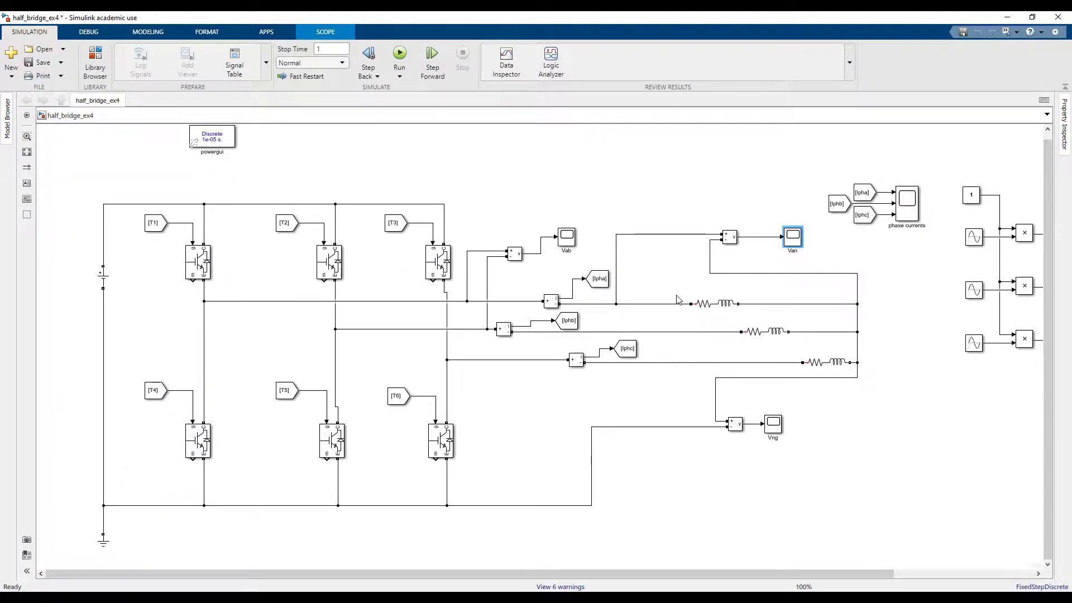
pyautogui.moveTo(918, 304)
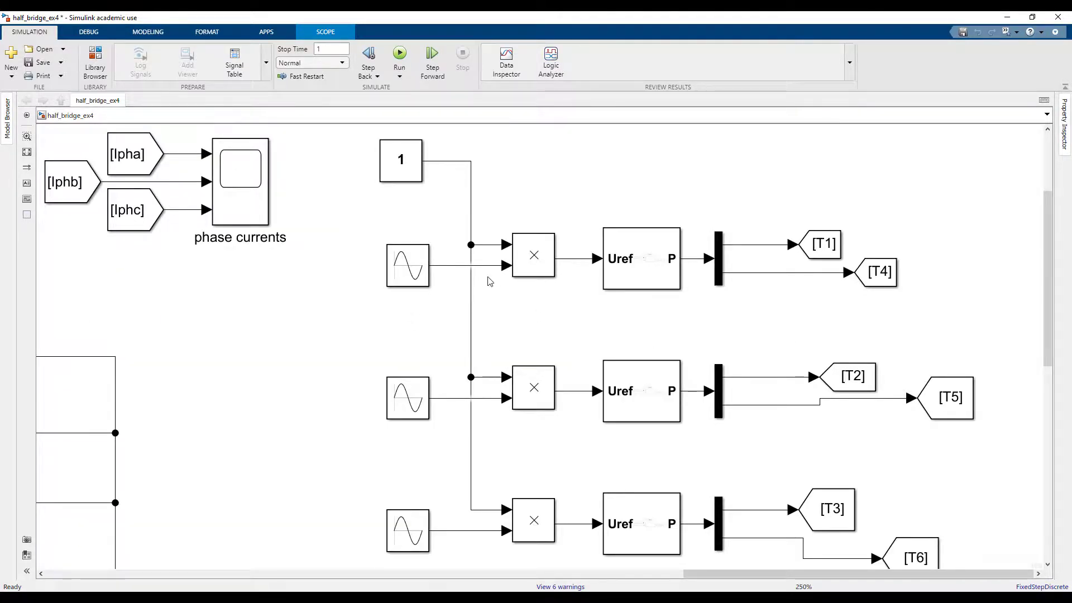
pyautogui.click(408, 266)
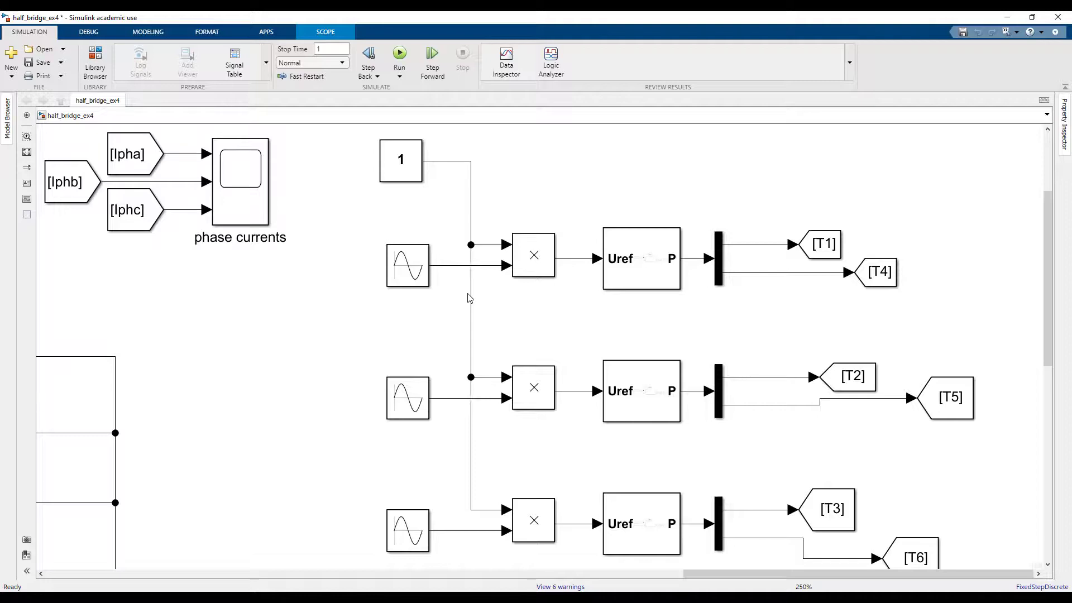
pyautogui.click(408, 266)
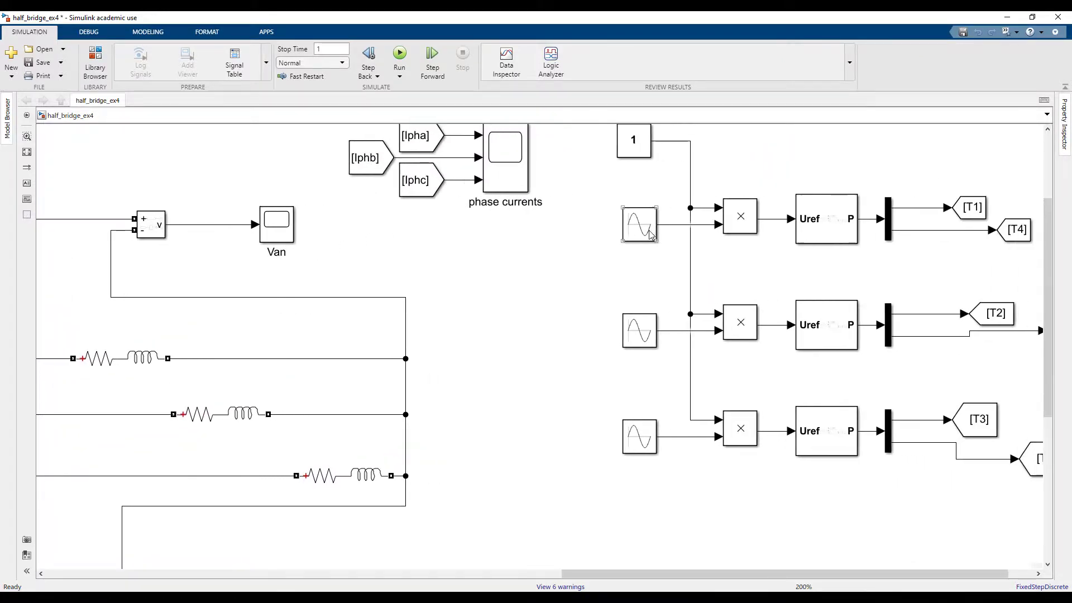
pyautogui.click(639, 225)
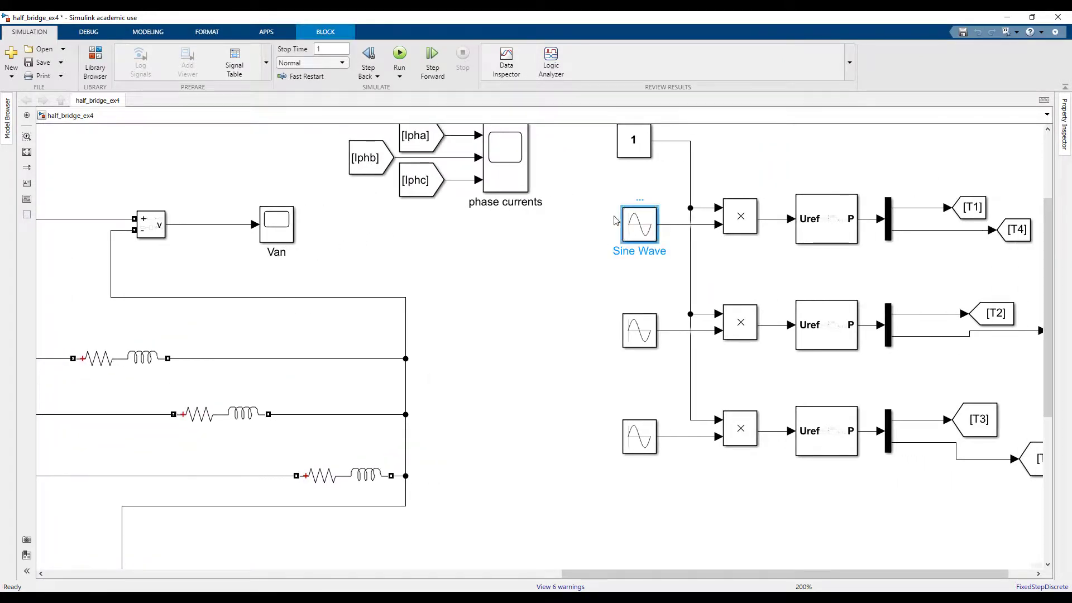
pyautogui.moveTo(540, 278)
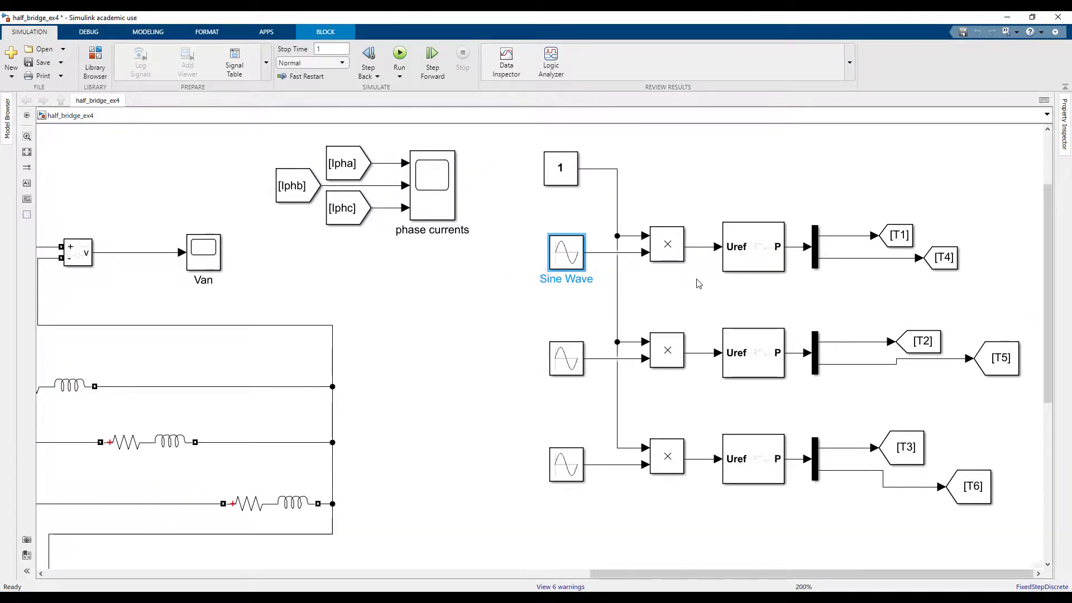
pyautogui.click(753, 247)
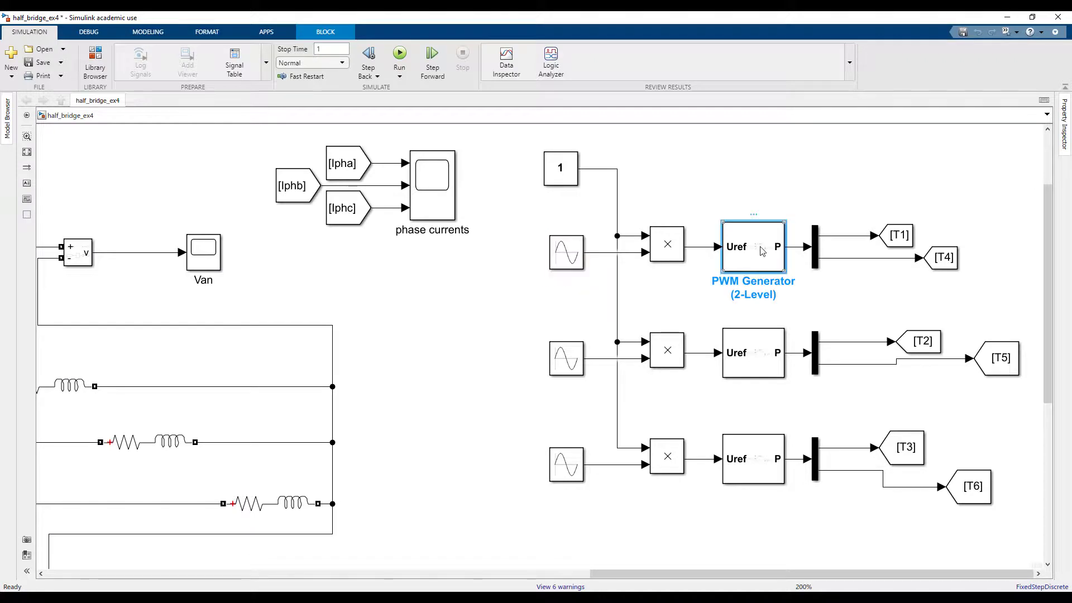
pyautogui.doubleClick(753, 246)
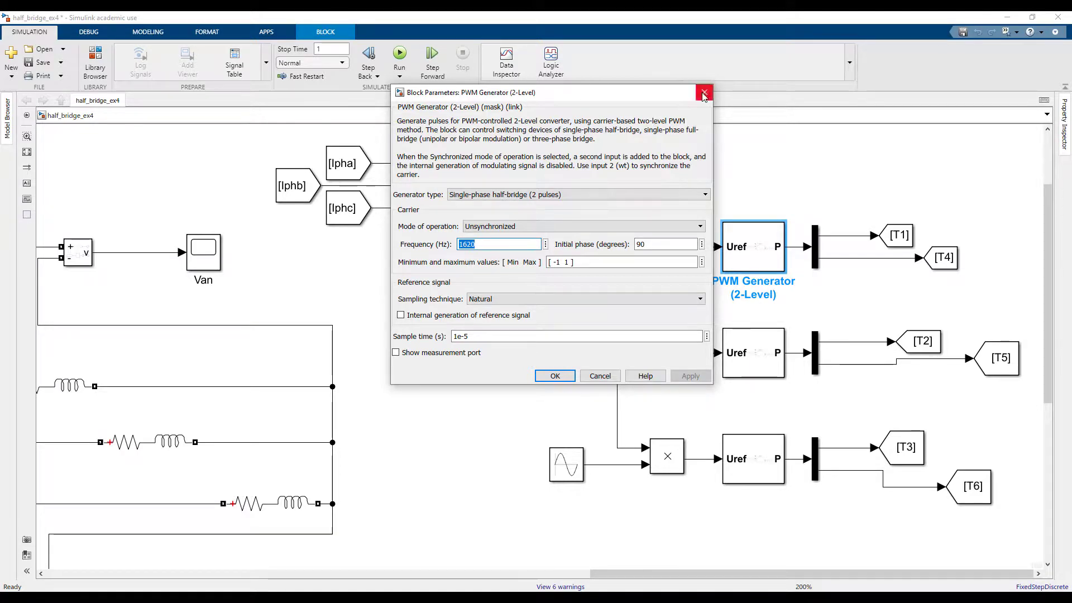
pyautogui.click(704, 92)
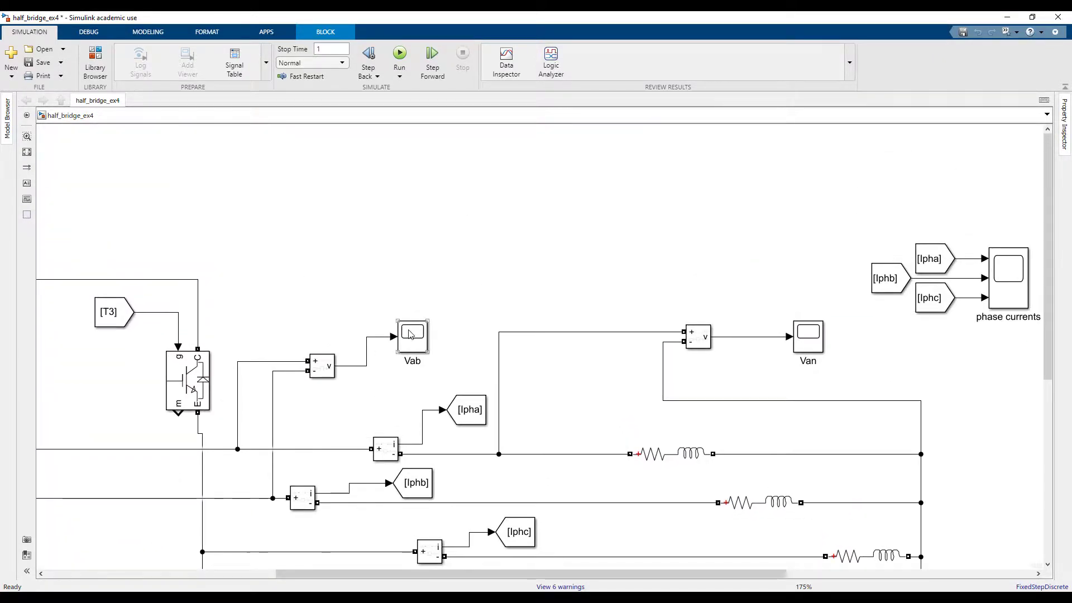
# - Insert a First-Order Filter above Vab with time constant 1e-3 and AC initial magnitude 100
pyautogui.click(412, 336)
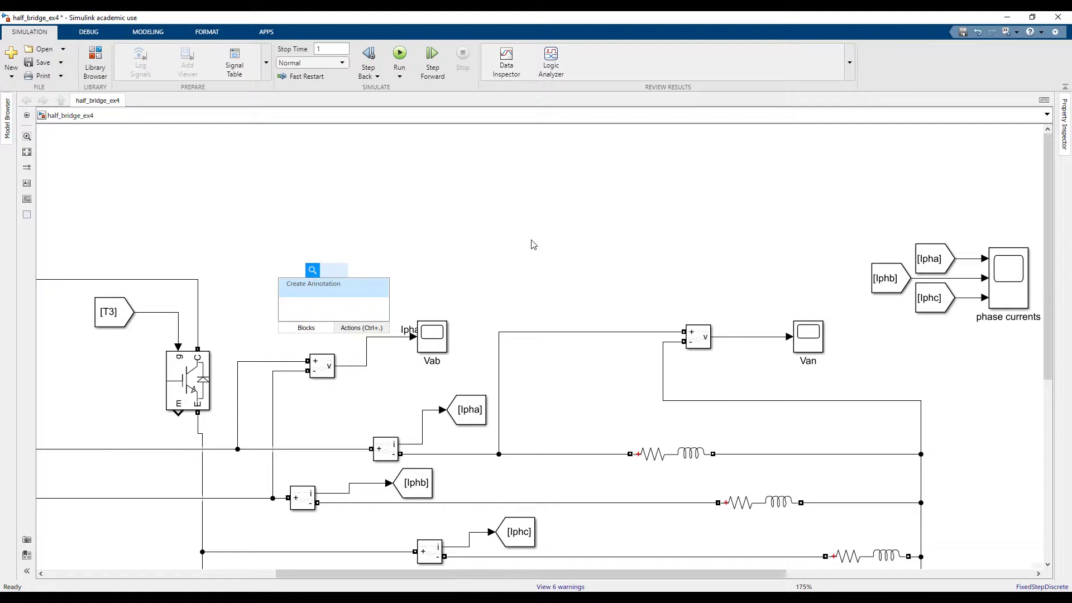
pyautogui.write('fir')
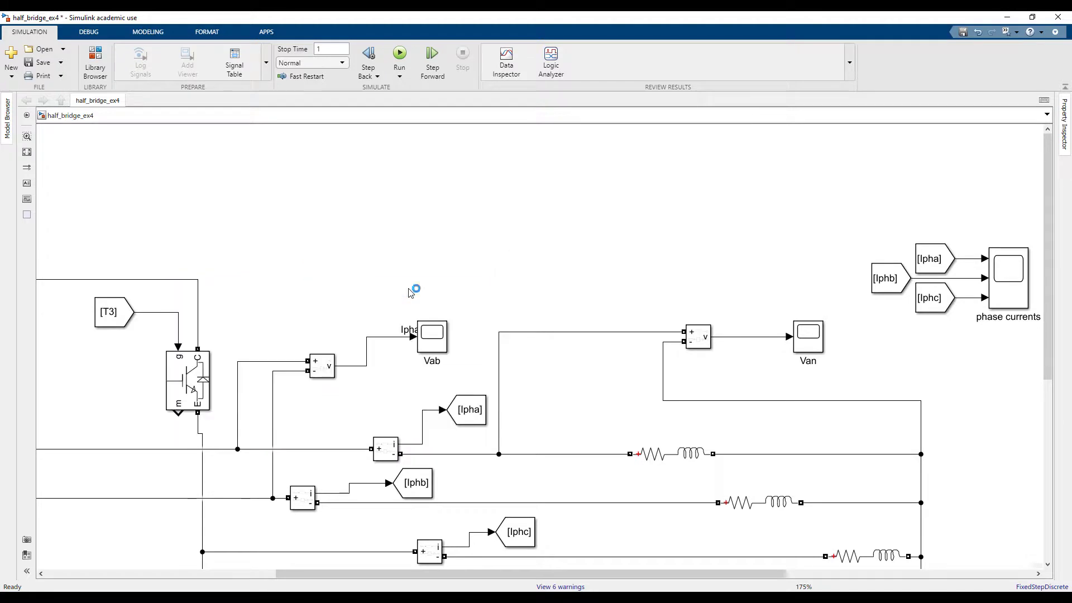
pyautogui.doubleClick(334, 279)
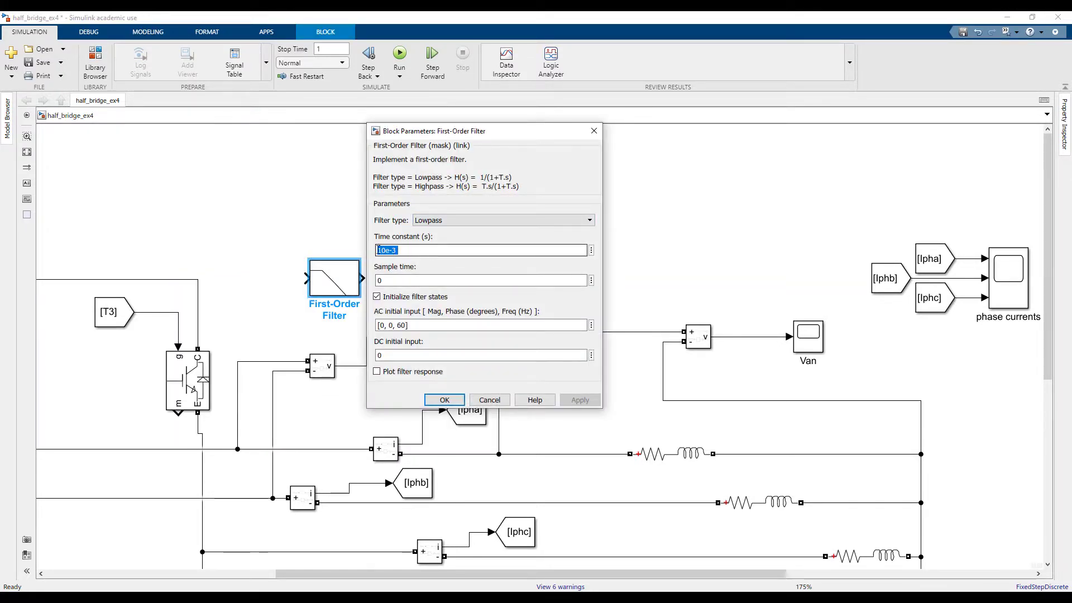
pyautogui.click(480, 280)
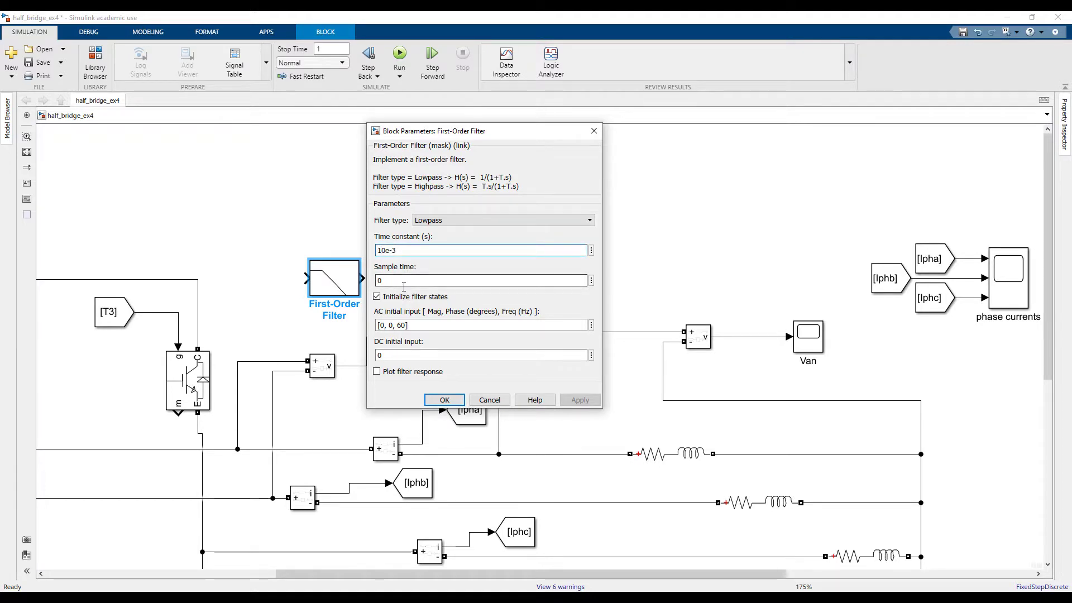
pyautogui.write('1e-3')
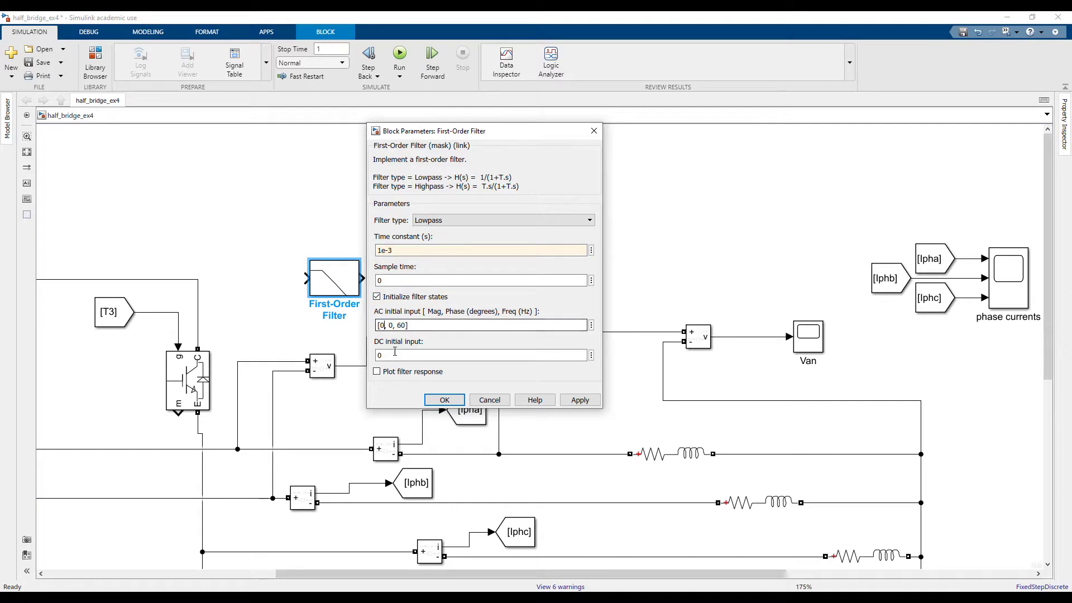
pyautogui.write('100')
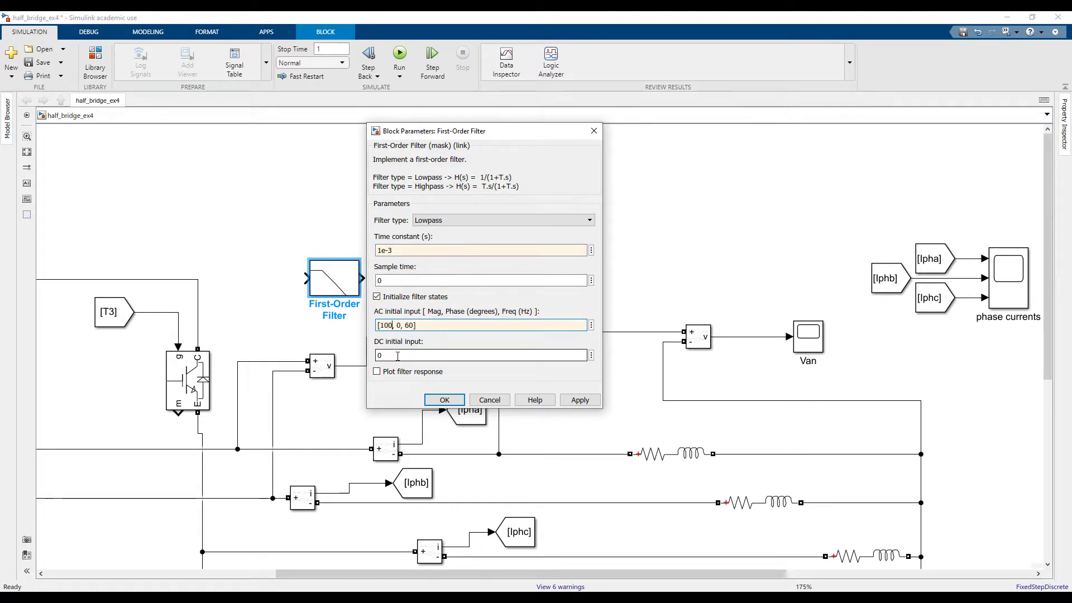
pyautogui.click(443, 400)
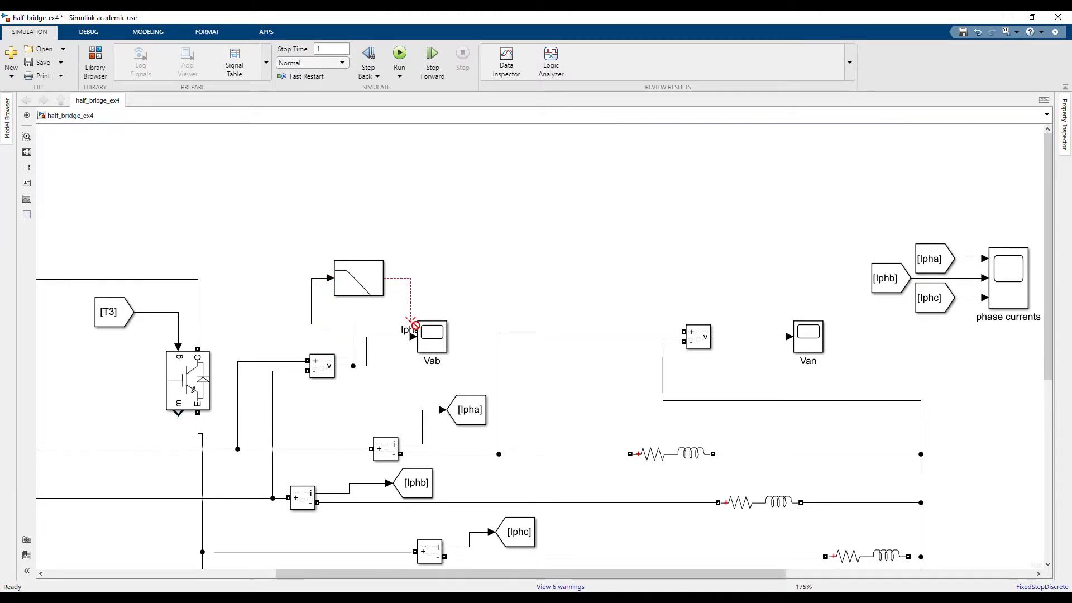
# - Wire the filter output into the Vab scope, run the simulation and zoom into a few cycles
pyautogui.click(432, 338)
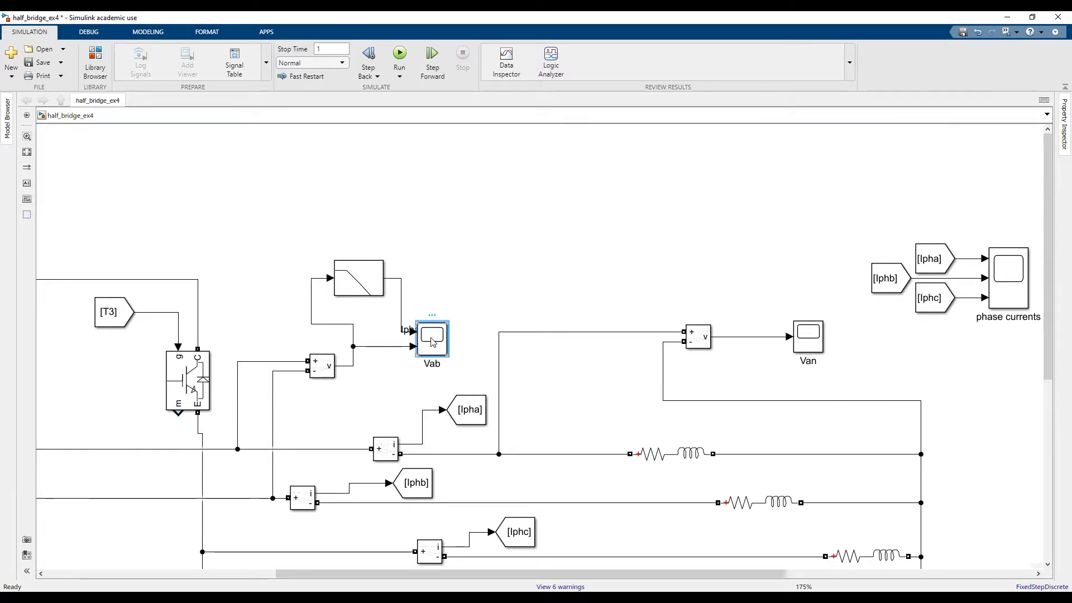
pyautogui.doubleClick(431, 340)
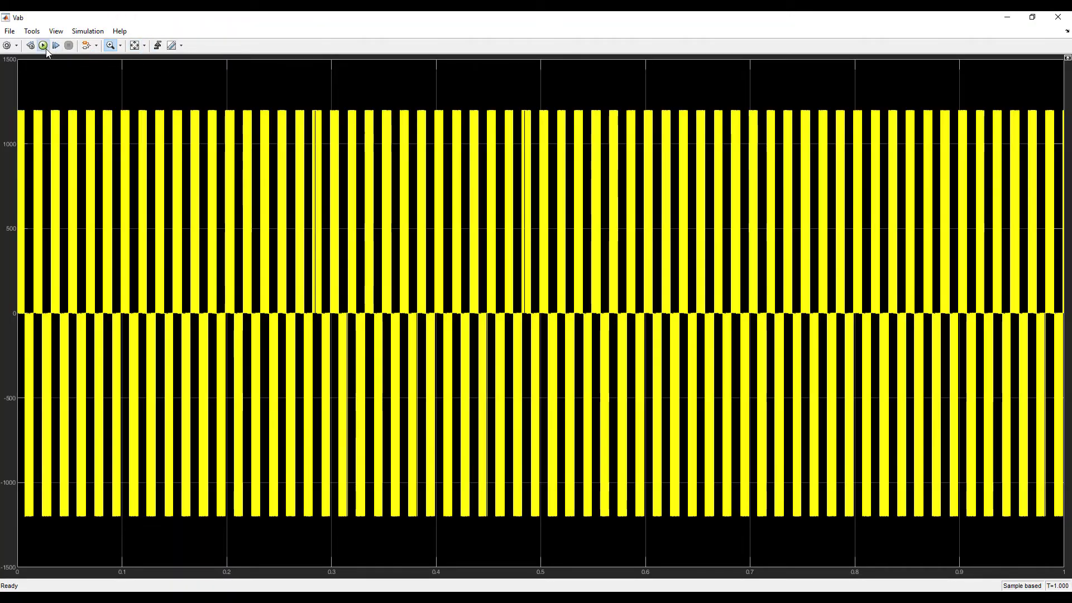
pyautogui.click(43, 45)
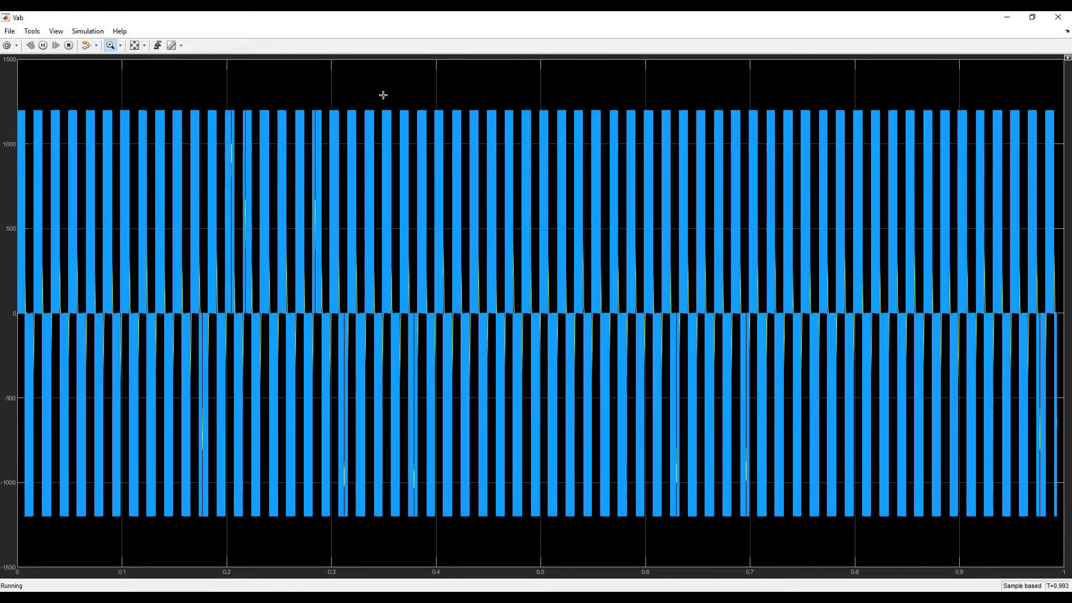
pyautogui.click(68, 45)
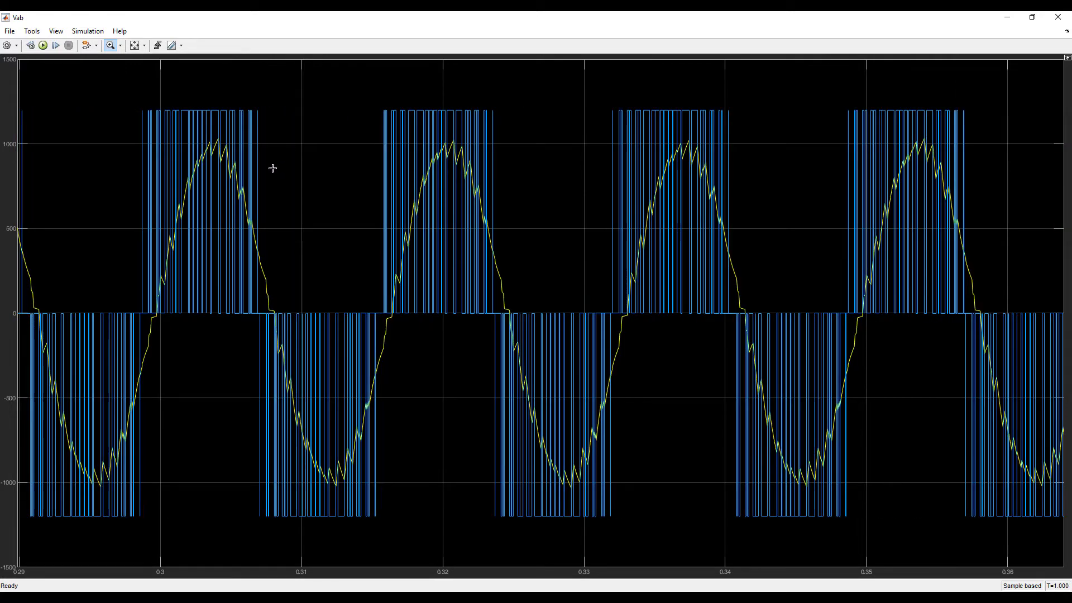
pyautogui.moveTo(523, 191)
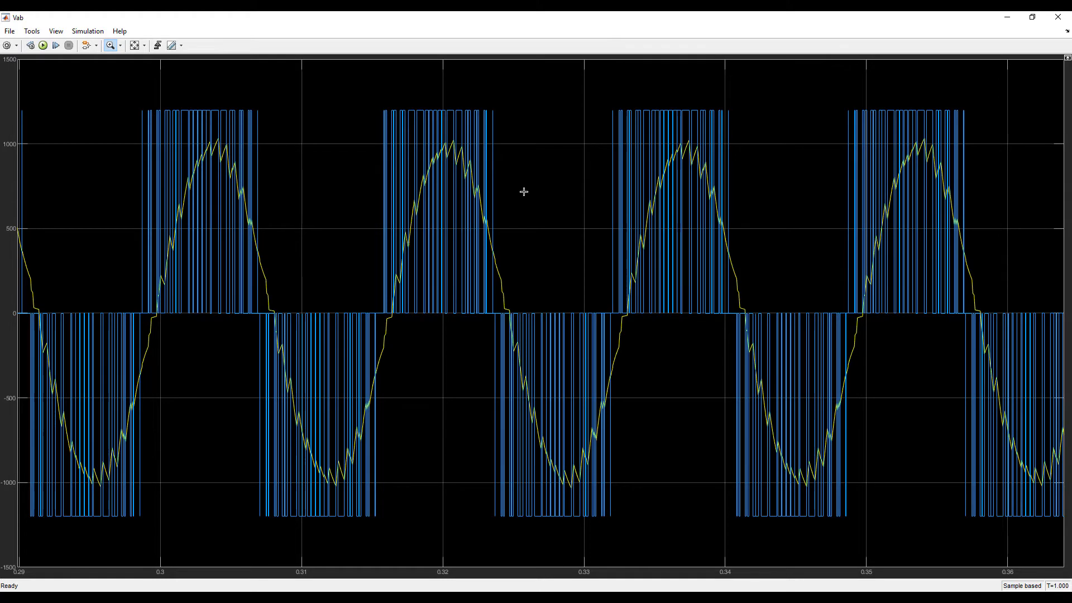
pyautogui.moveTo(1019, 438)
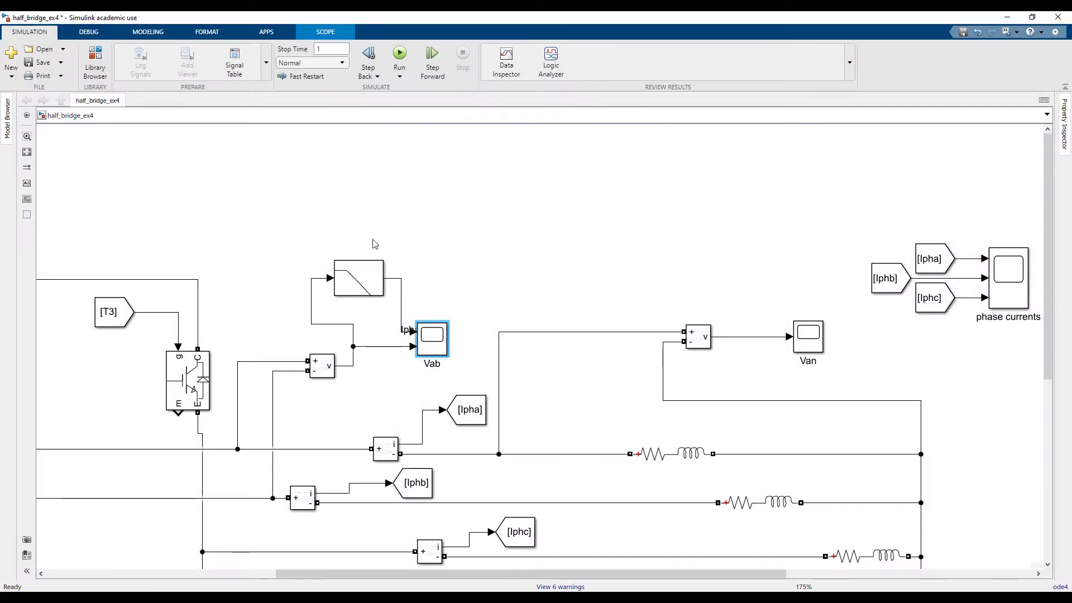
pyautogui.moveTo(364, 246)
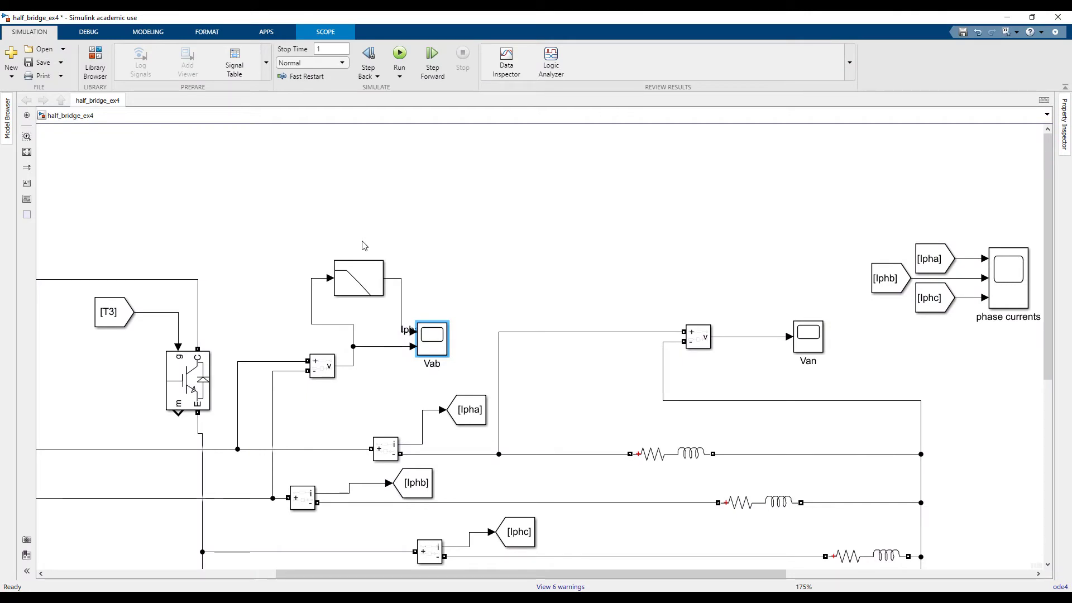